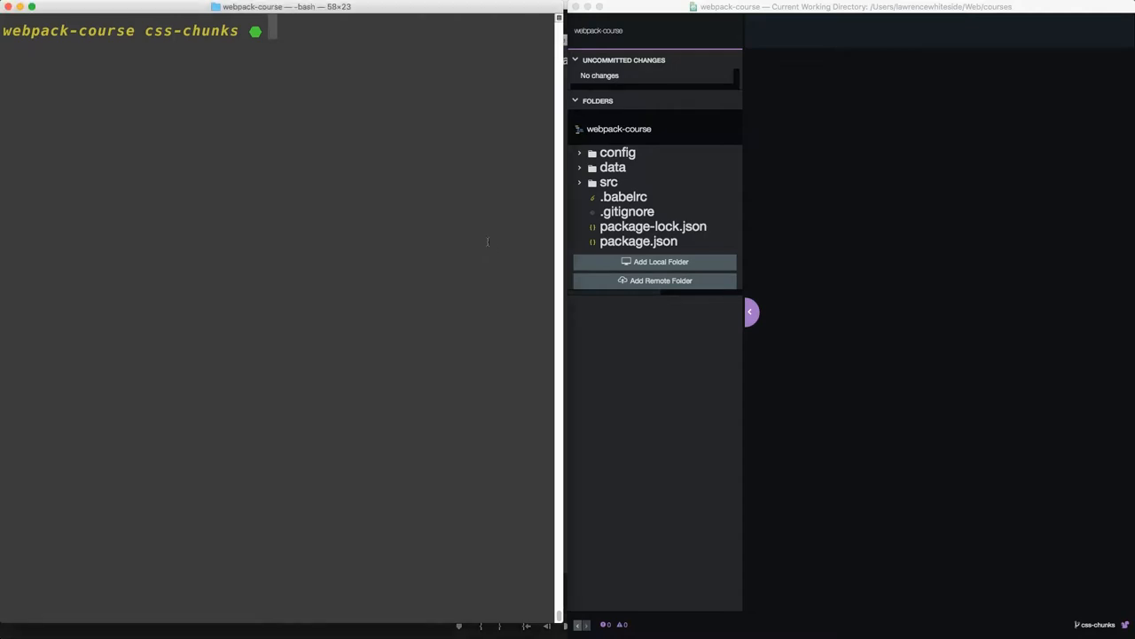
# Run npm i webpack-flush-chunks extract-css-chunks-webpack-plugin to install both packages.
pyautogui.write('npm i')
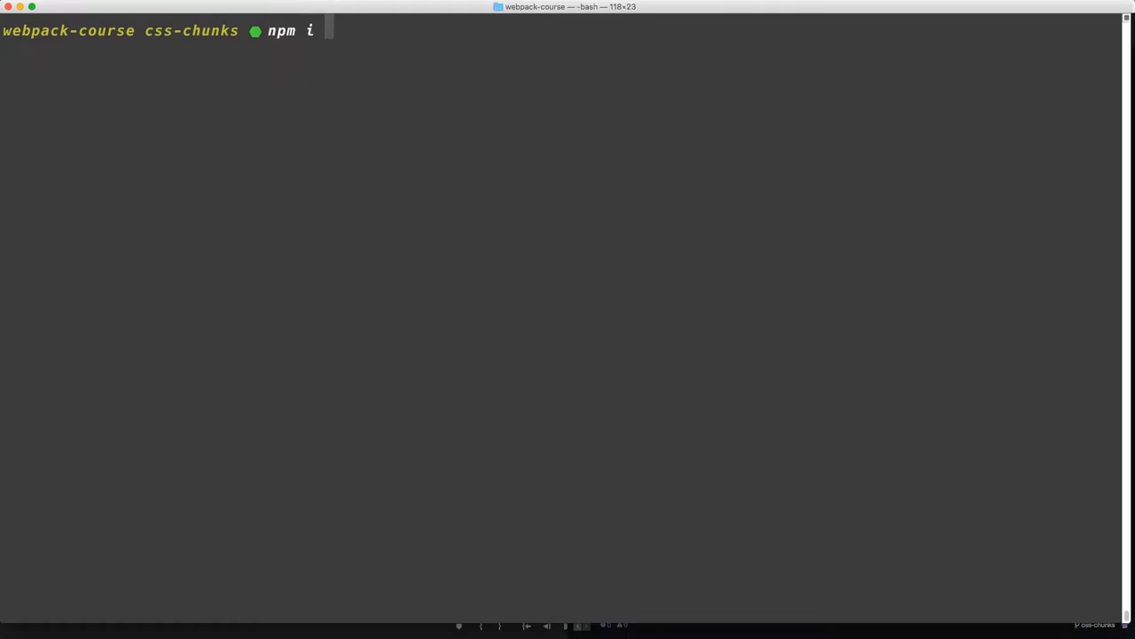
pyautogui.write('webpack-fl')
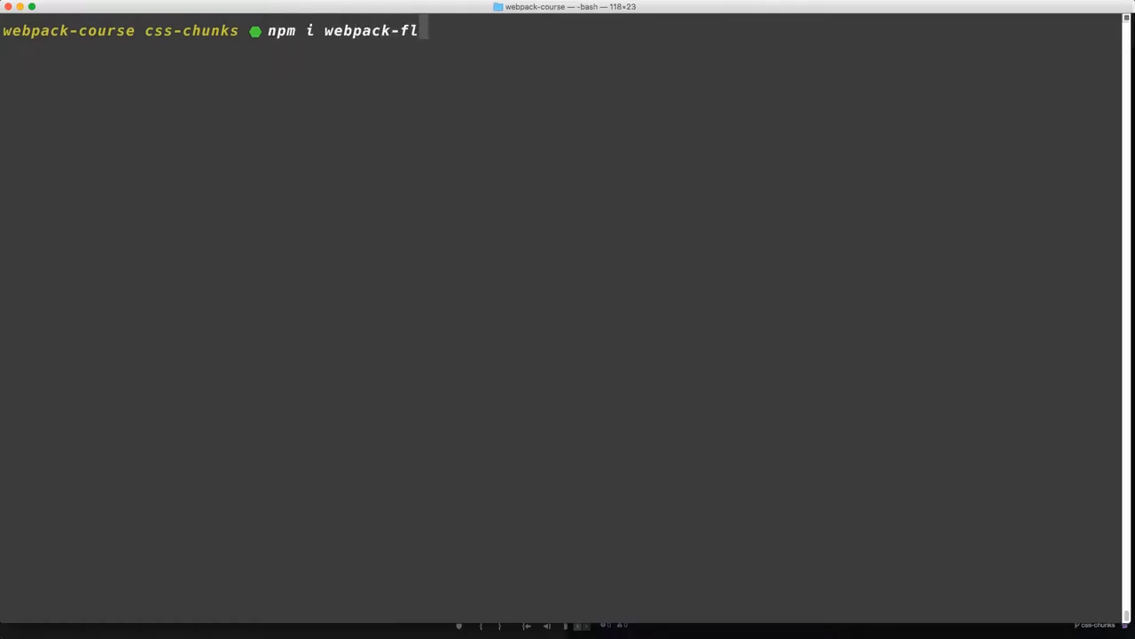
pyautogui.write('ush-chunks')
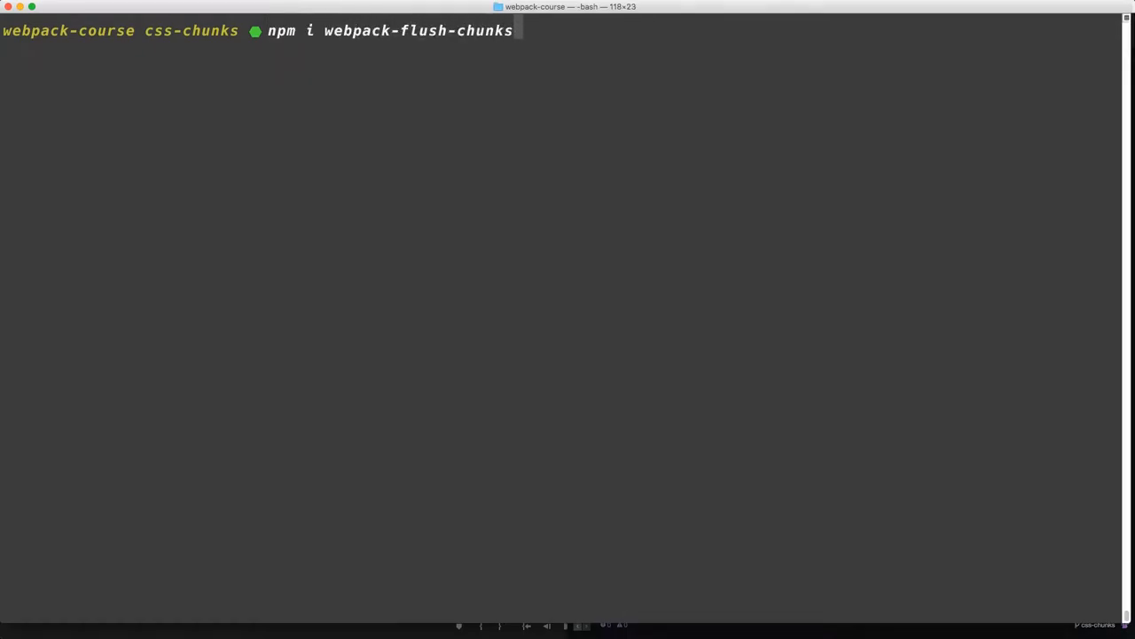
pyautogui.write('extract-')
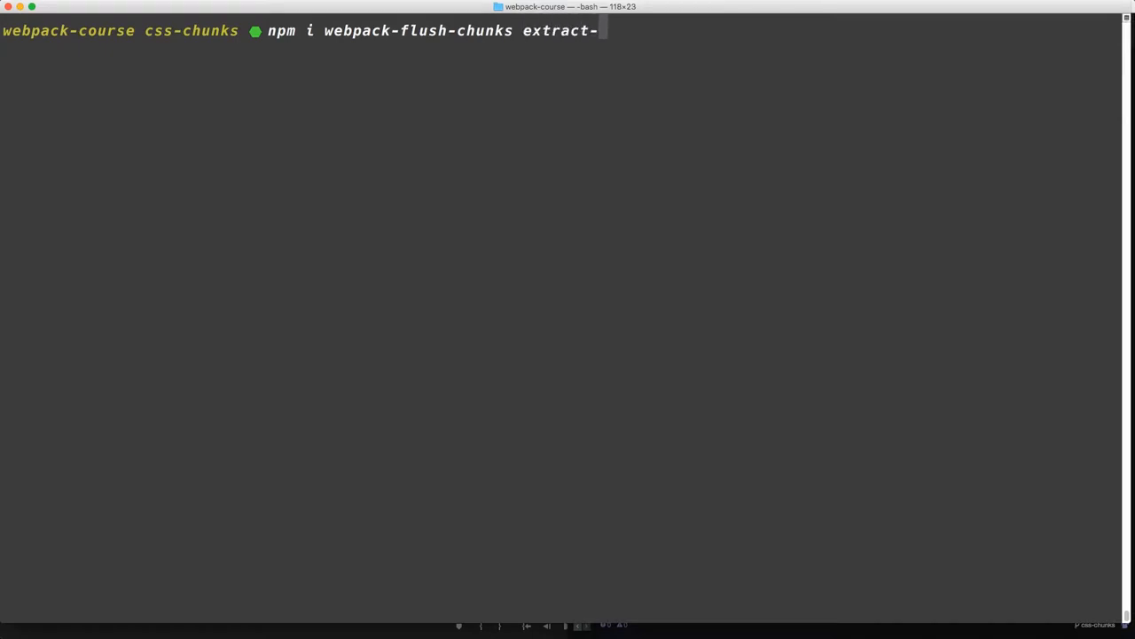
pyautogui.write('css-chunks-webpack-pl')
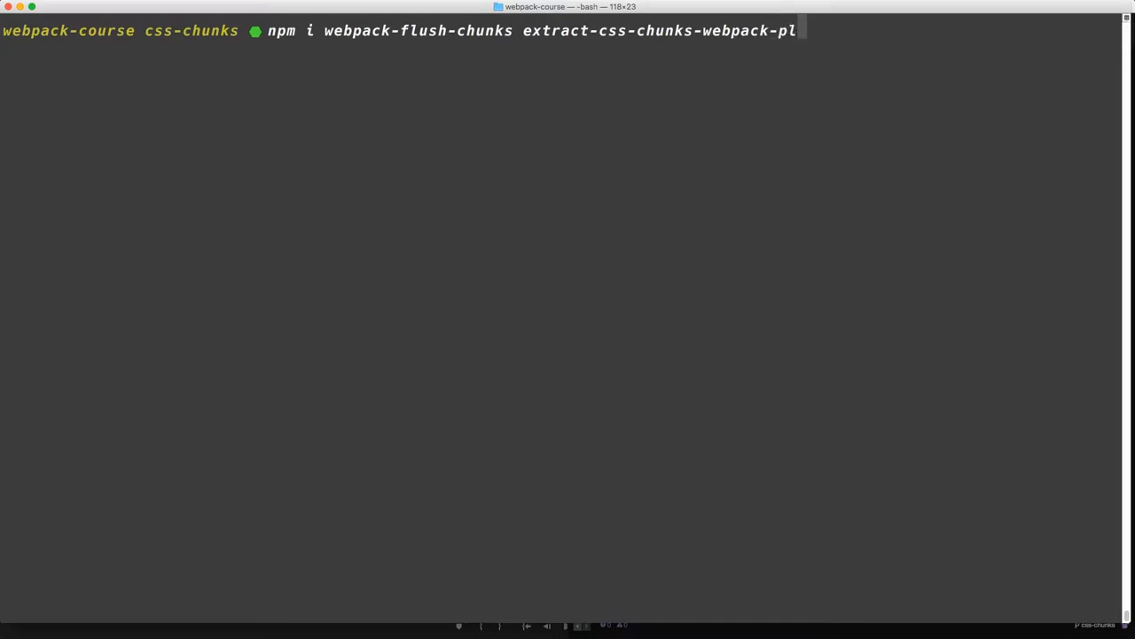
pyautogui.press('Return')
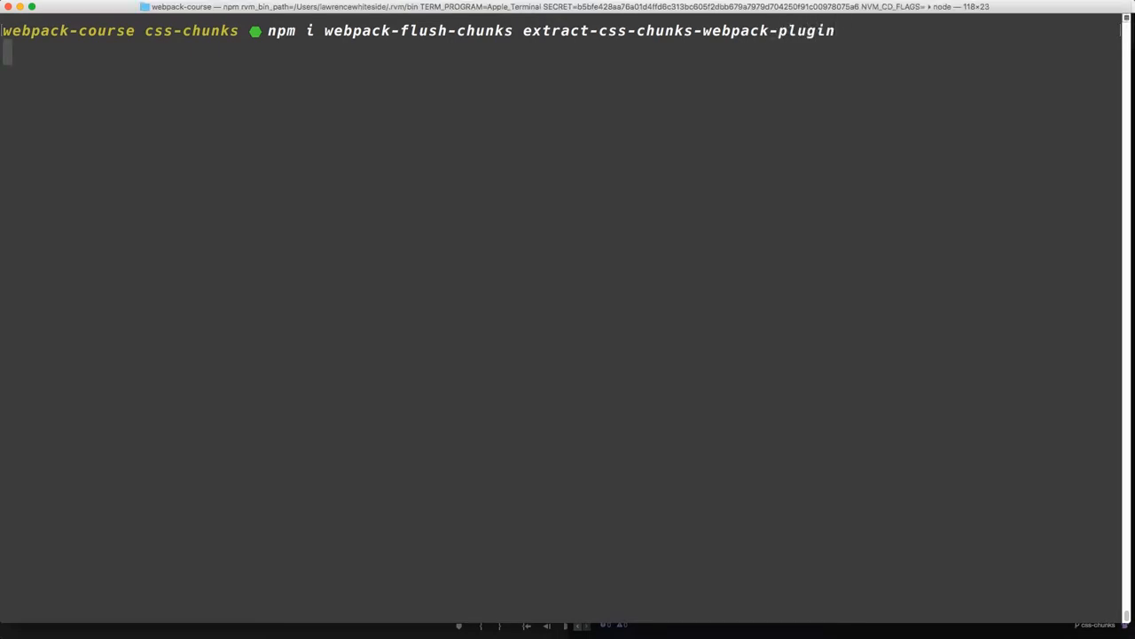
pyautogui.press('Return')
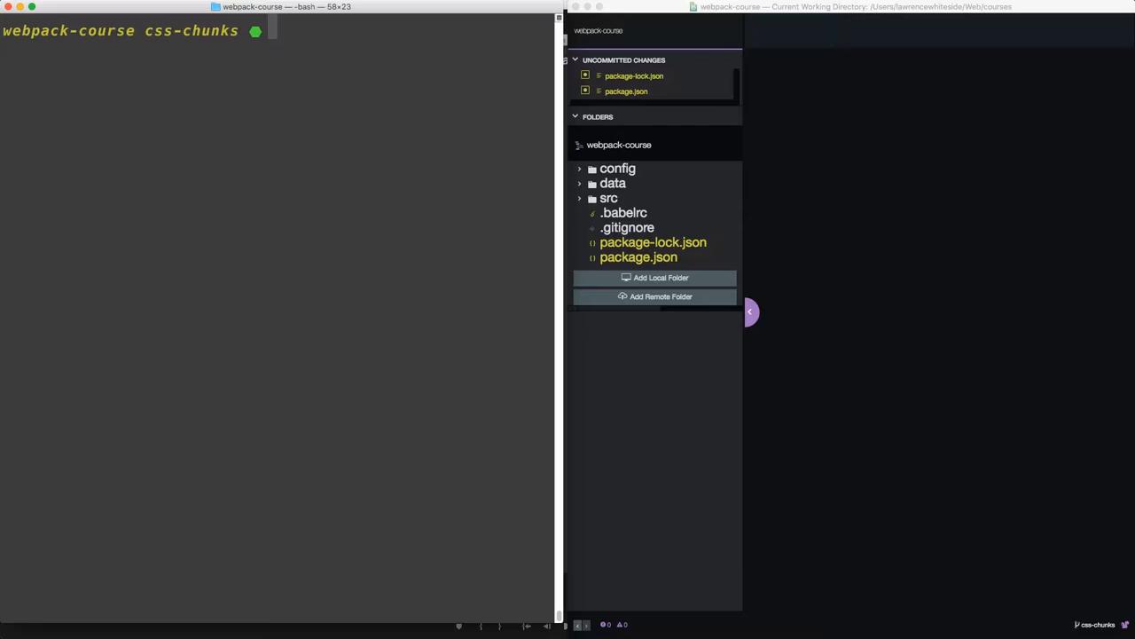
# Create src/css with mkdir and an empty src/css/About.css with touch.
pyautogui.write('mkdir src/css')
pyautogui.write('touc')
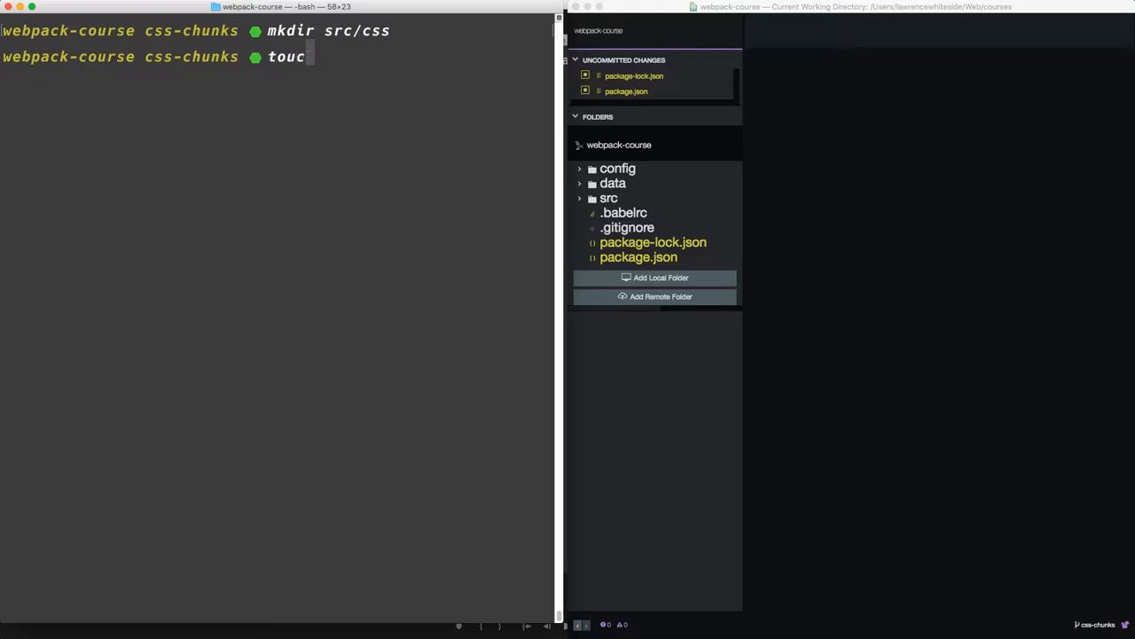
pyautogui.write('h src/cs')
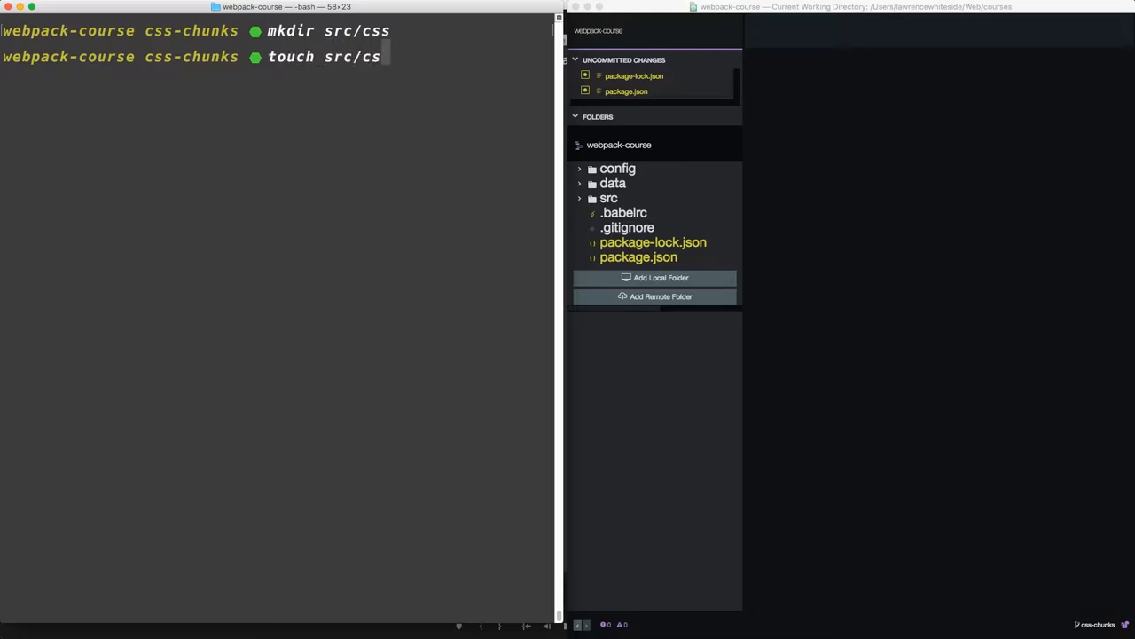
pyautogui.write('/Ab')
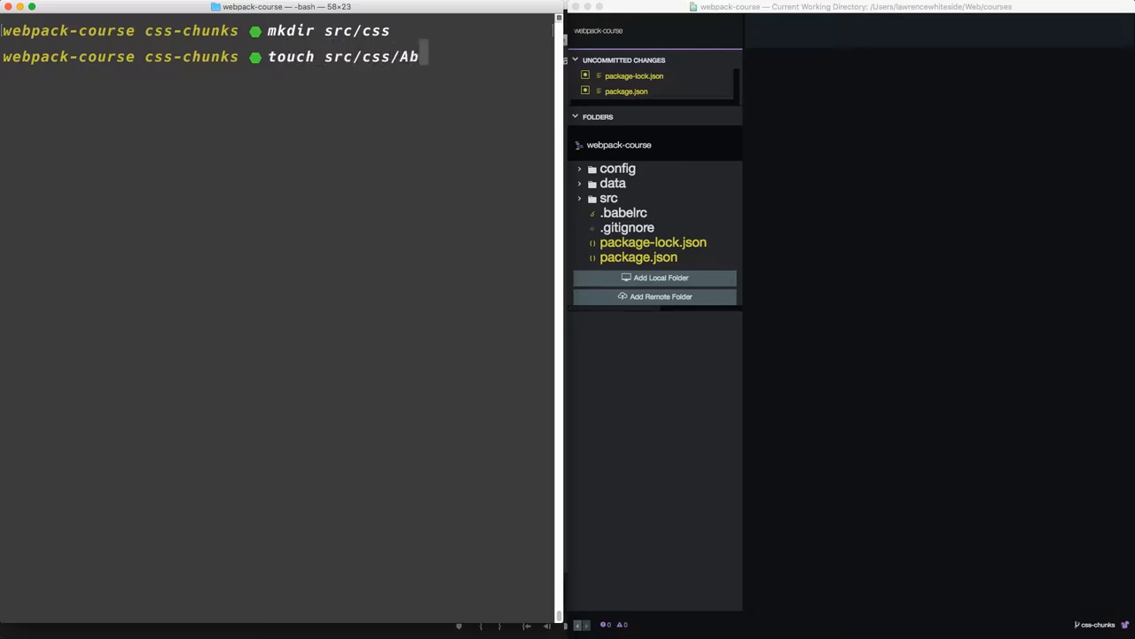
pyautogui.write('out.css')
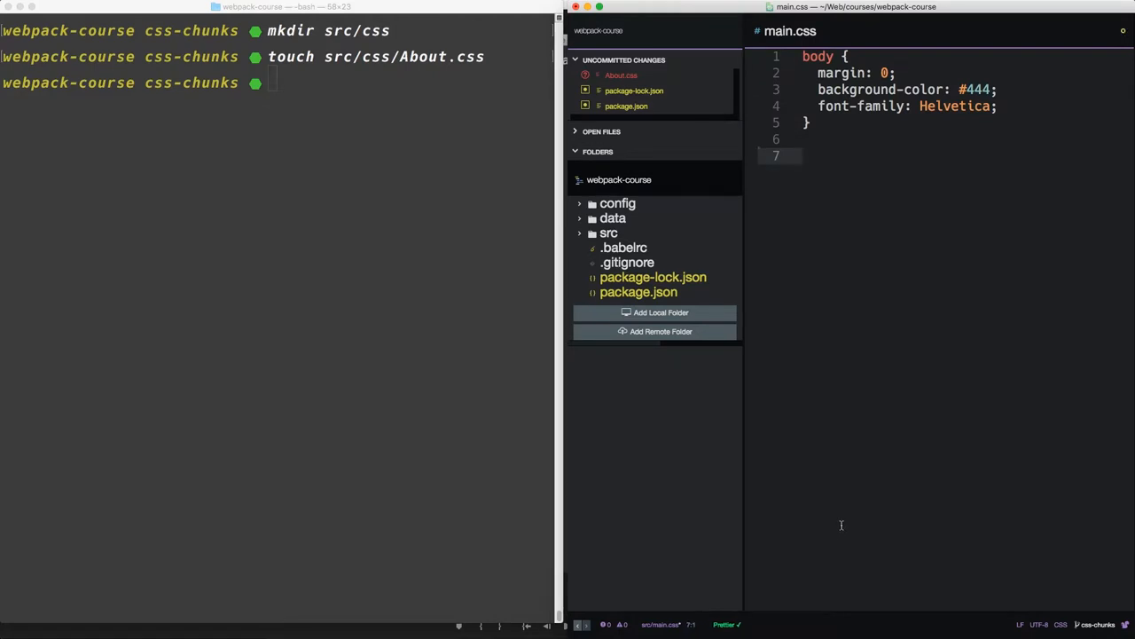
# Fill About.css with the .profile, .profile > img and h1 style rules.
pyautogui.click(609, 232)
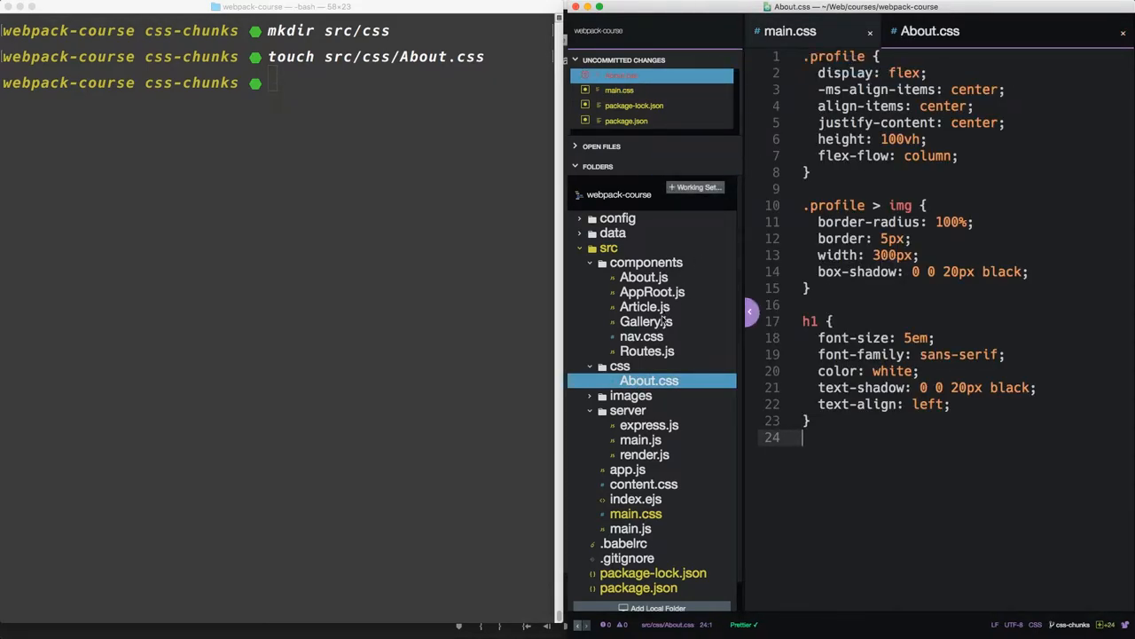
pyautogui.click(644, 276)
pyautogui.write('const ExtractCssChunks')
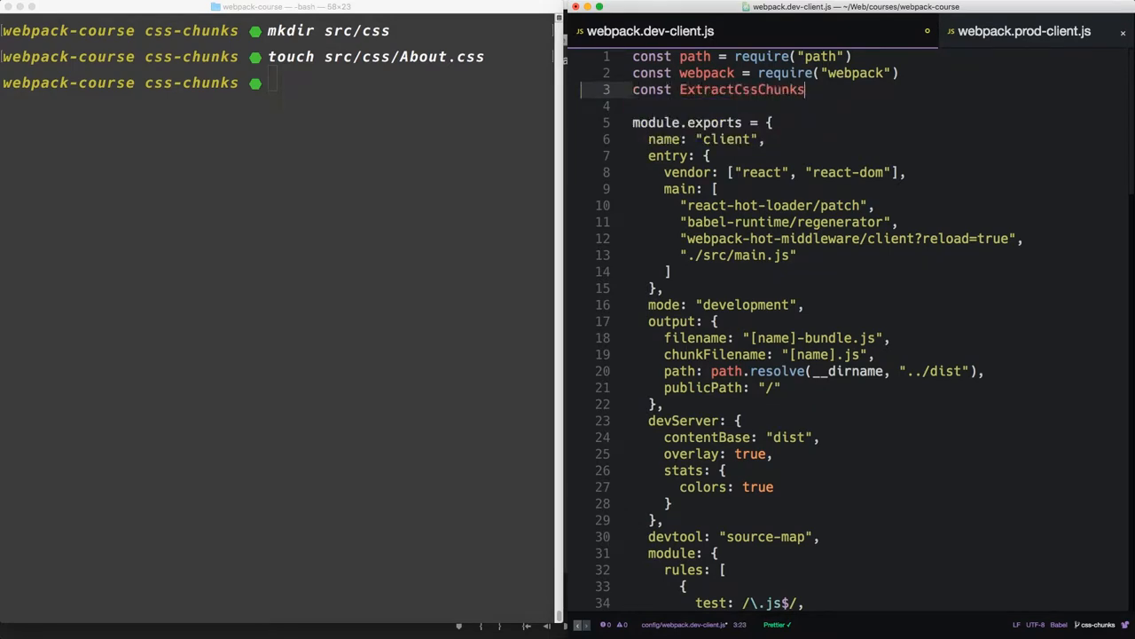
# Require extract-css-chunks-webpack-plugin, use ExtractCssChunks.loader for CSS, and add new ExtractCssChunks({ hot: true }).
pyautogui.write('= require("e")')
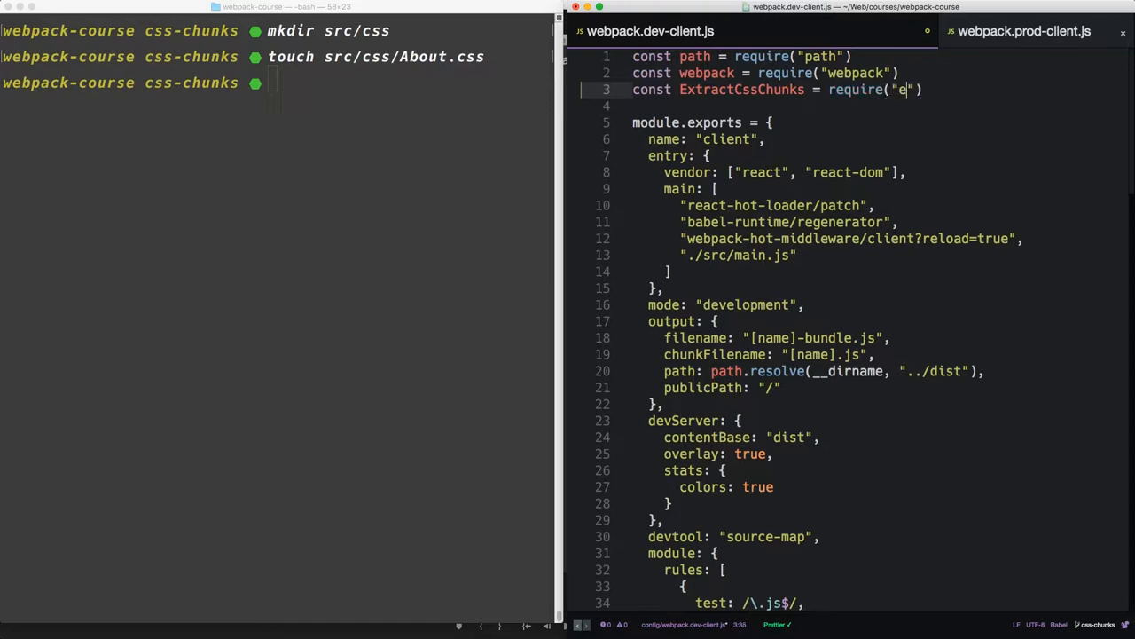
pyautogui.write('xtract-css-chunks-webpack-p')
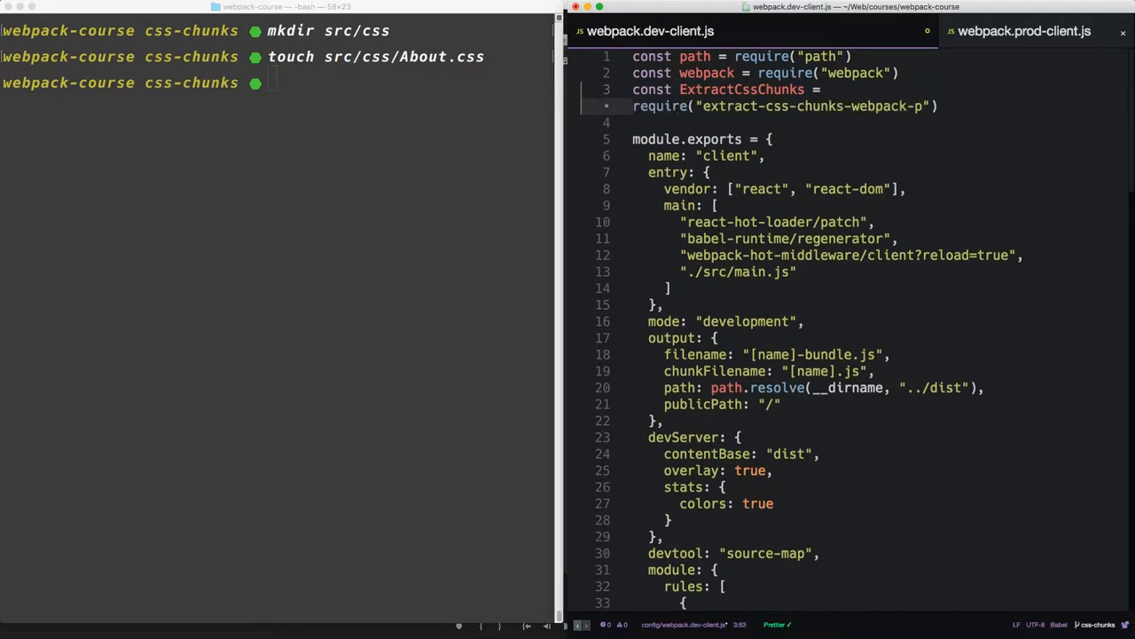
pyautogui.scroll(-3)
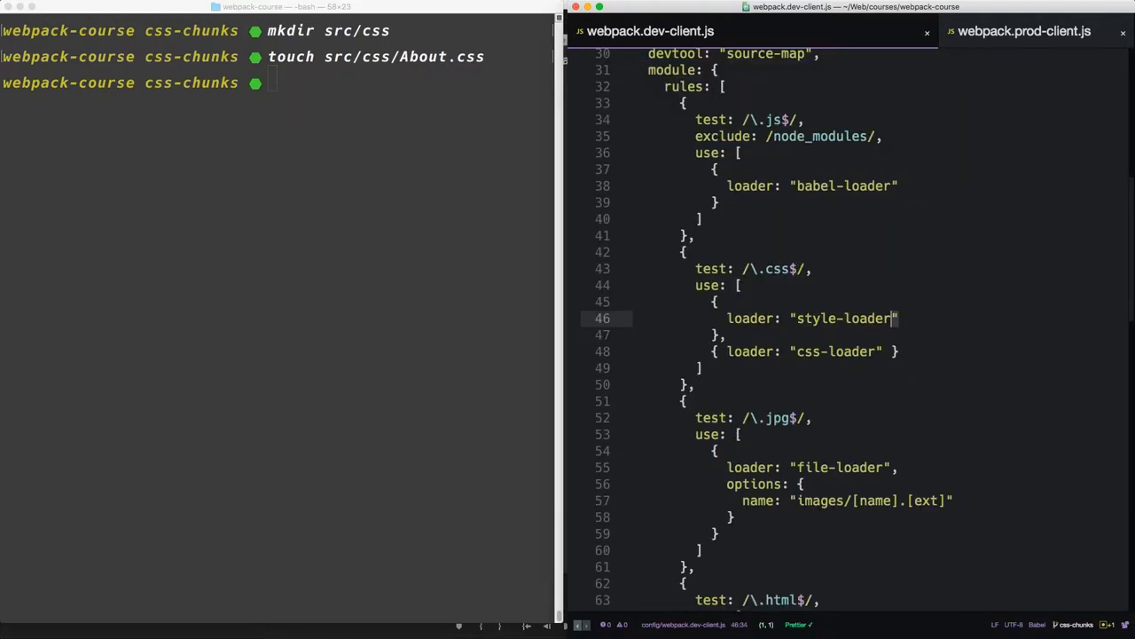
pyautogui.write('ExtractCssChunks.')
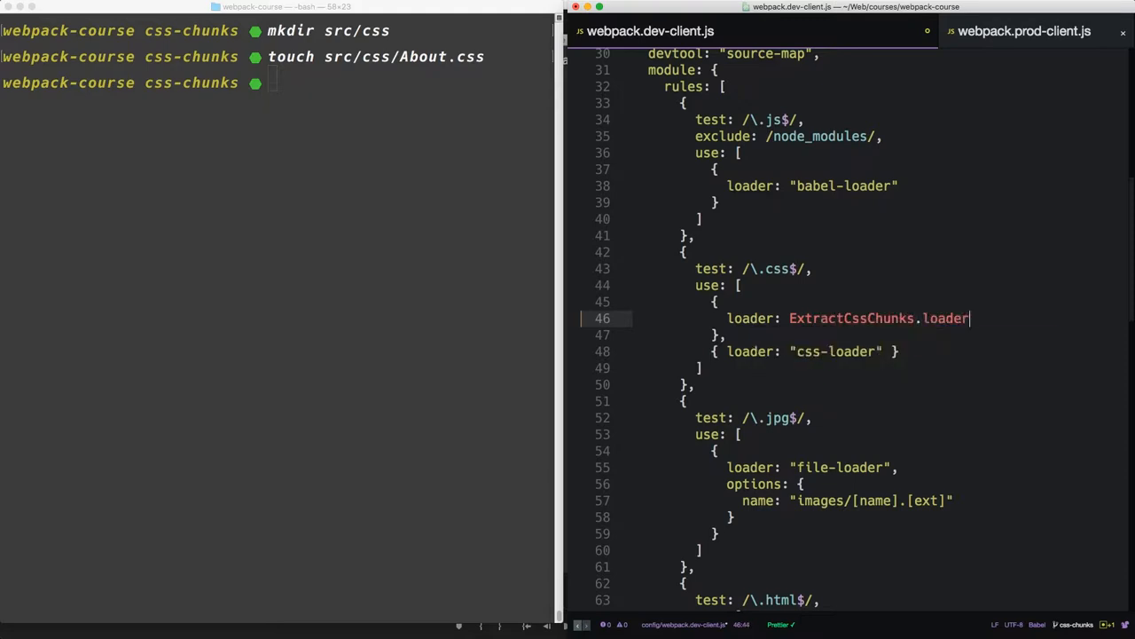
pyautogui.scroll(-3)
pyautogui.write('new ExtractCssChunks(')
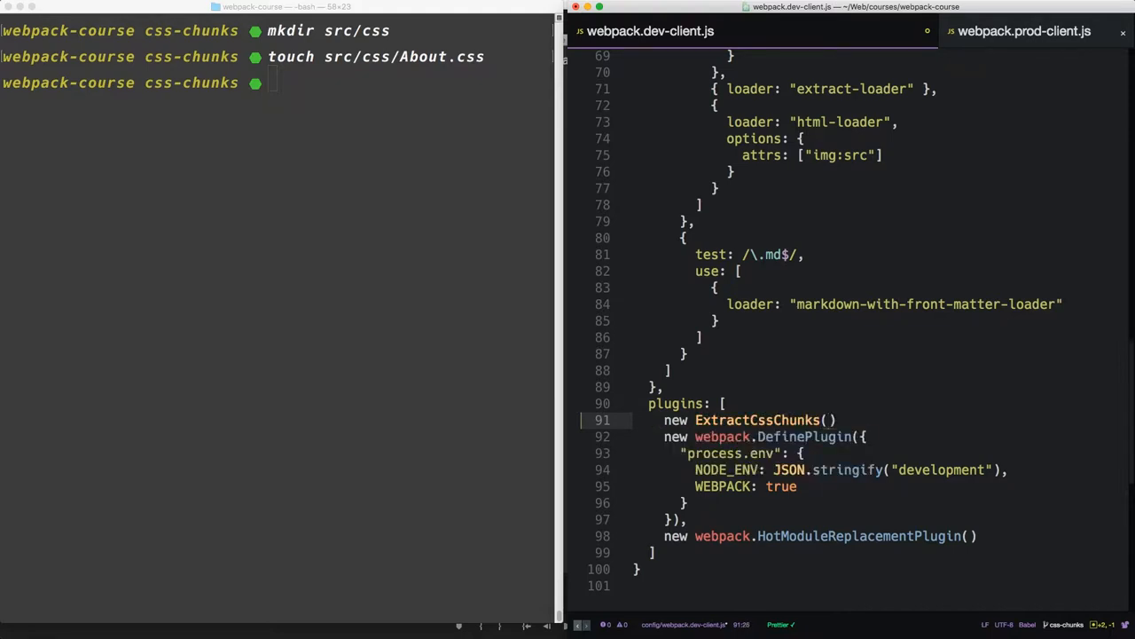
pyautogui.write('{ hot')
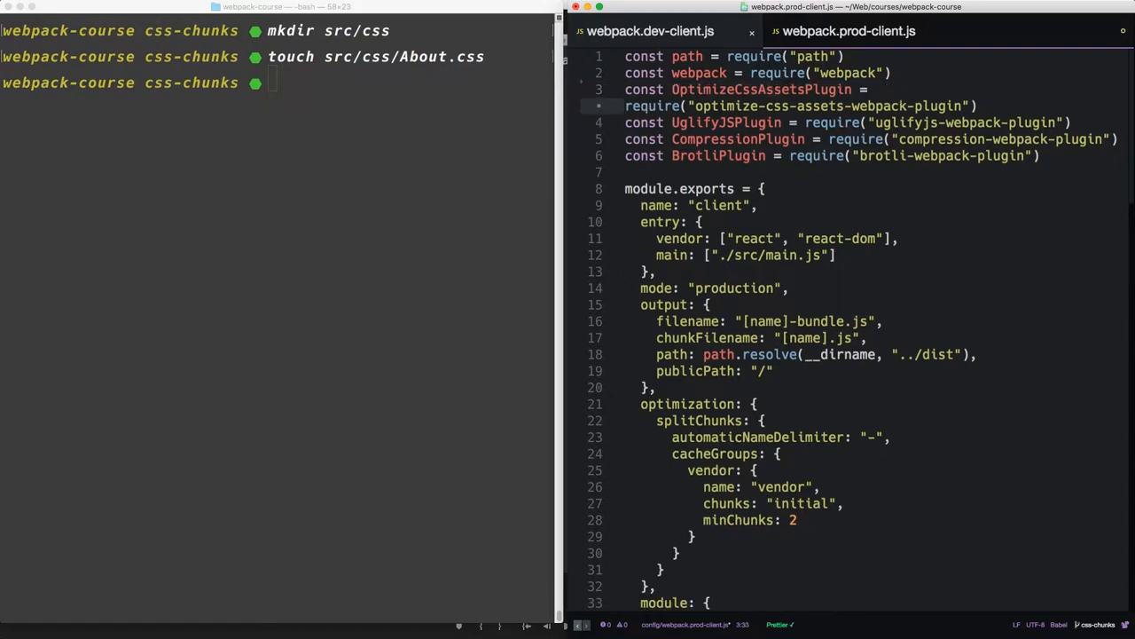
# Swap MiniCSSExtractPlugin.loader for ExtractCssChunks.loader in webpack.prod-client.js, then return to the dev config.
pyautogui.scroll(-3)
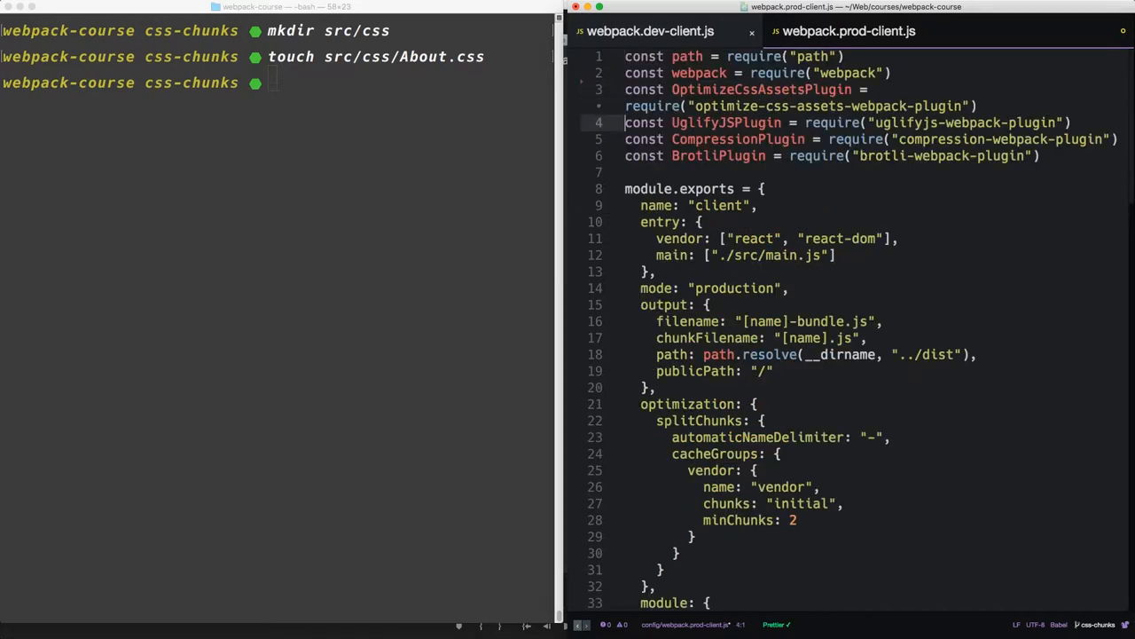
pyautogui.click(649, 31)
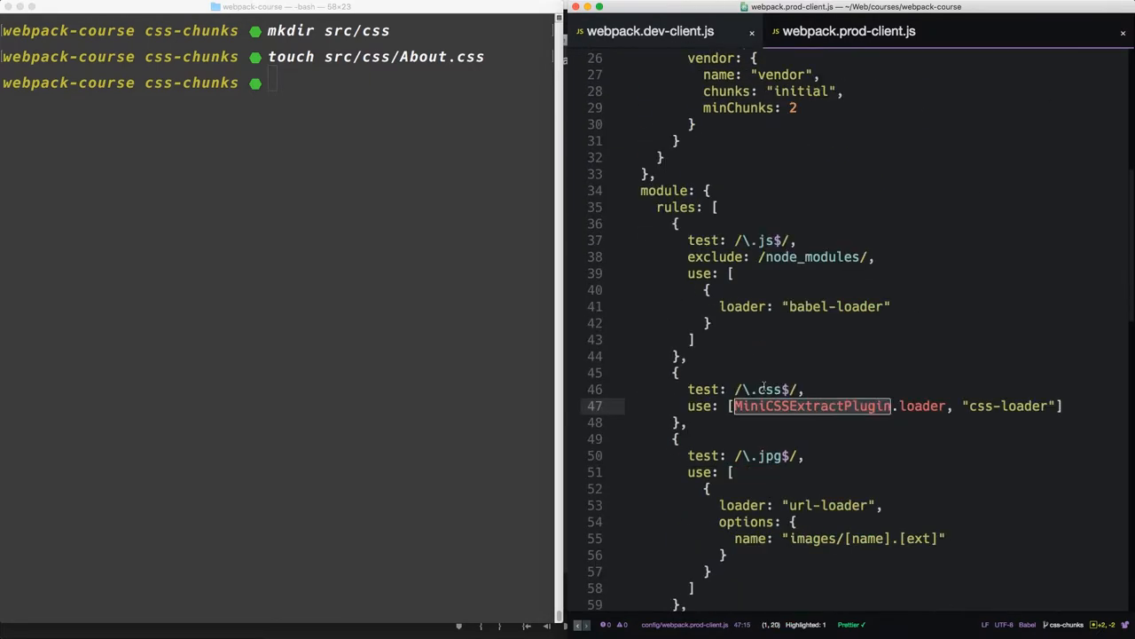
pyautogui.press('Backspace')
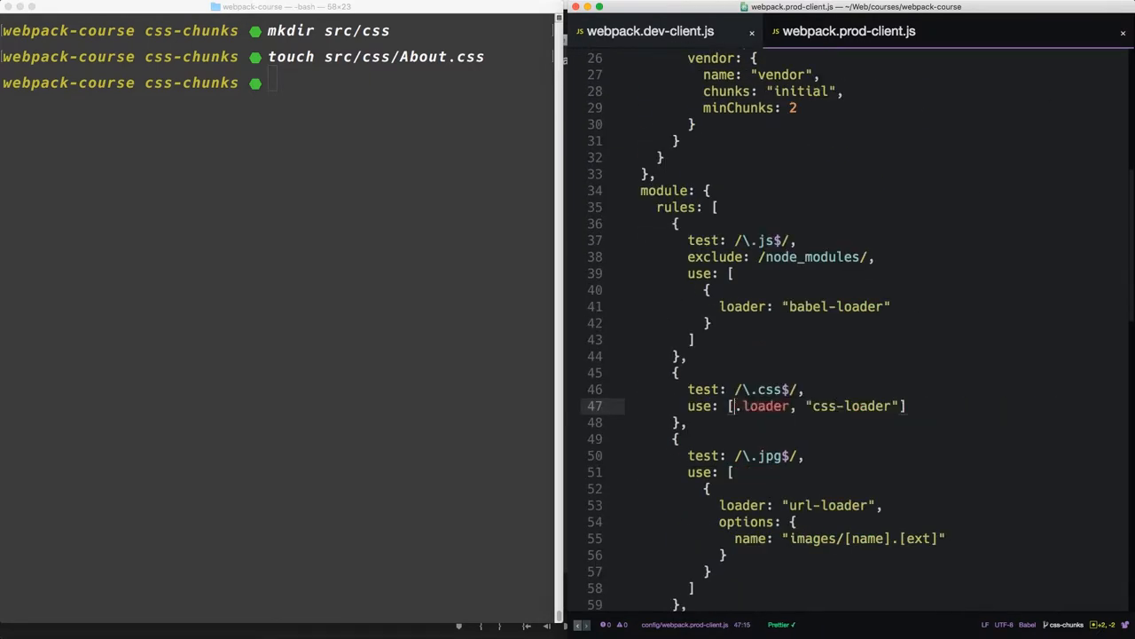
pyautogui.write('ExtractCssChunks')
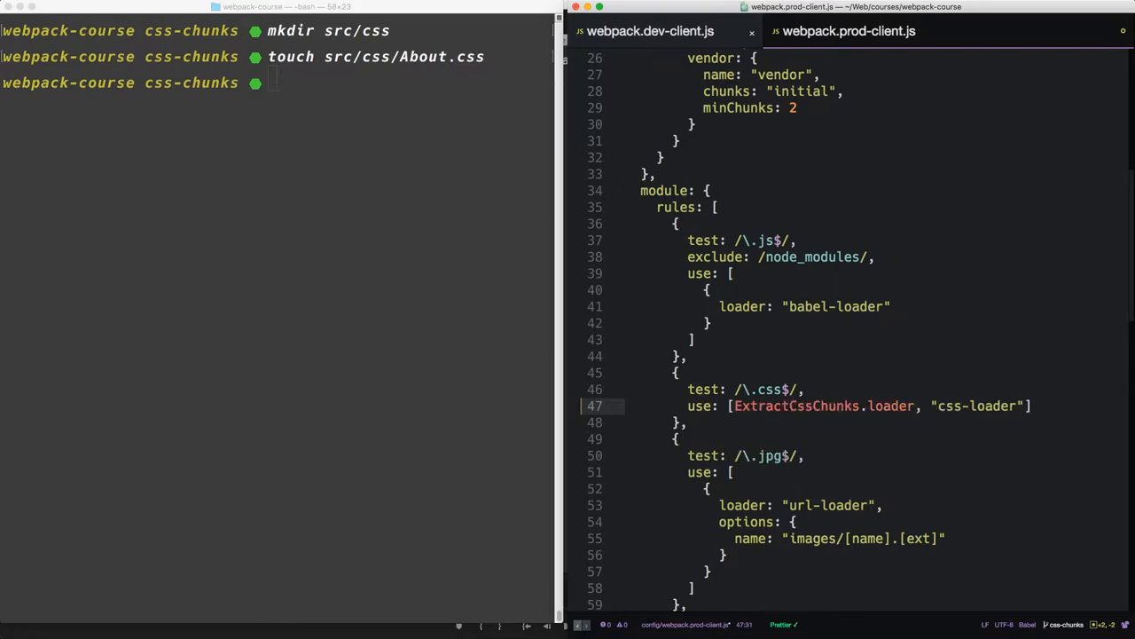
pyautogui.click(649, 32)
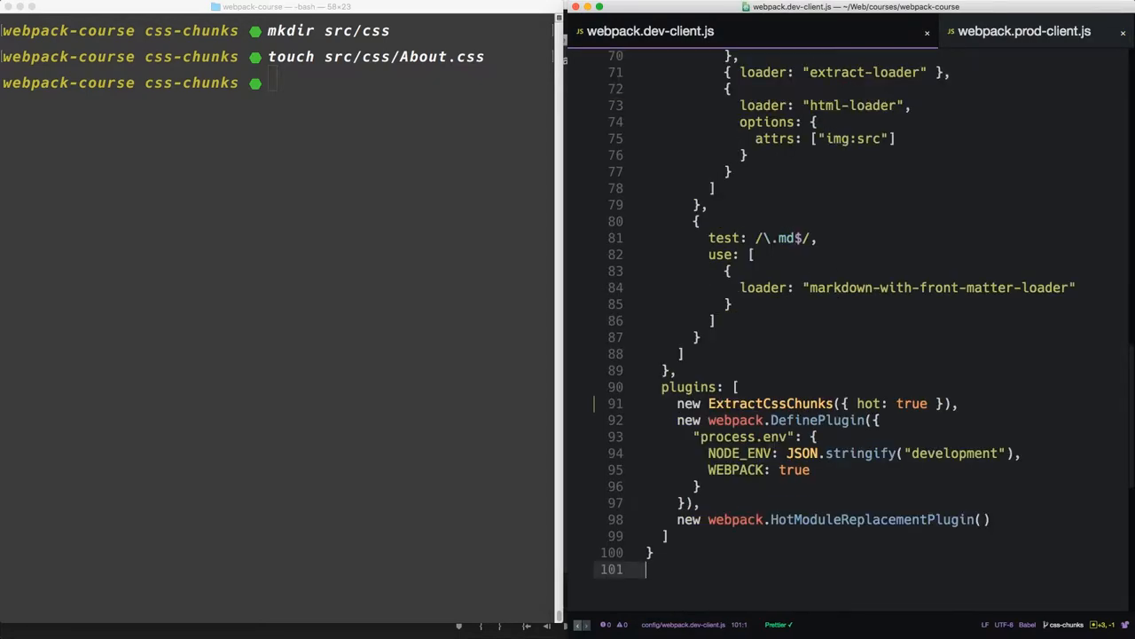
# Switch to Chrome to check main.css and About.css loading as separate network requests.
pyautogui.click(816, 405)
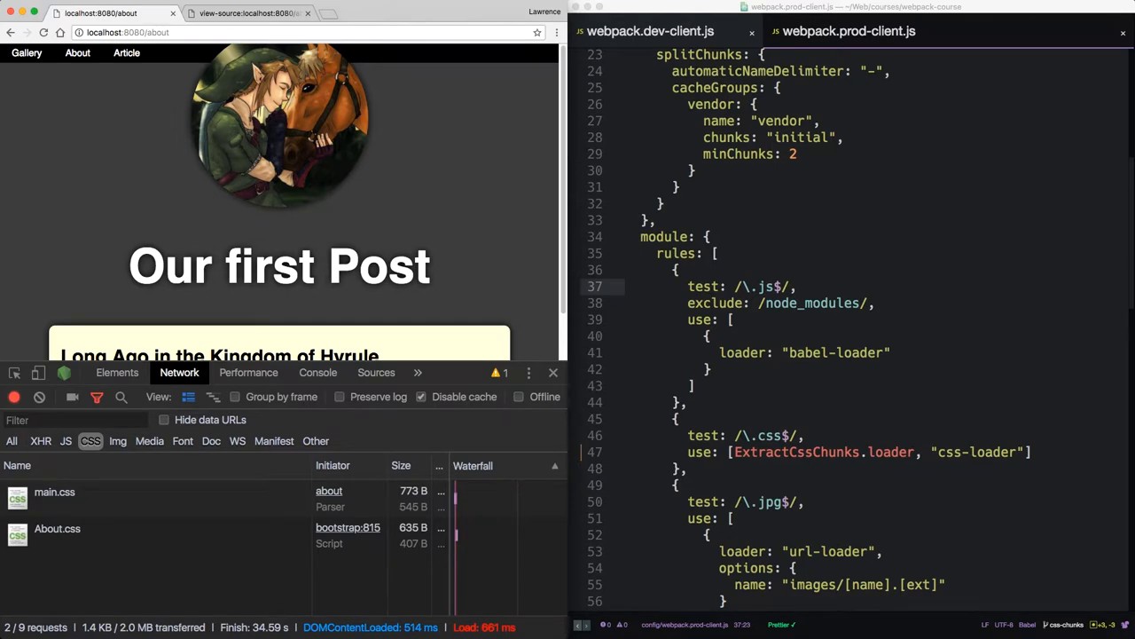
# Import flushChunkNames from react-universal-component/server and flushChunks from webpack-flush-chunks in render.js.
pyautogui.click(907, 32)
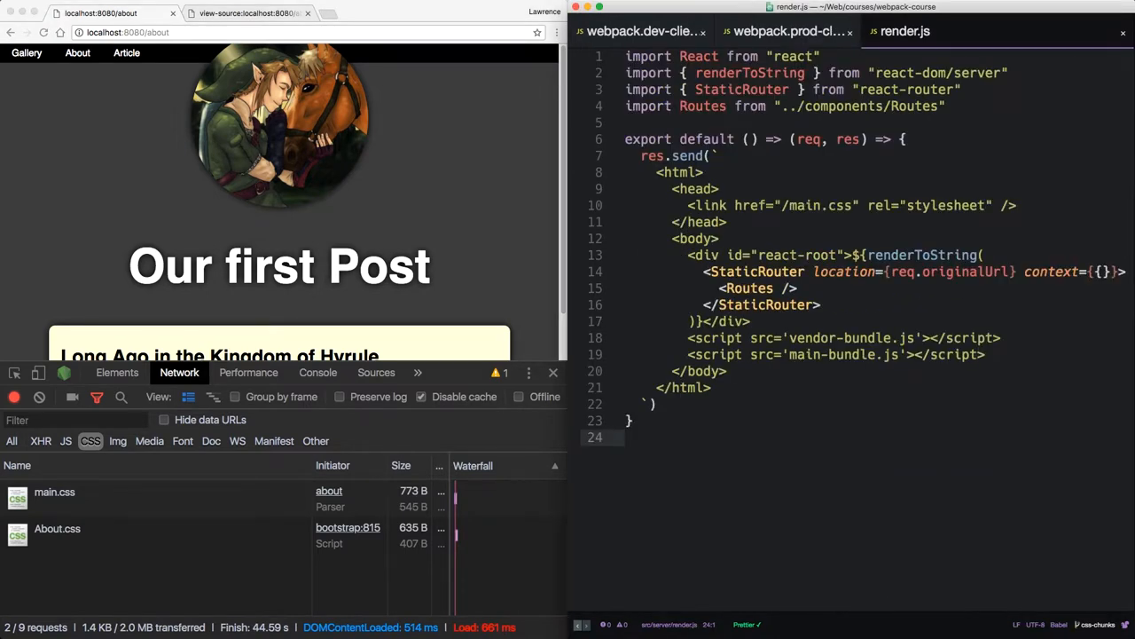
pyautogui.write('import')
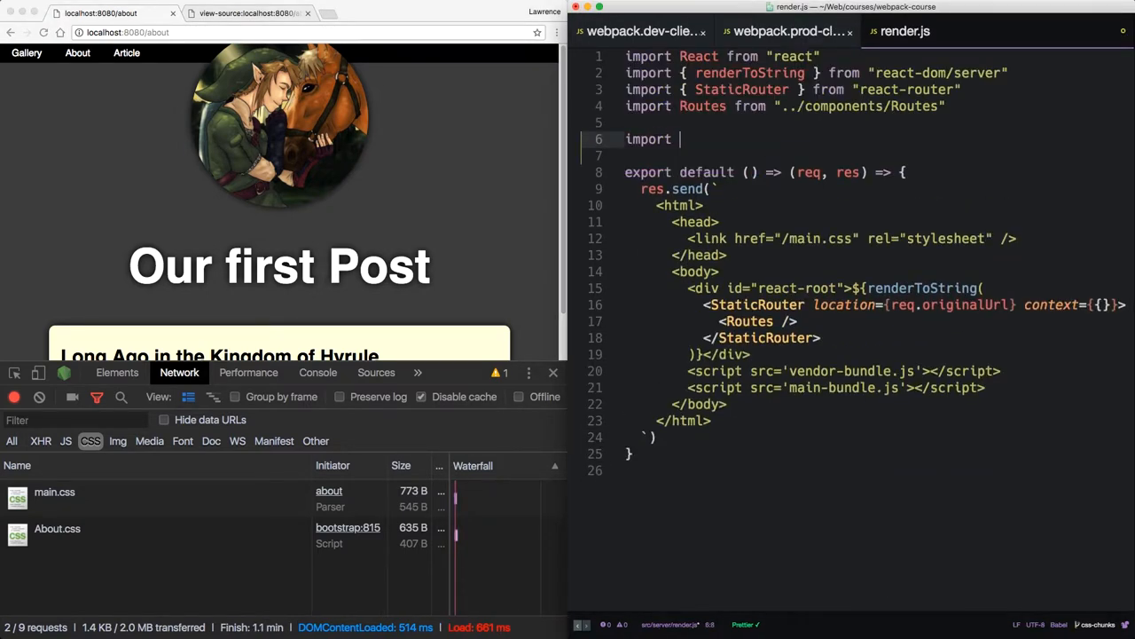
pyautogui.write('{ flushChunk')
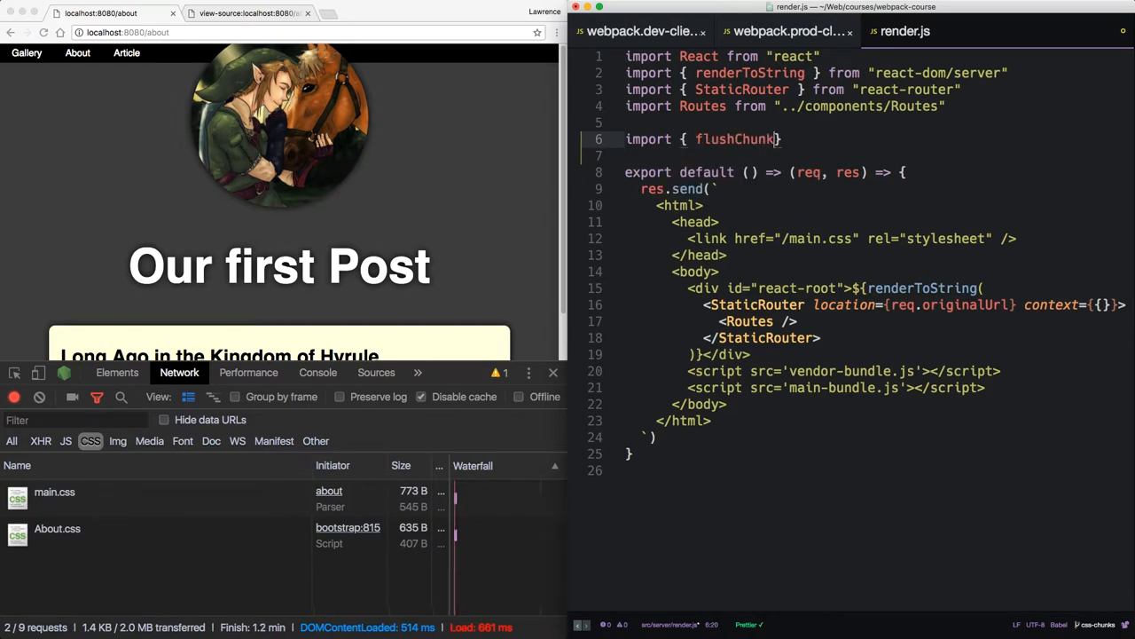
pyautogui.write('Names } from')
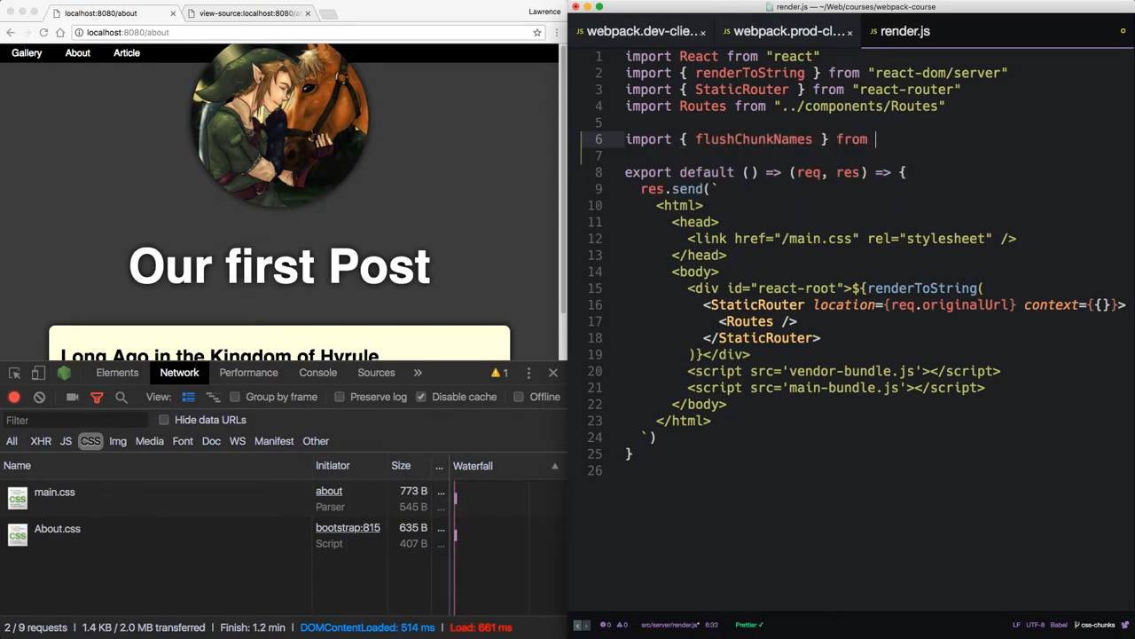
pyautogui.write('"react-')
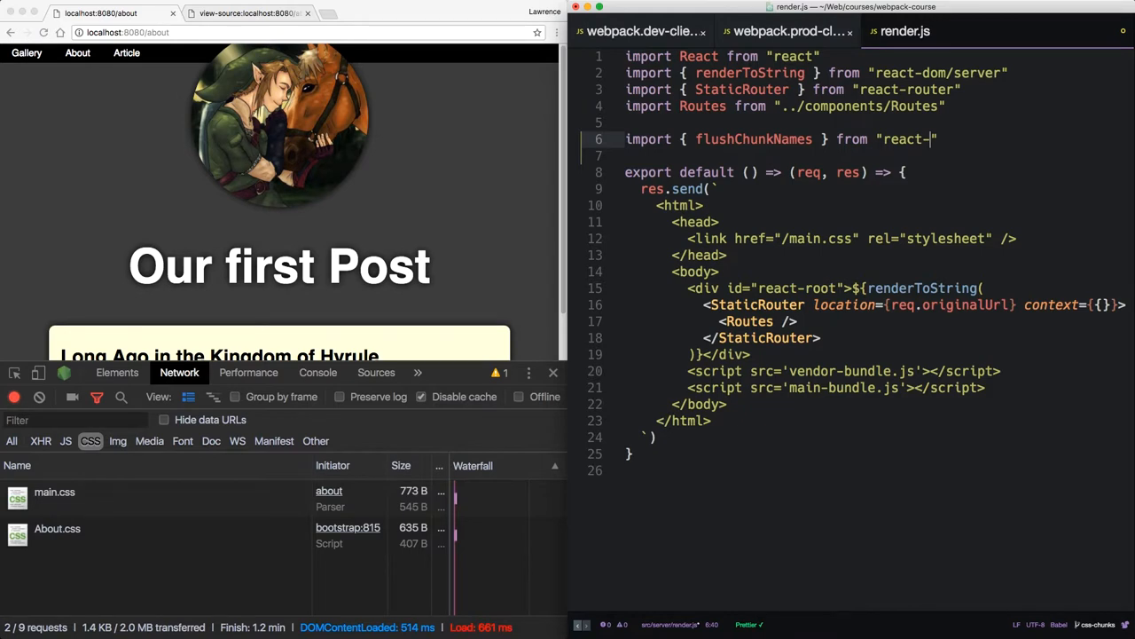
pyautogui.write('universal-component/server')
pyautogui.click(873, 154)
pyautogui.write('imp')
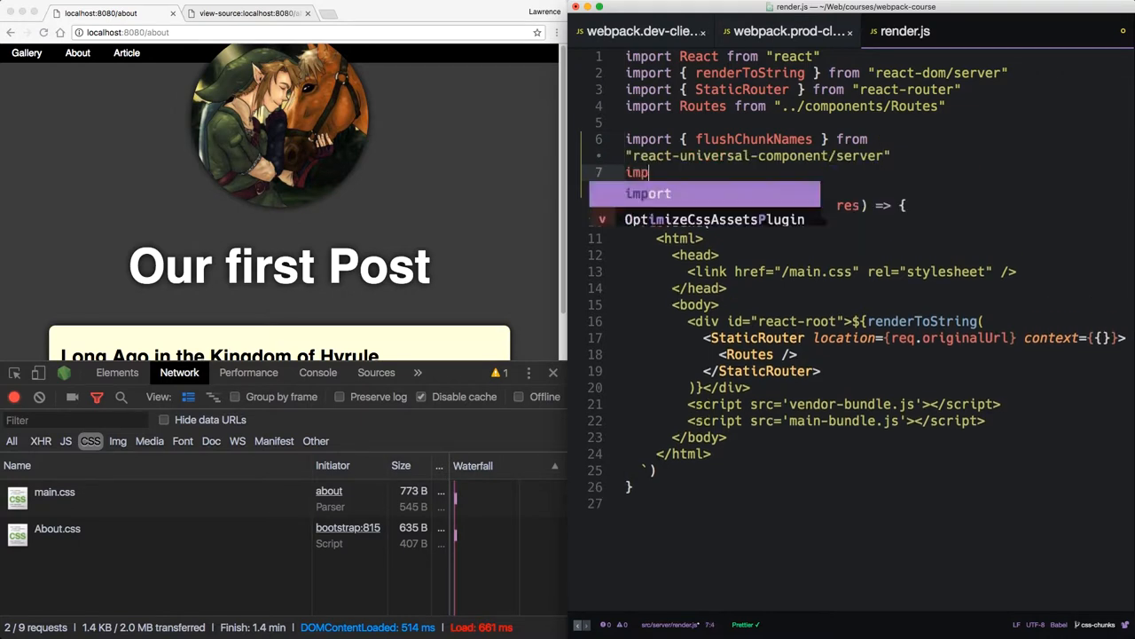
pyautogui.write('flushC')
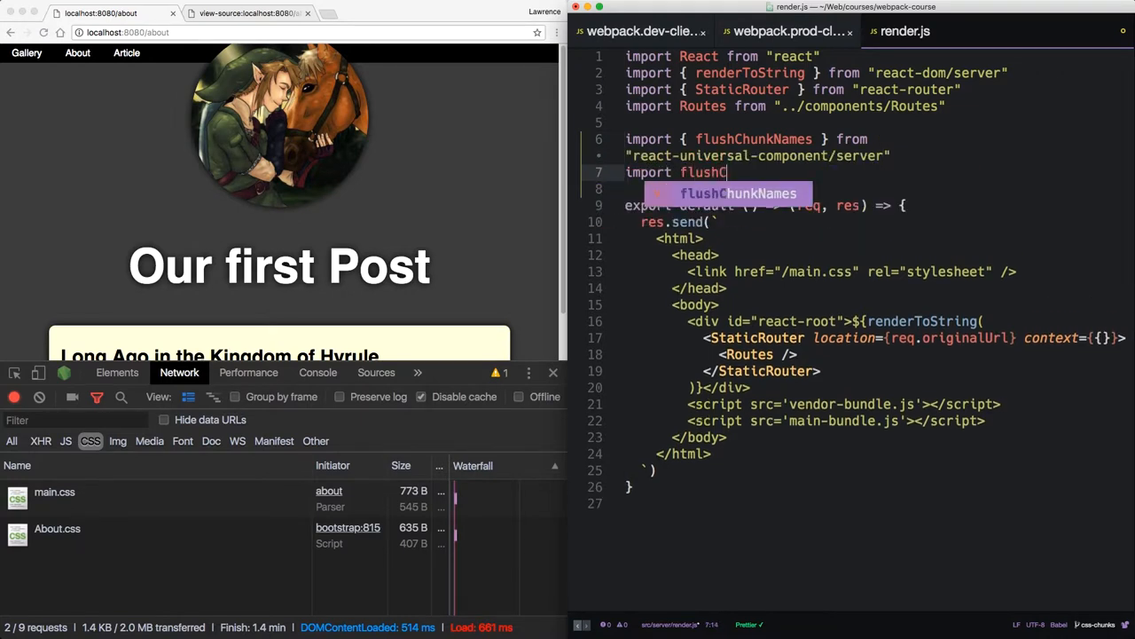
pyautogui.write('hunks from "webpack-flush-chunks"')
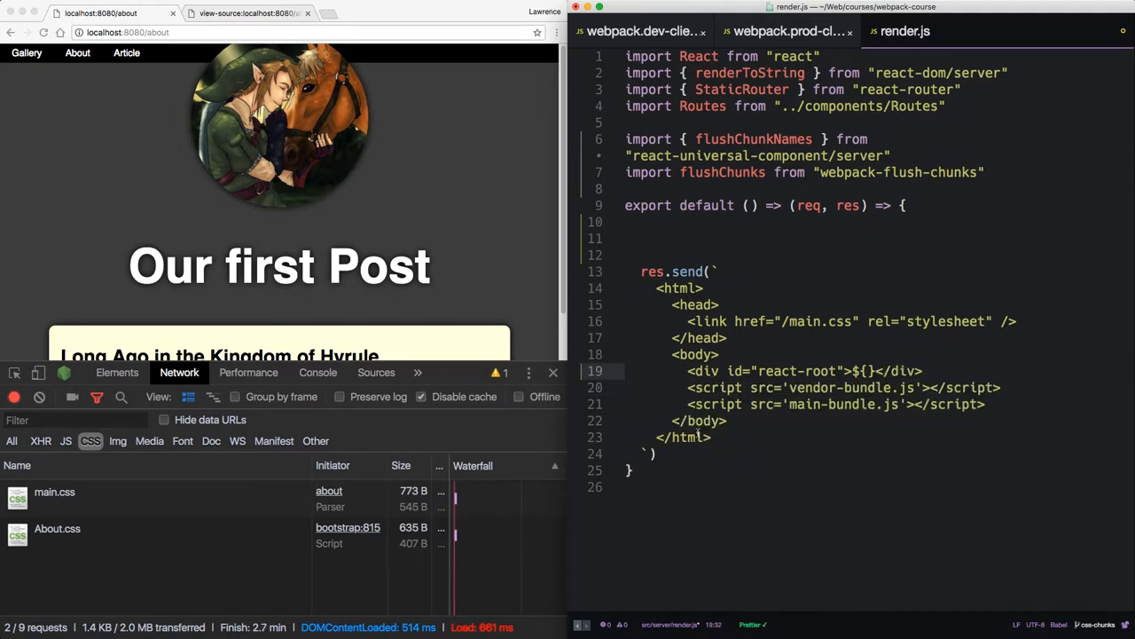
# Move renderToString into const app and interpolate ${app} inside react-root in the template.
pyautogui.write('app')
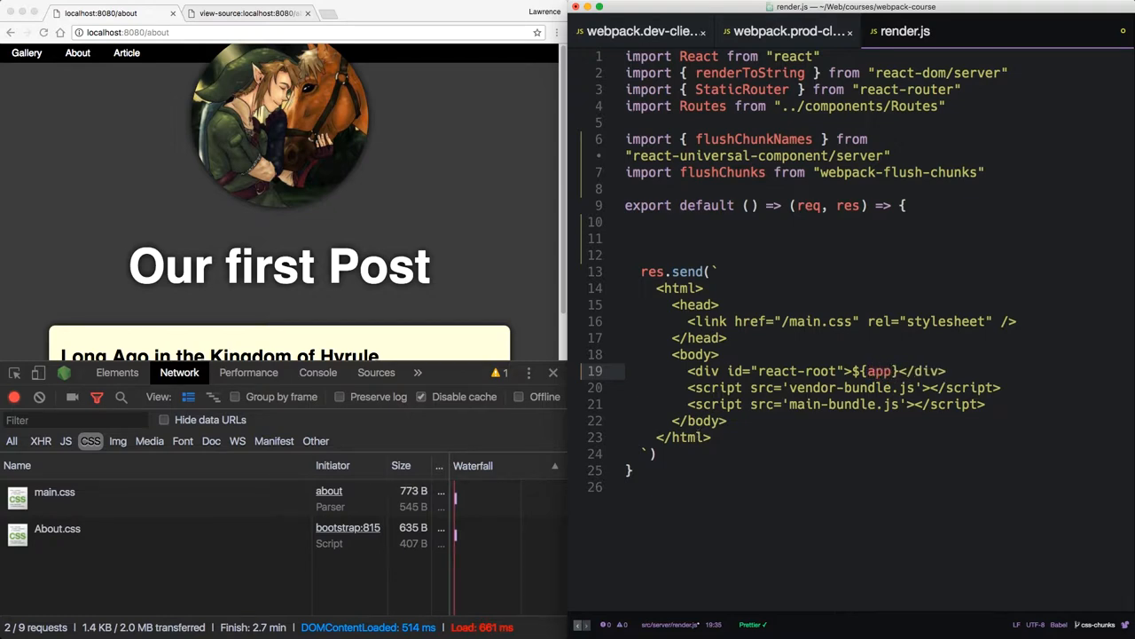
pyautogui.write('a')
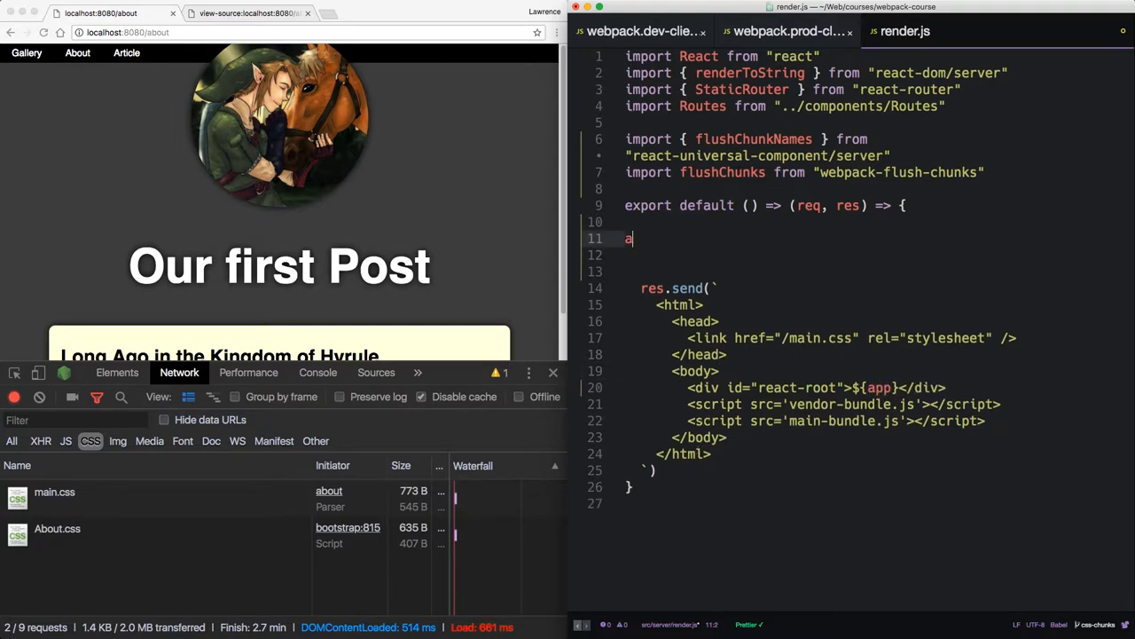
pyautogui.write('const app = renderToString(')
pyautogui.write('<StaticRouter location={req.originalUrl} context={{}}>')
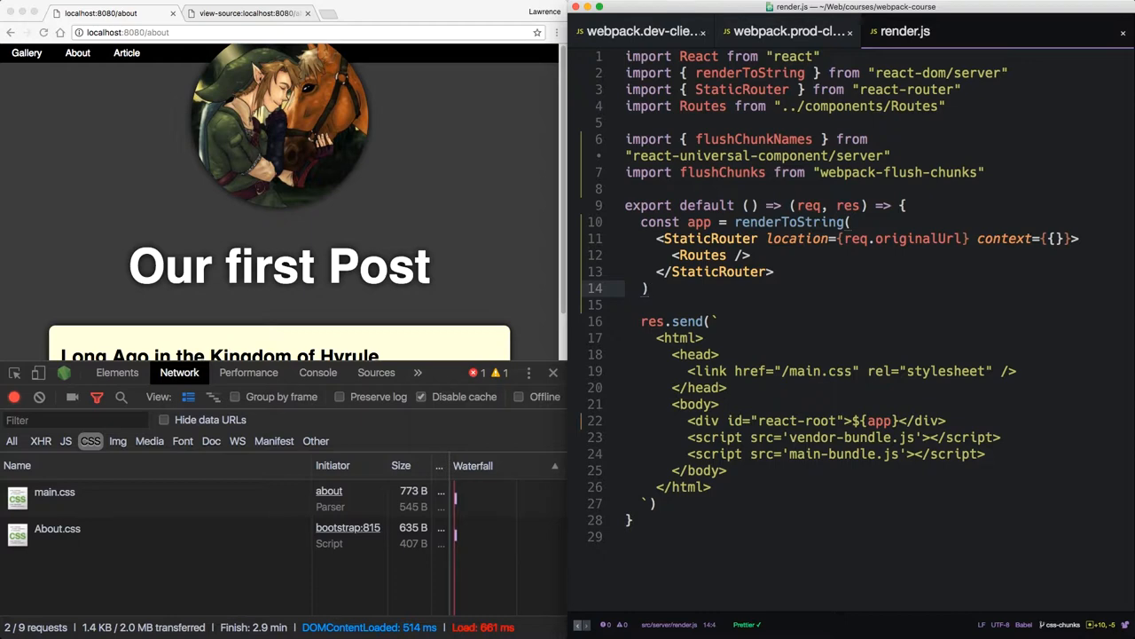
# Destructure js, styles and cssHash from flushChunks(stats) below const app.
pyautogui.press('enter')
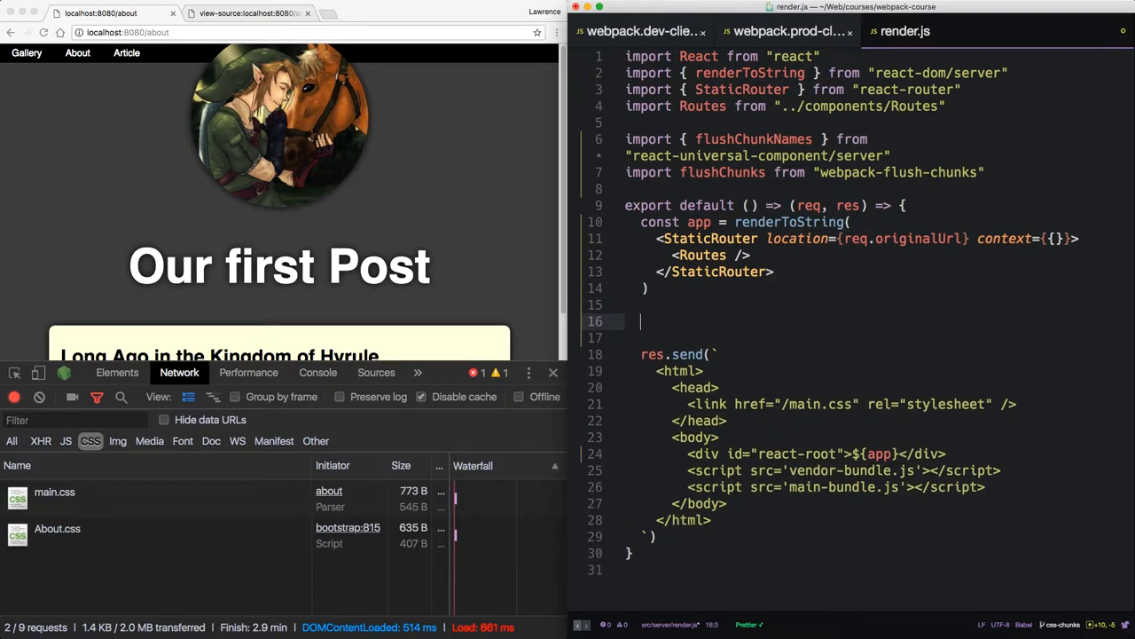
pyautogui.write('const { js,')
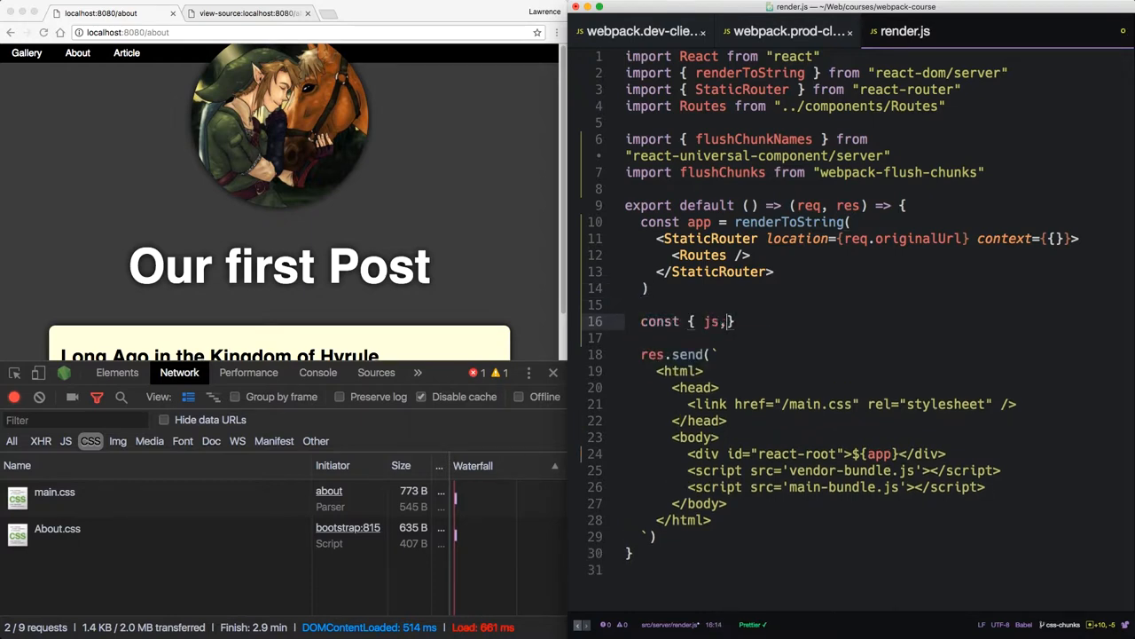
pyautogui.write('styles, cssHash')
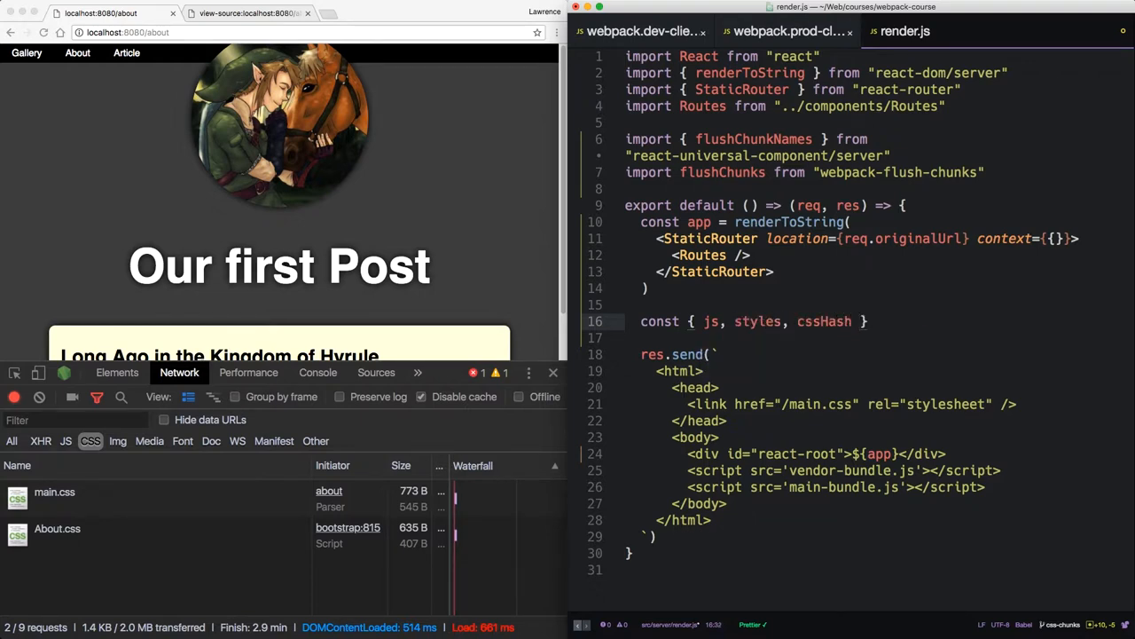
pyautogui.write('from flis')
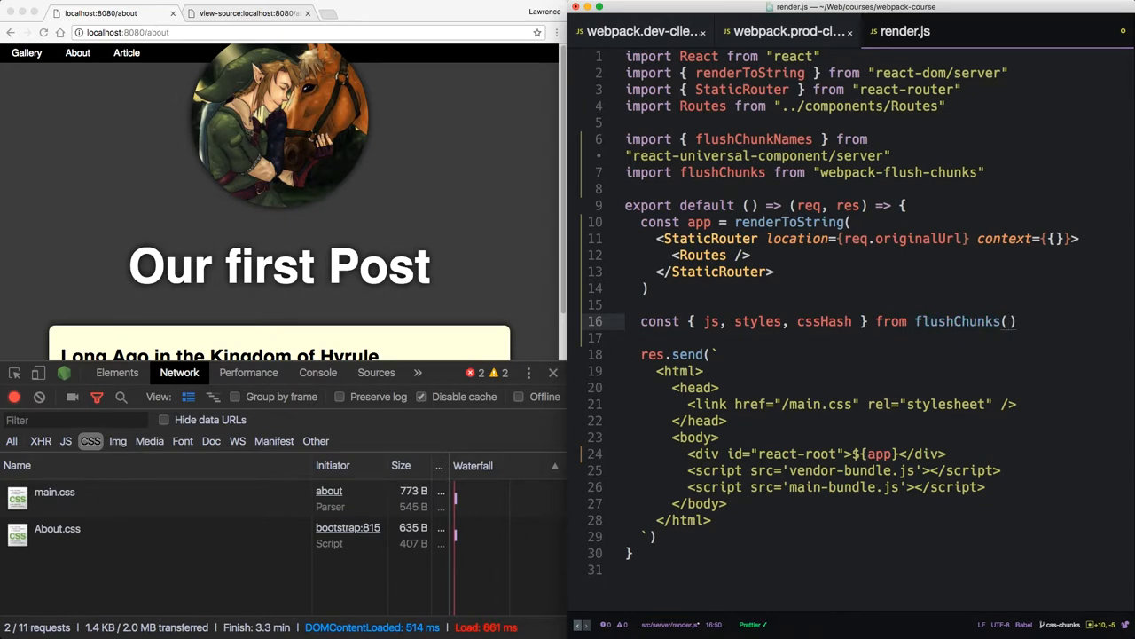
pyautogui.write('s')
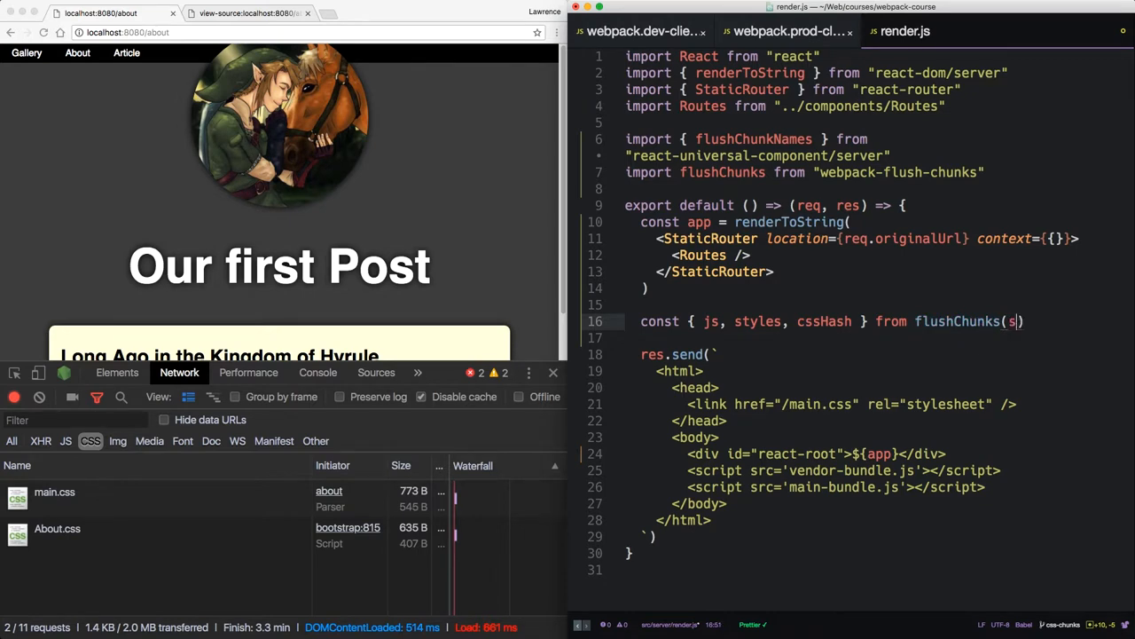
pyautogui.write('tats')
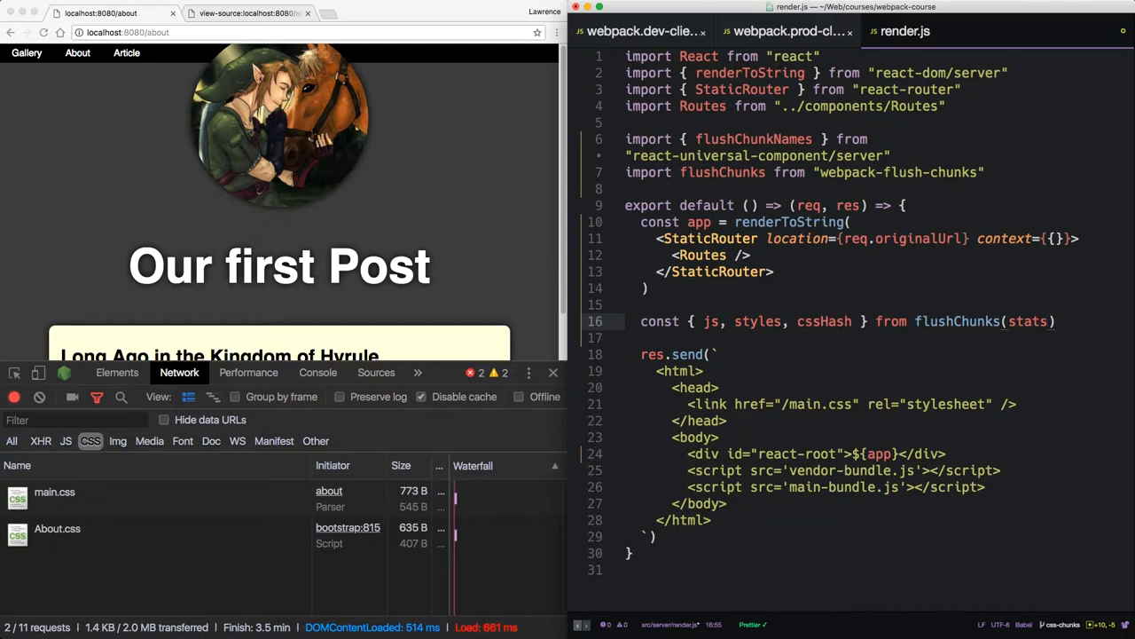
# Pass { chunkNames: flushChunkNames() } as flushChunks options and review the js, styles and cssHash values.
pyautogui.click(1051, 321)
pyautogui.write(', {')
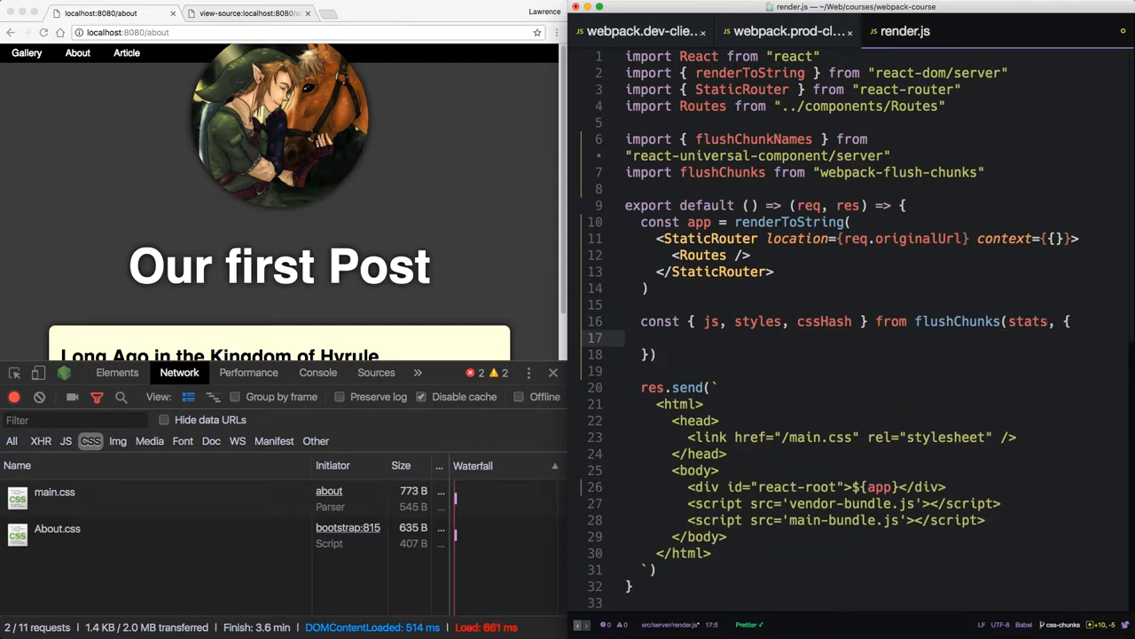
pyautogui.write('chunks')
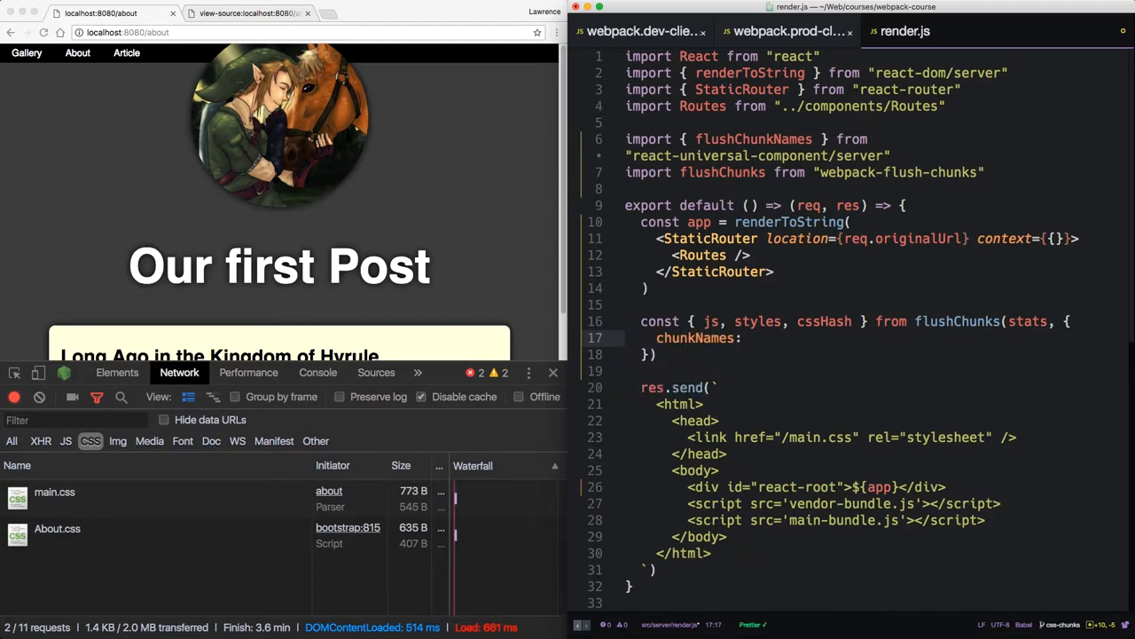
pyautogui.write('flushChunkNames(')
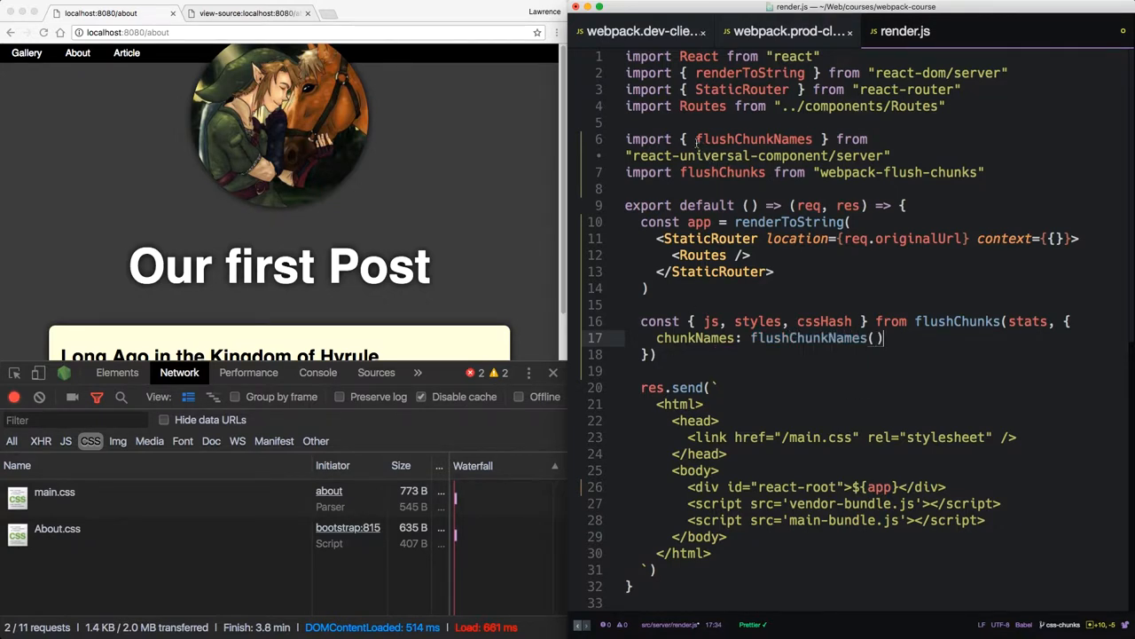
pyautogui.doubleClick(807, 337)
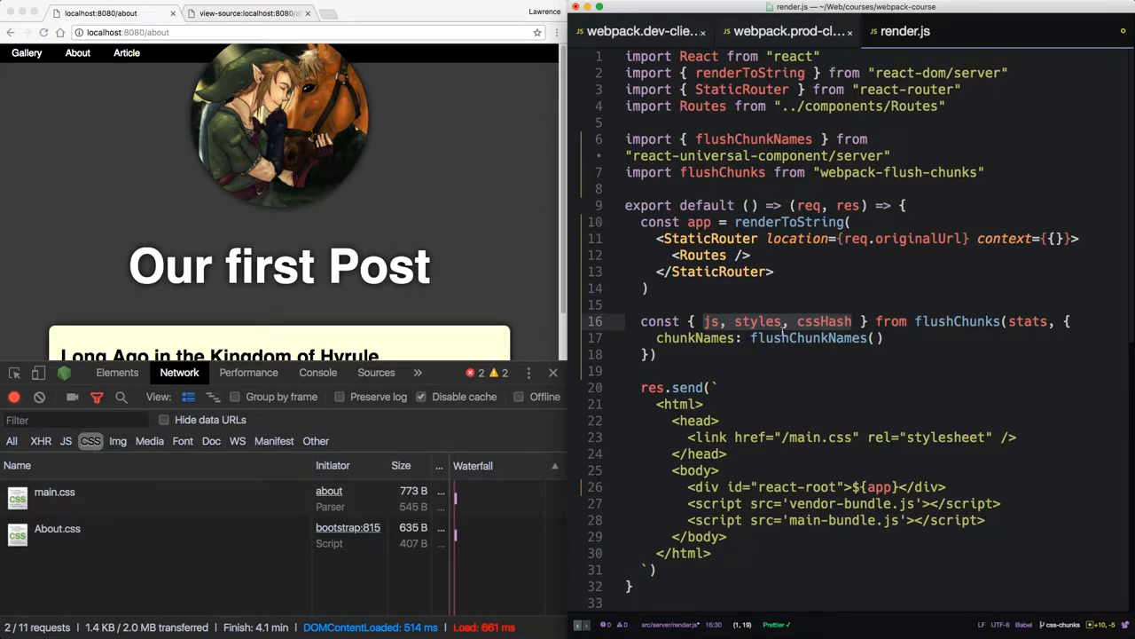
pyautogui.doubleClick(1027, 321)
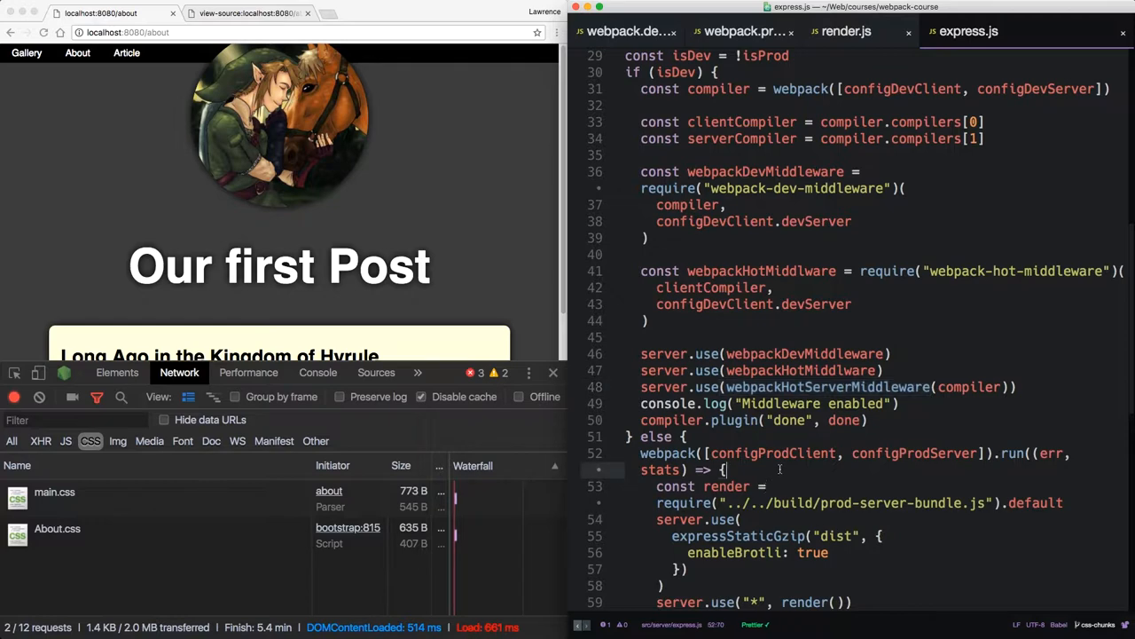
# Define clientStats = stats.toJson().children[0] in express.js and pass it via render({ clientStats }).
pyautogui.scroll(-3)
pyautogui.write('const')
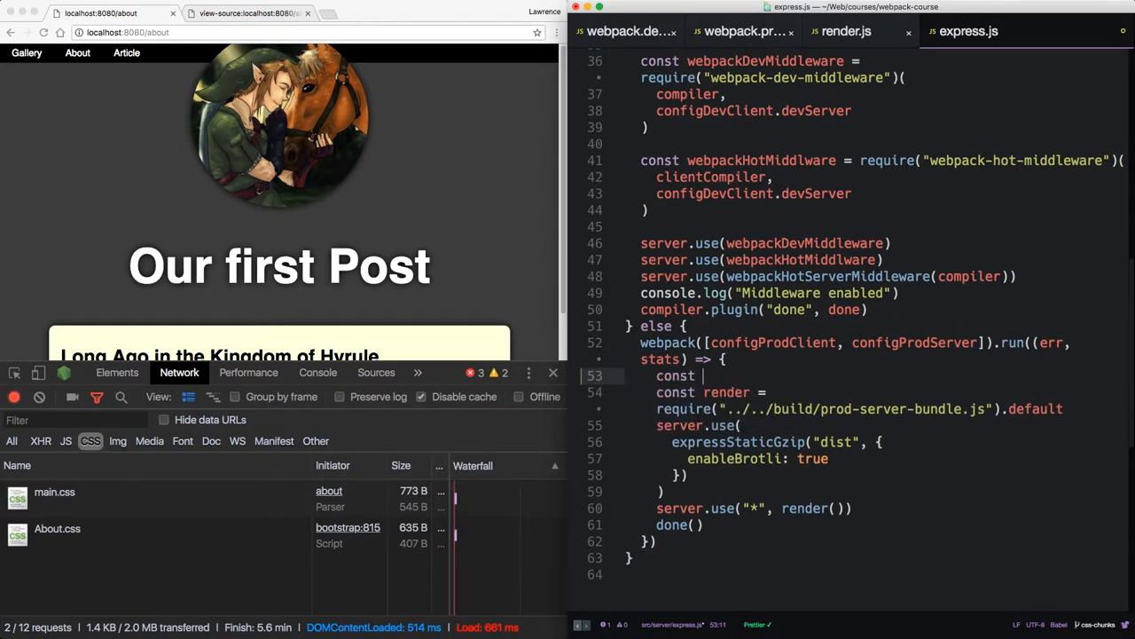
pyautogui.write('clientStats')
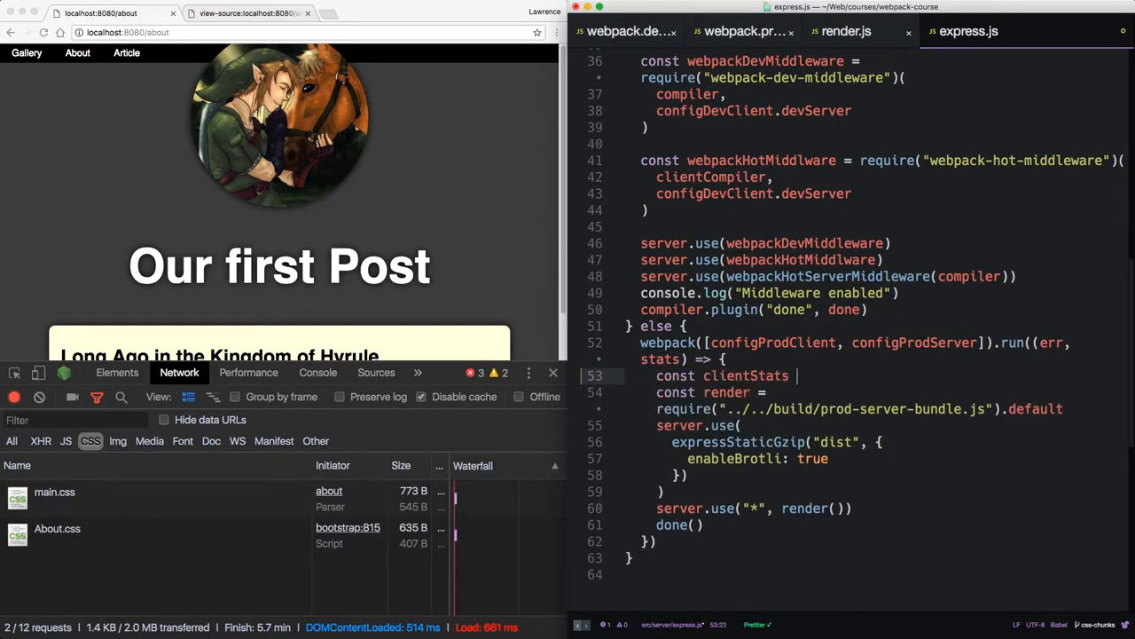
pyautogui.write('= stats.')
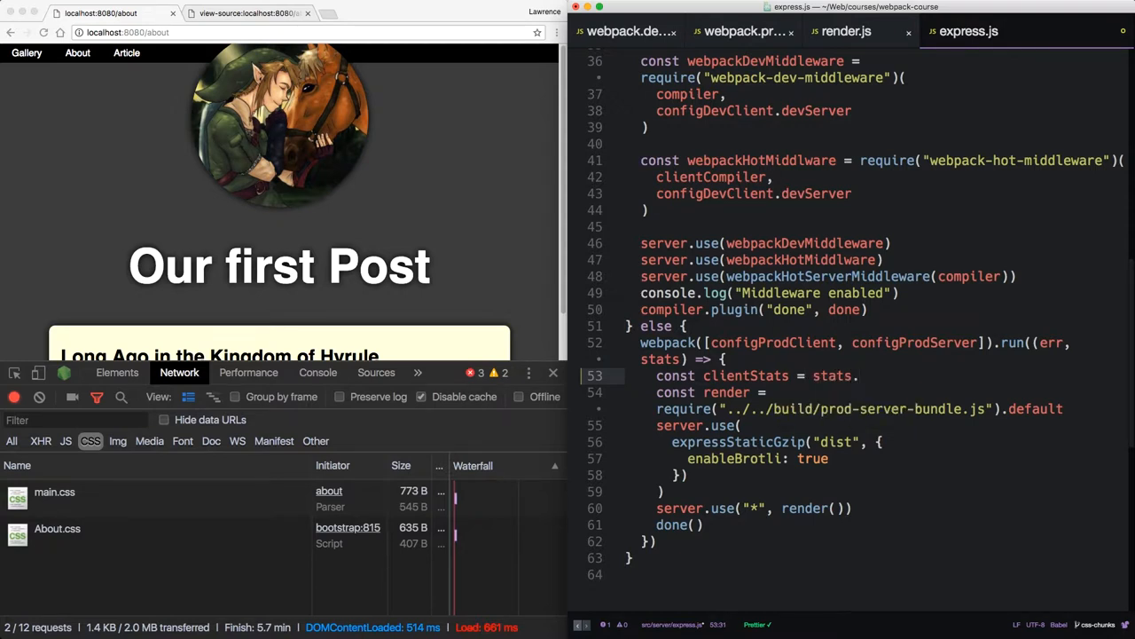
pyautogui.write('toJson')
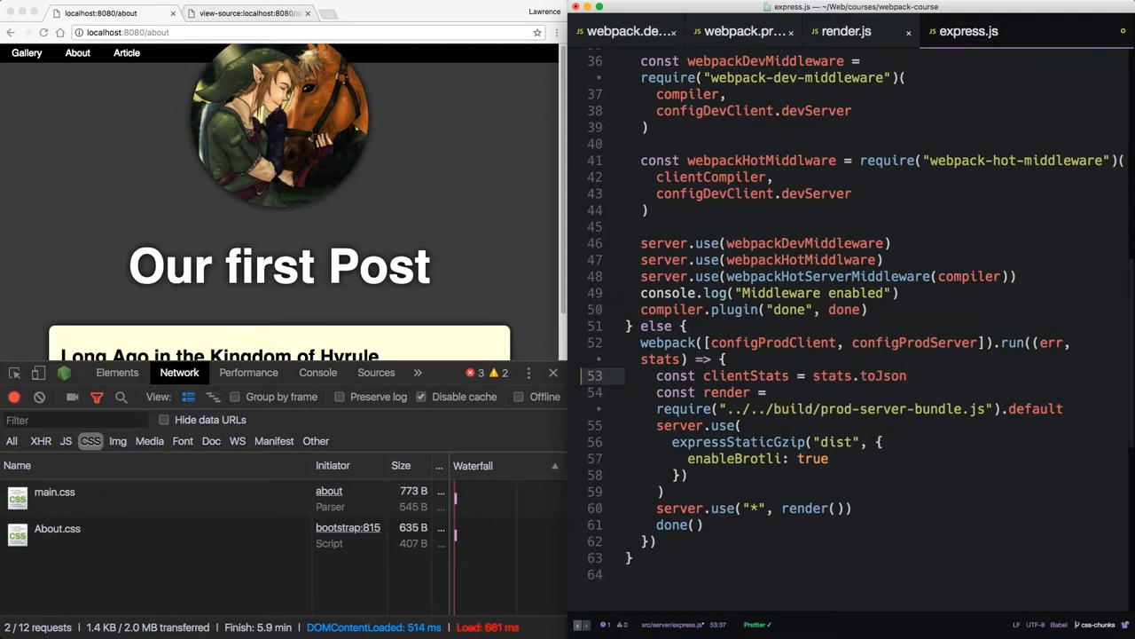
pyautogui.write('.children[0')
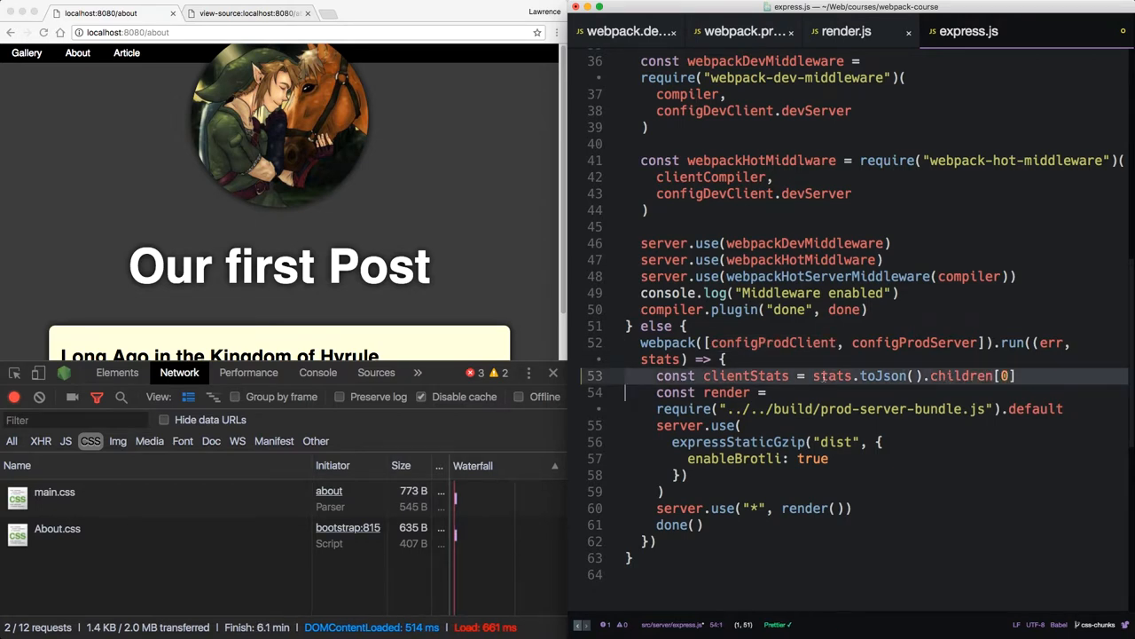
pyautogui.doubleClick(745, 376)
pyautogui.write('{')
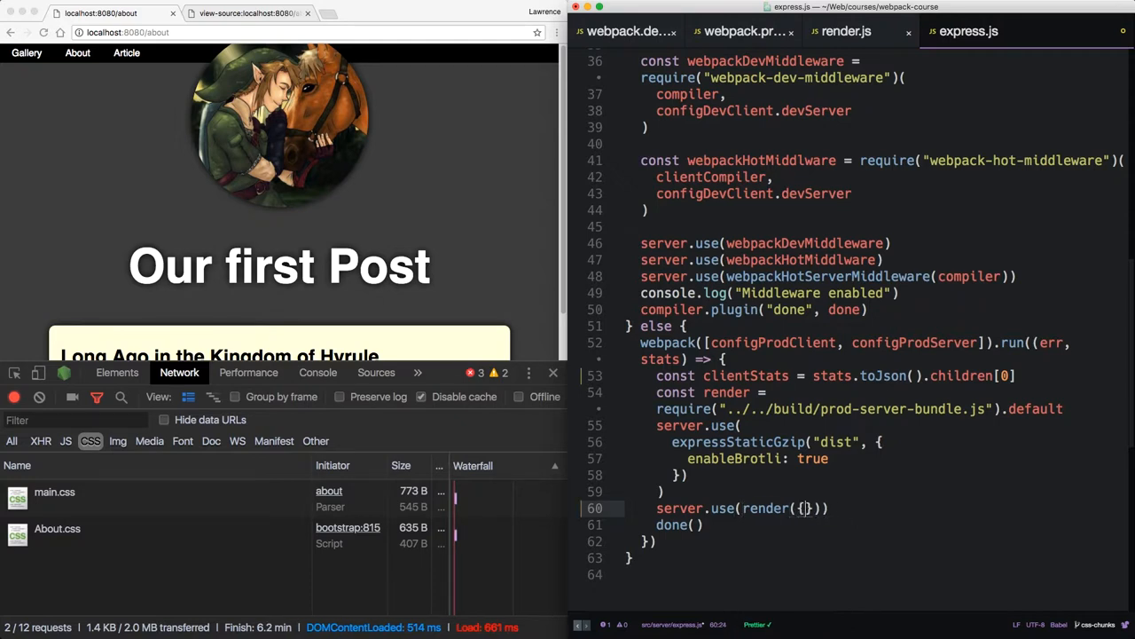
pyautogui.write('clientSt')
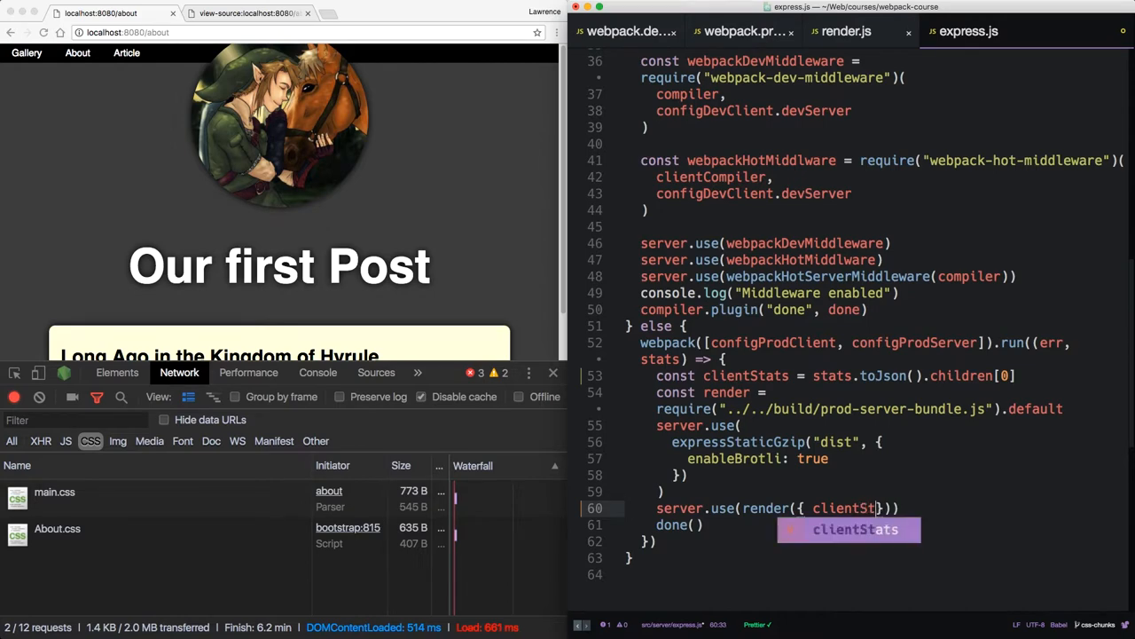
pyautogui.click(846, 32)
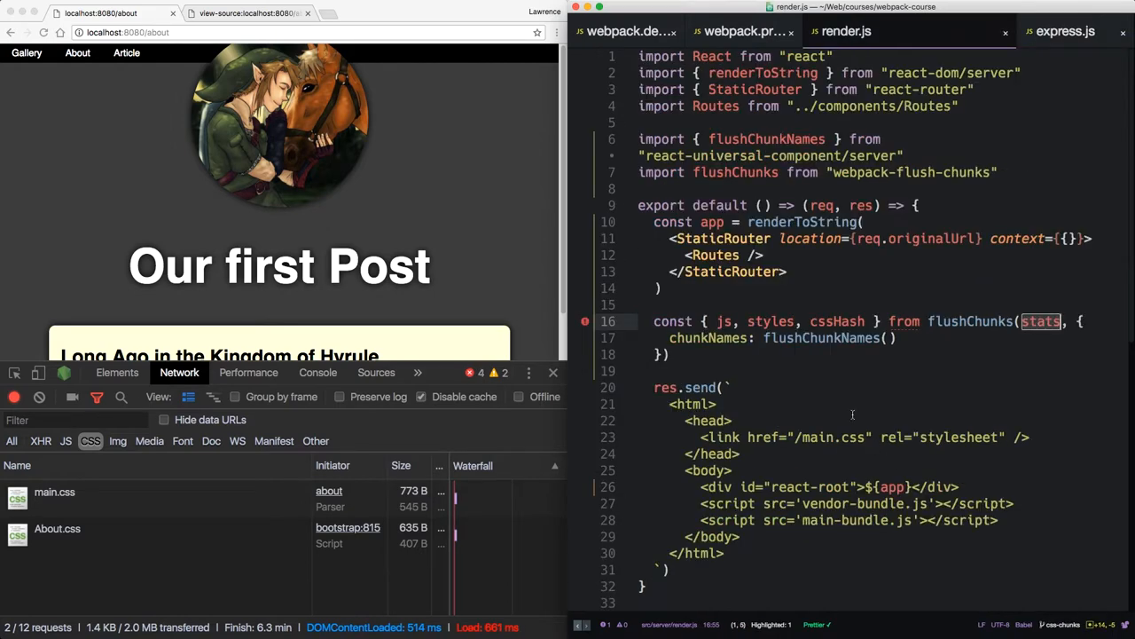
# Accept ({ clientStats }) in render.js, feed it to flushChunks, and inject ${styles}, ${js} and cssHash into the template.
pyautogui.write('clientStats }')
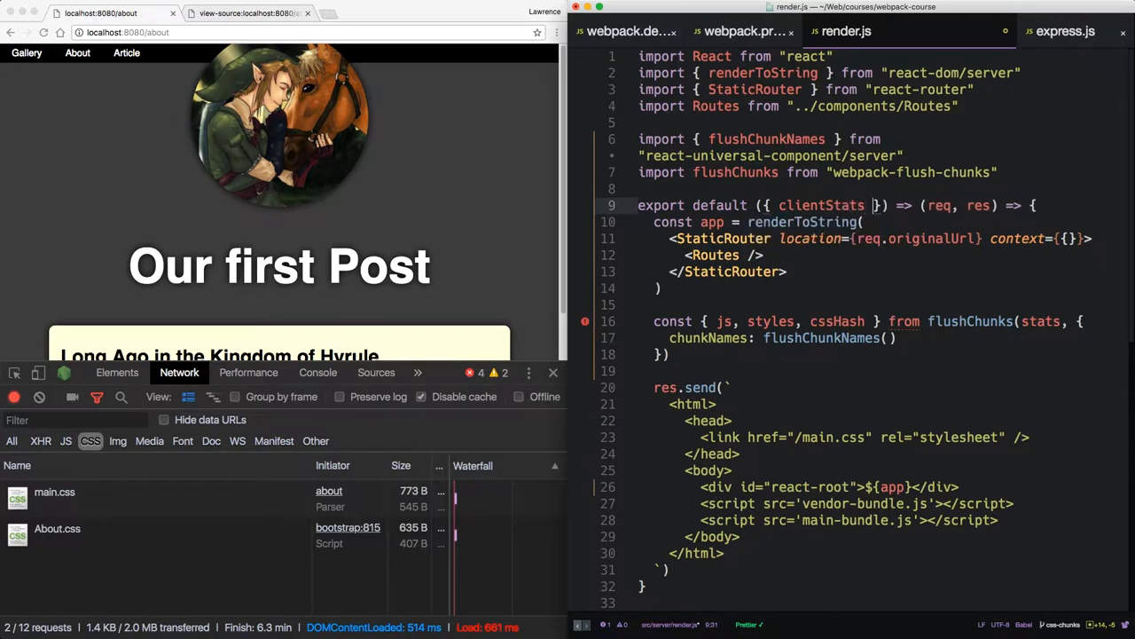
pyautogui.doubleClick(1040, 321)
pyautogui.write('$')
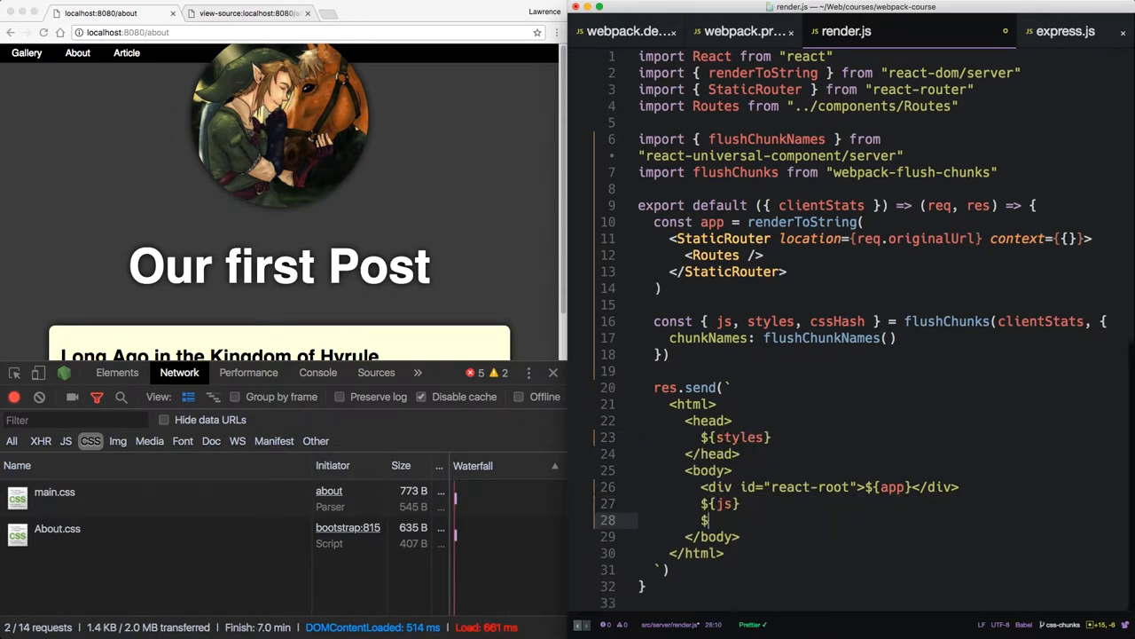
pyautogui.write('cssHa')
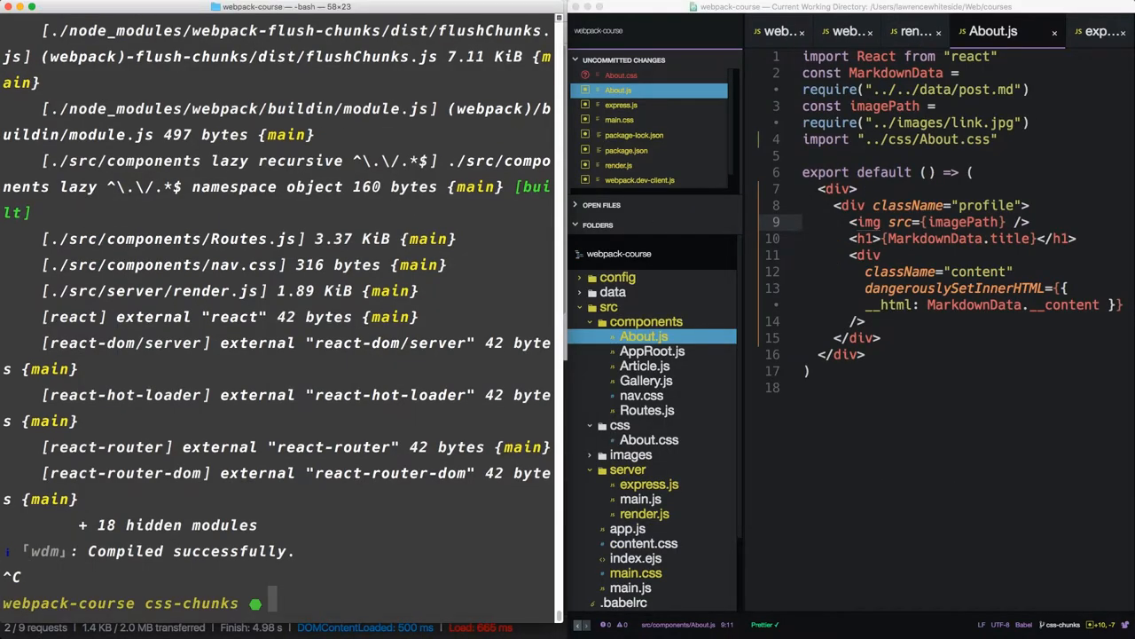
# Move into src/css and create empty Article.css and Gallery.css with touch.
pyautogui.write('cd src/css')
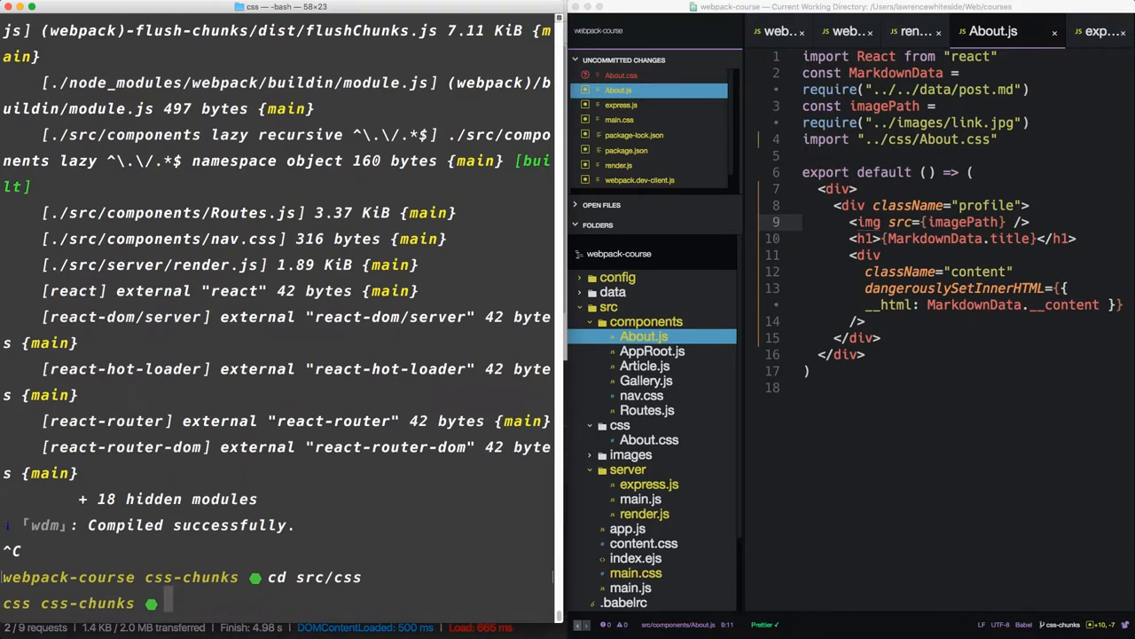
pyautogui.write('touch A')
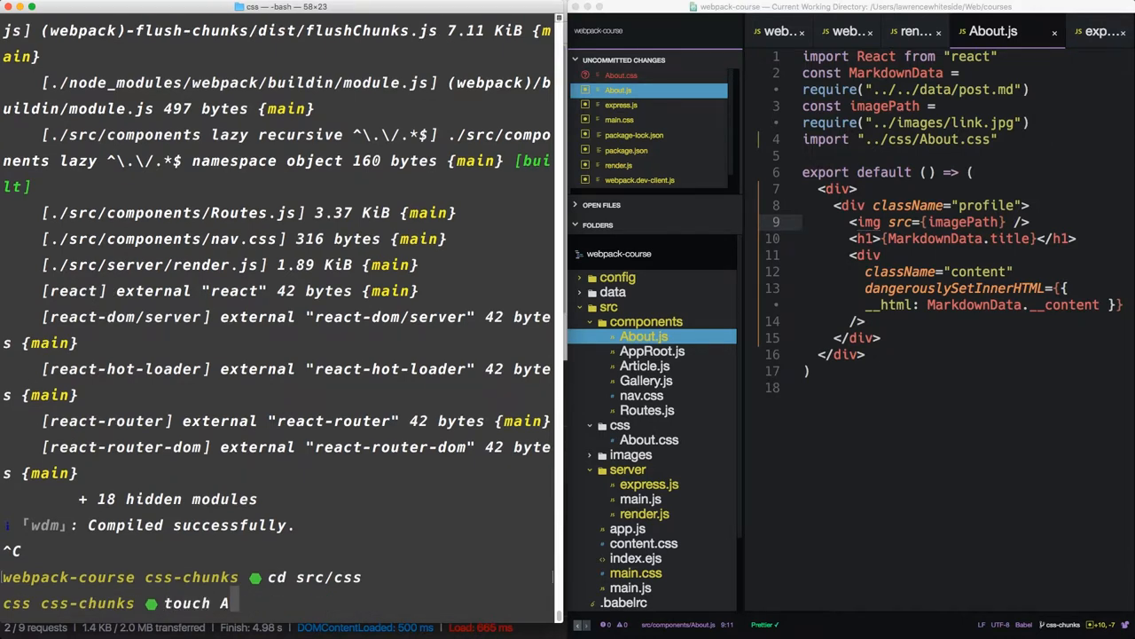
pyautogui.write('rticle.css')
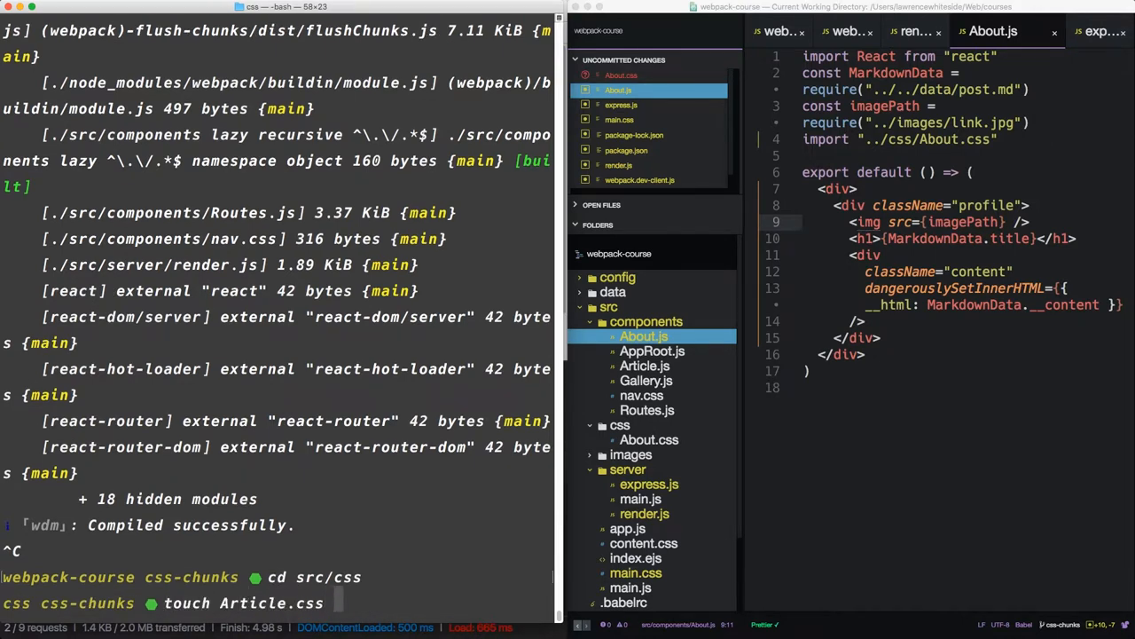
pyautogui.write('Gallery')
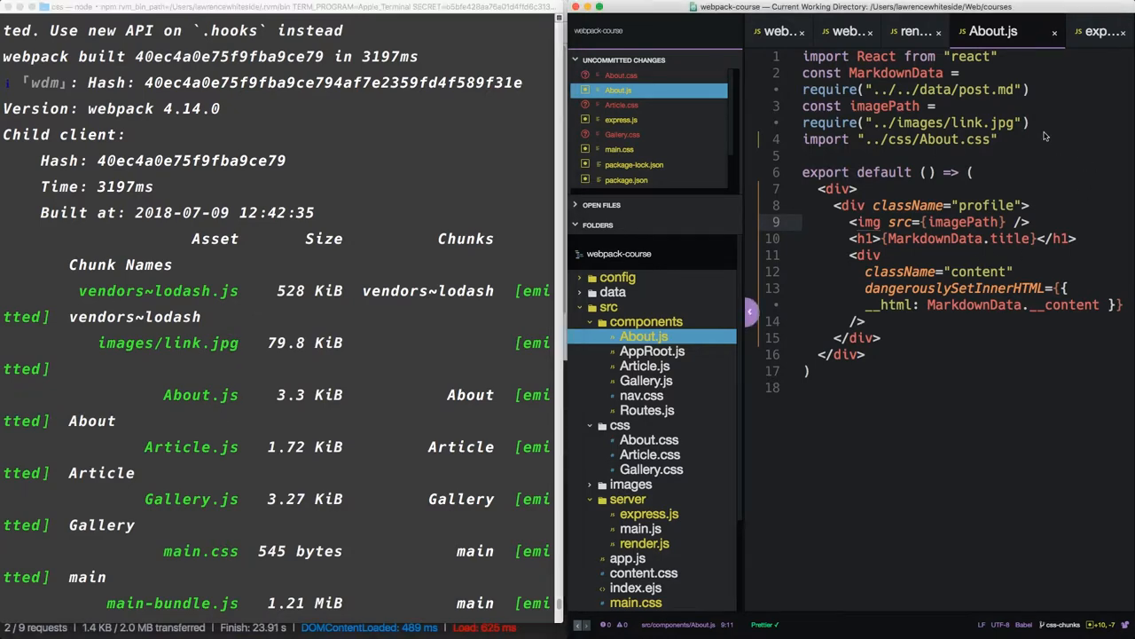
# Add import "../css/Article.css" to Article.js and import "../css/Gallery.css" to Gallery.js.
pyautogui.click(922, 138)
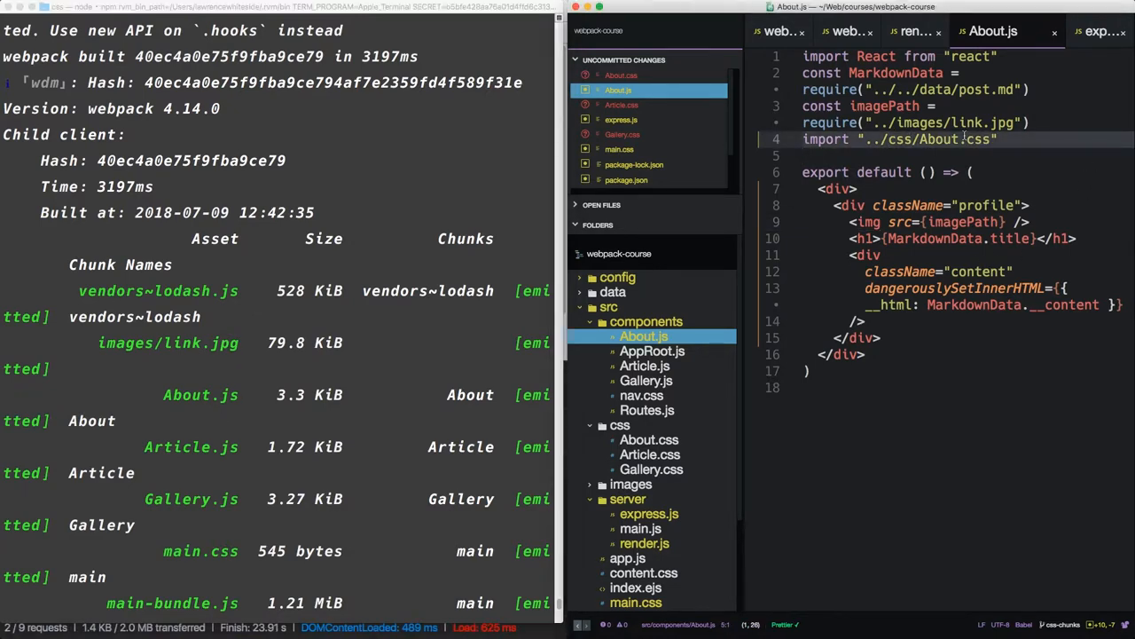
pyautogui.write('article.css"')
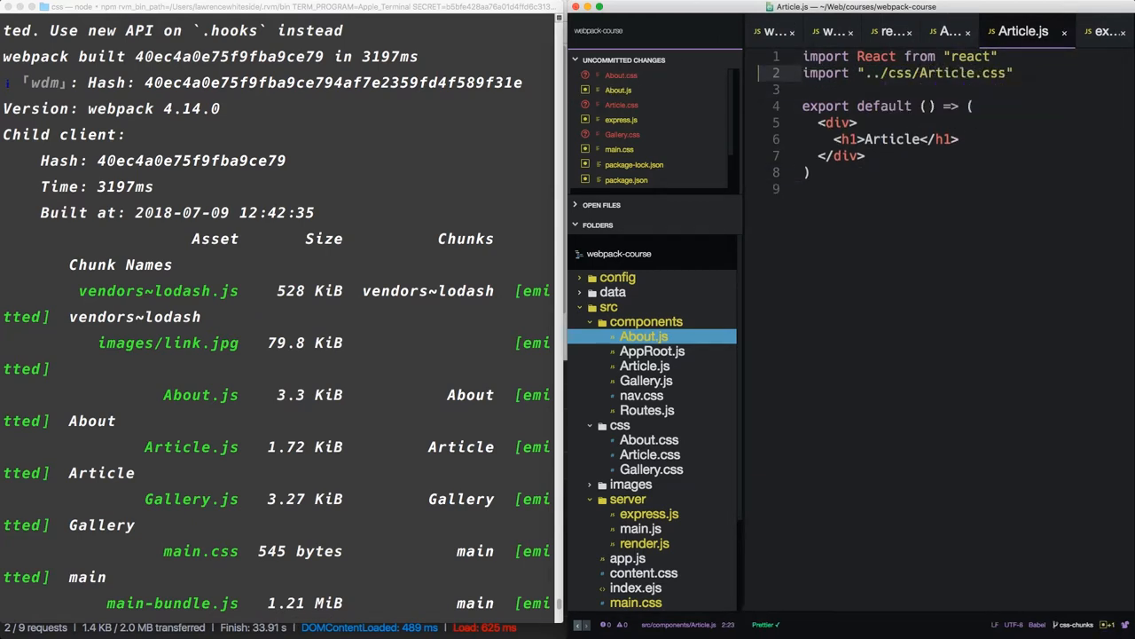
pyautogui.write('gall')
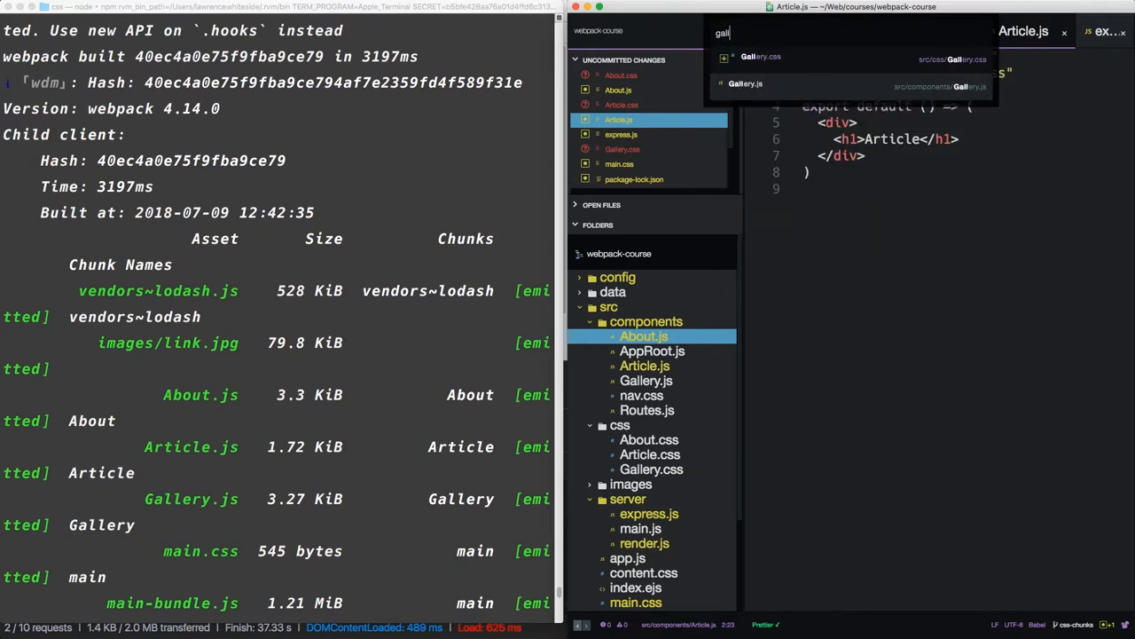
pyautogui.click(745, 83)
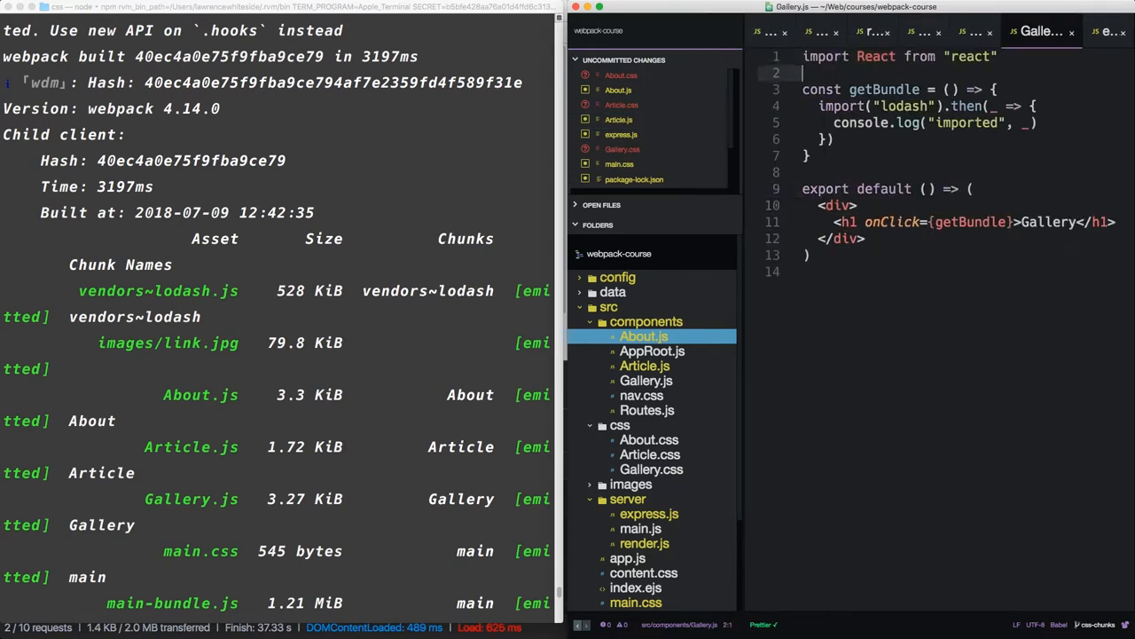
pyautogui.write('import "../css/About.css"')
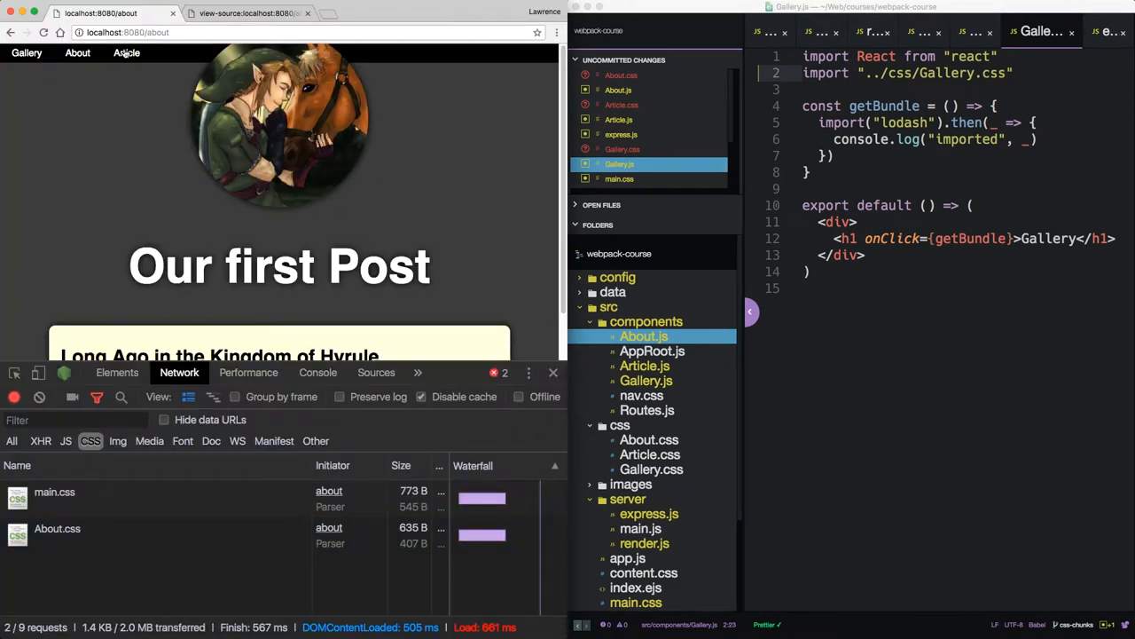
# Switch between the Article and Gallery pages in Chrome to confirm each loads its own stylesheet.
pyautogui.click(126, 53)
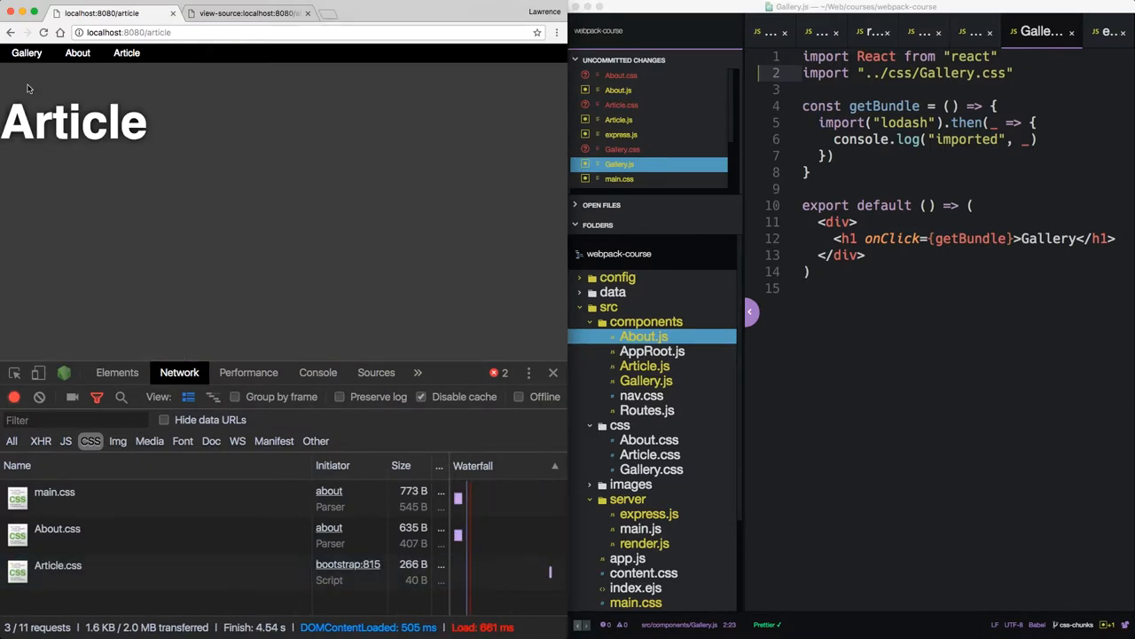
pyautogui.click(27, 54)
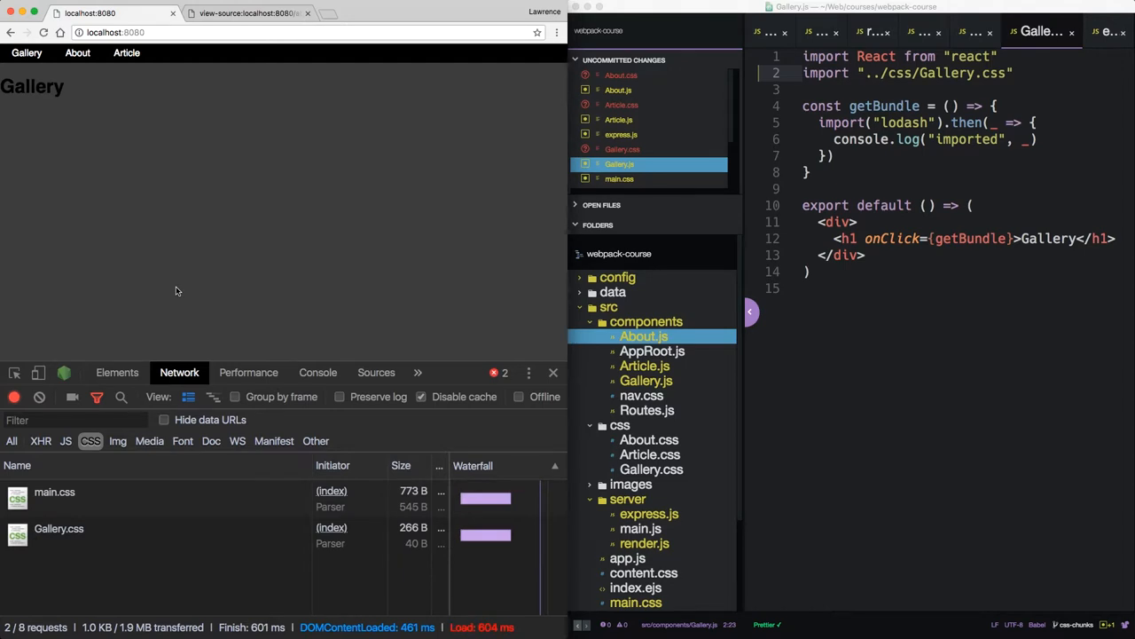
pyautogui.click(126, 53)
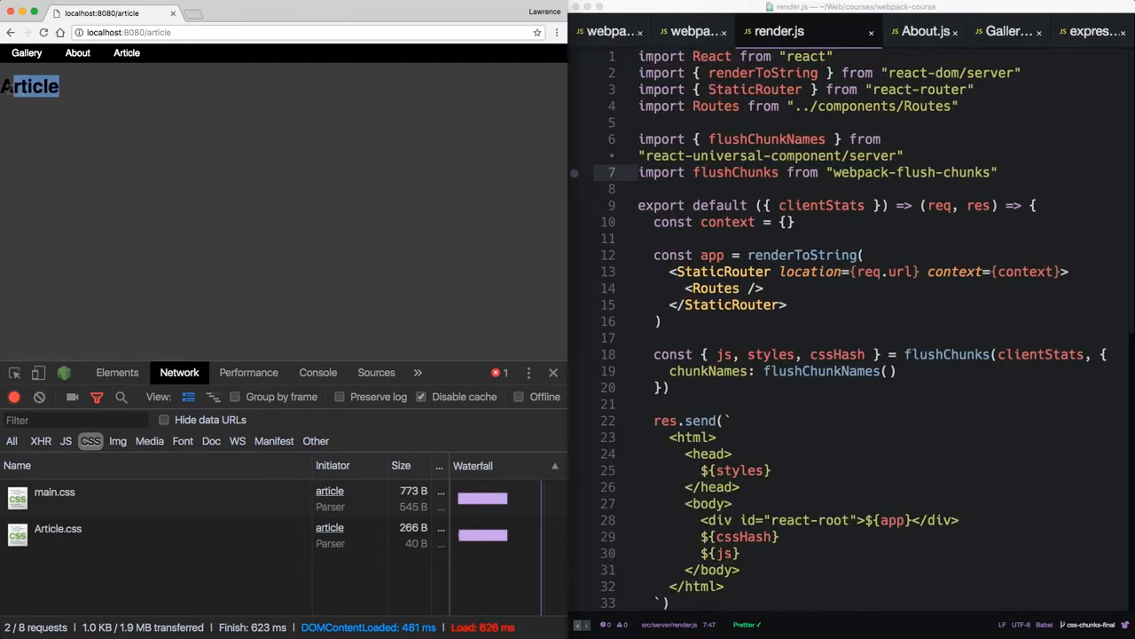
pyautogui.click(26, 53)
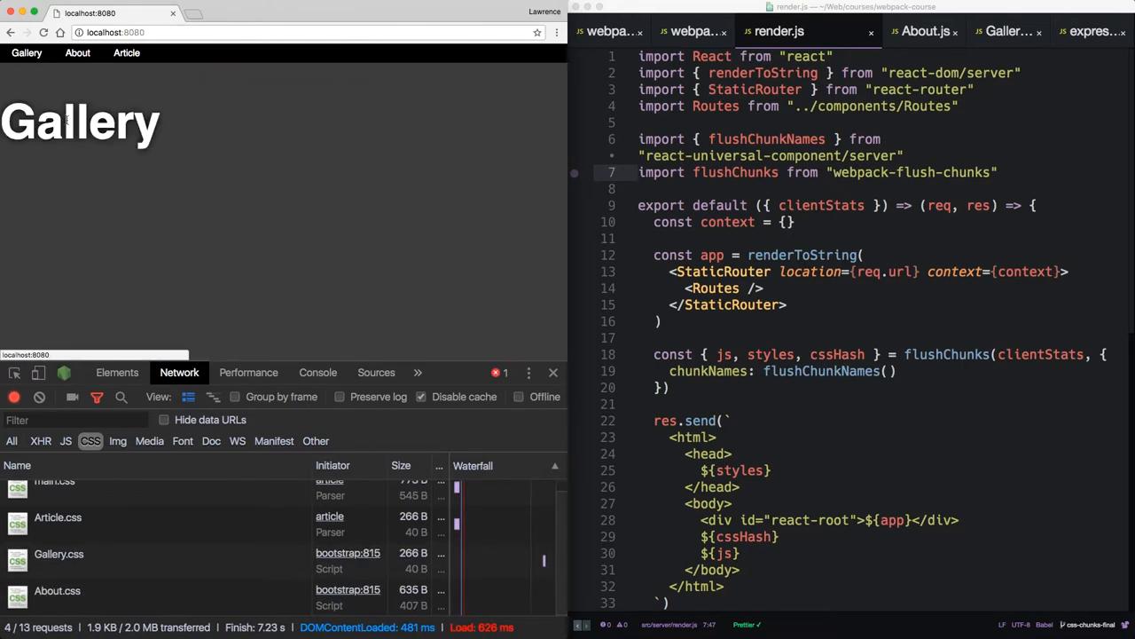
pyautogui.click(63, 440)
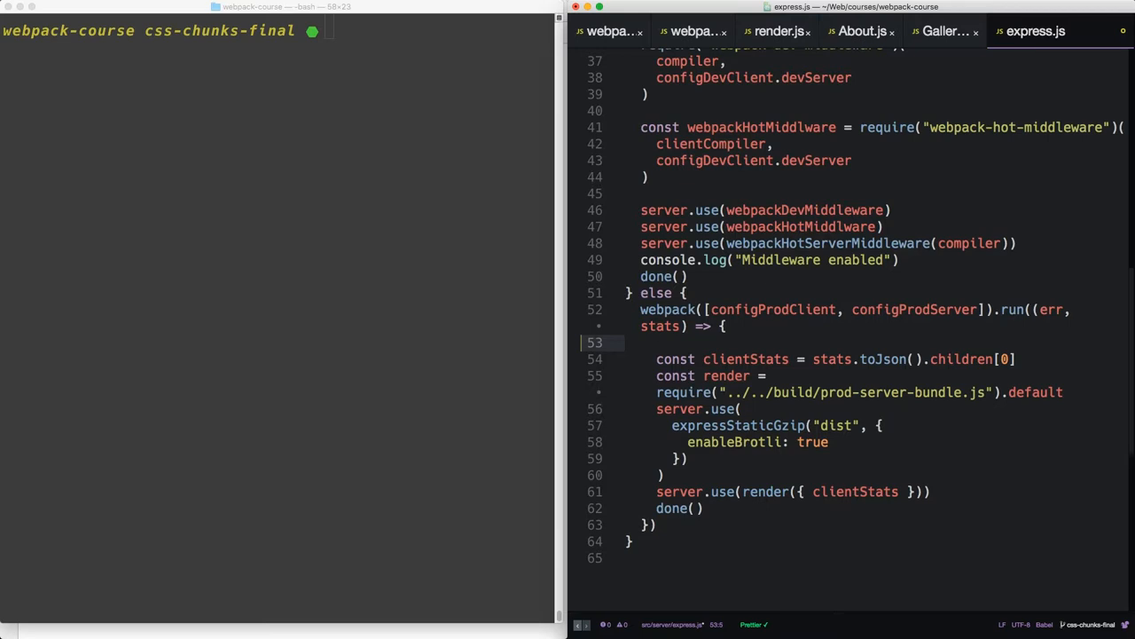
# Add console.log(stats.toString({colors: true})) to the production run callback in express.js.
pyautogui.write('console.log(')
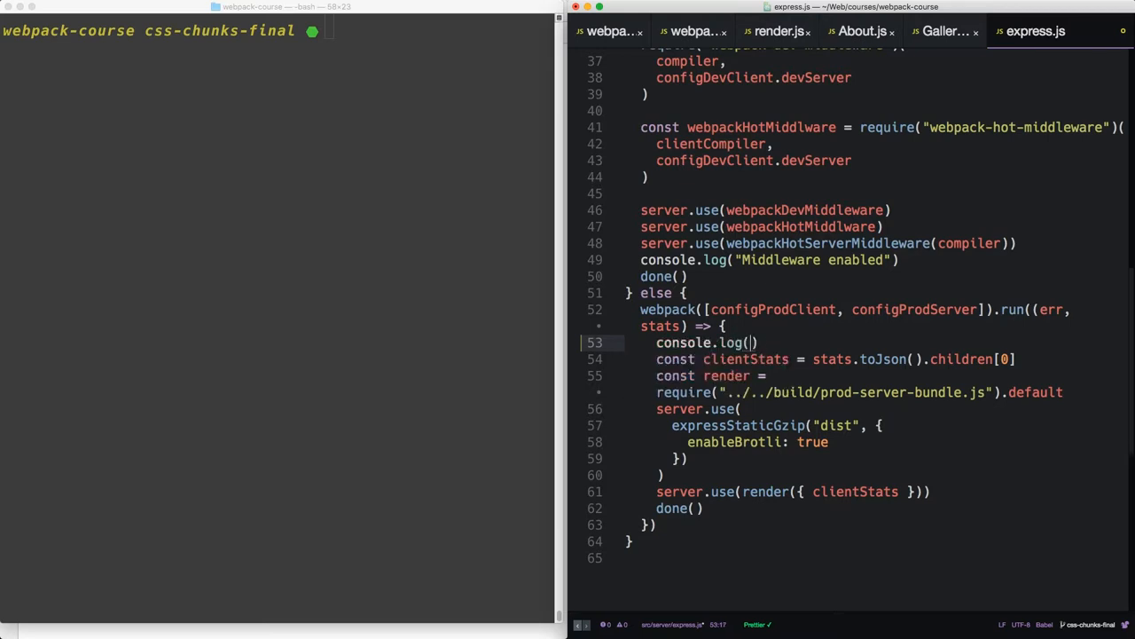
pyautogui.write('stats.toString({')
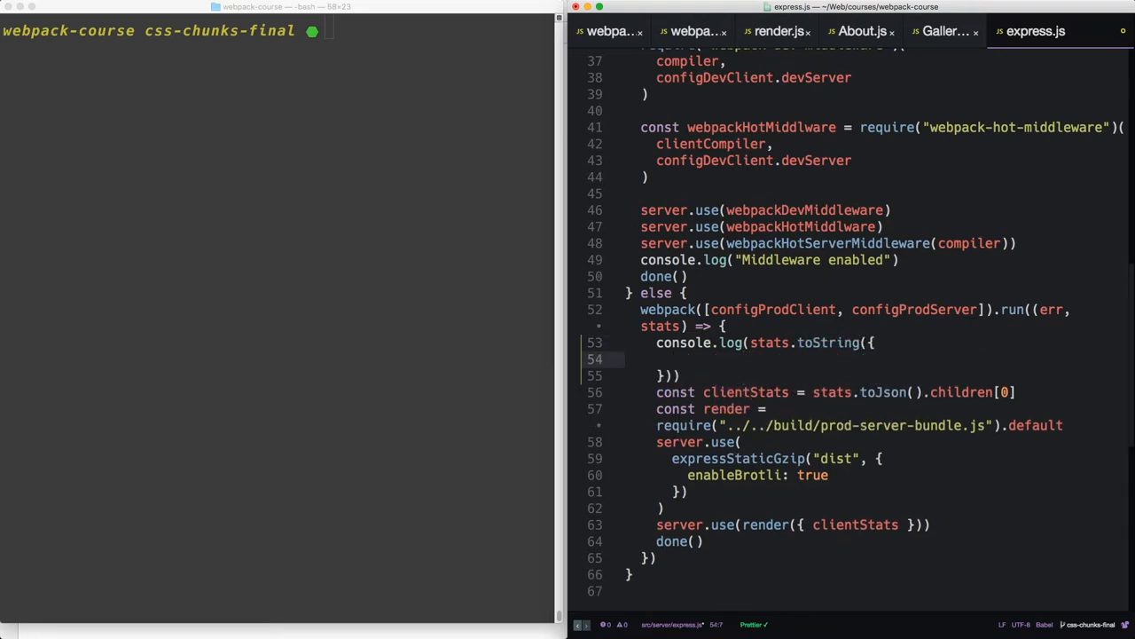
pyautogui.write('colors: true')
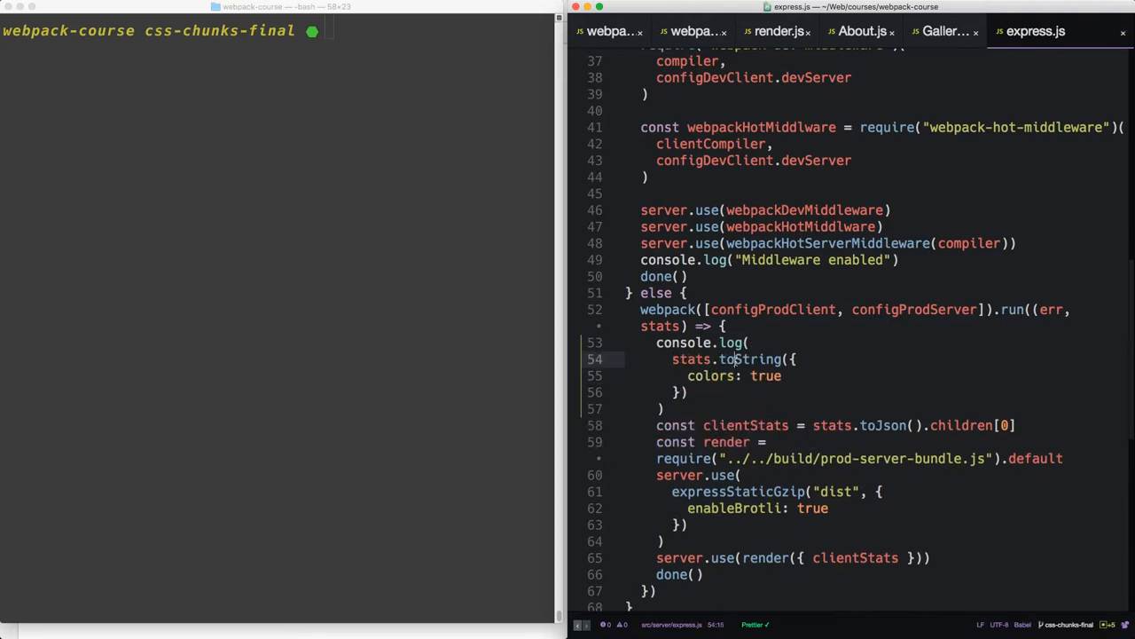
pyautogui.doubleClick(883, 426)
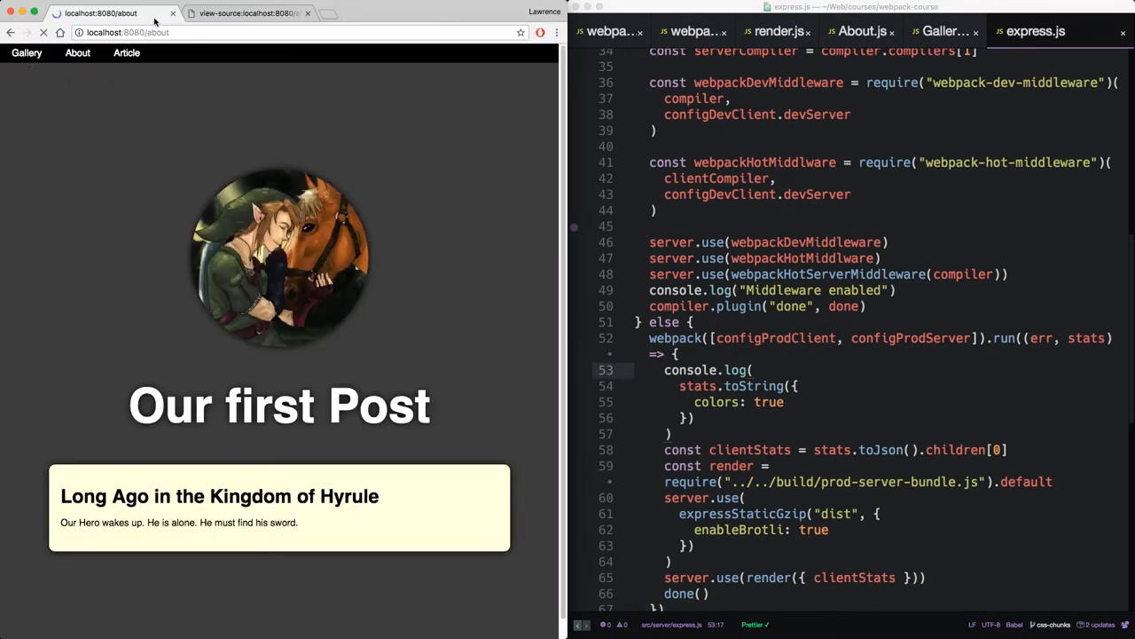
# View the About page source showing main.css, About.css links and the Loading markup.
pyautogui.click(248, 12)
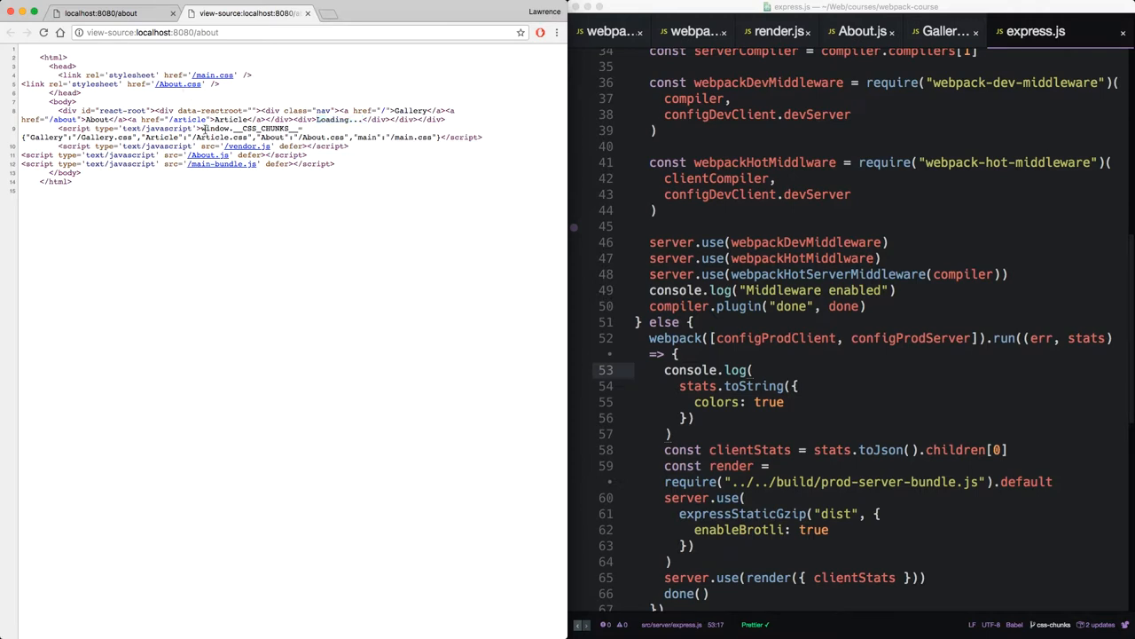
pyautogui.doubleClick(252, 128)
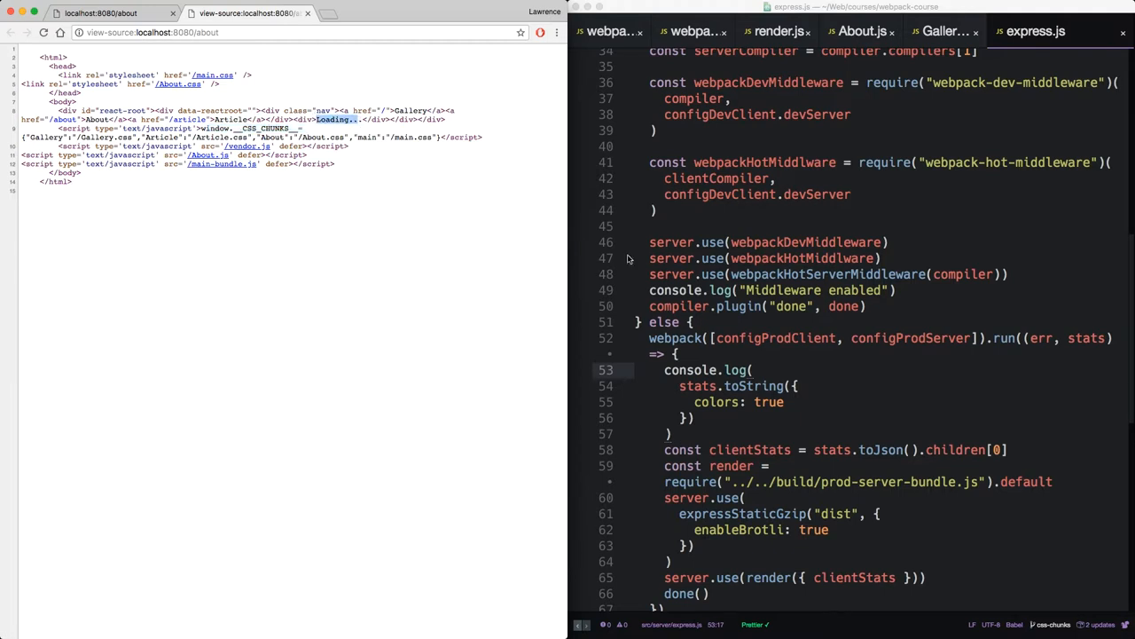
# Register new webpack.optimize.LimitChunkCountPlugin({ maxChunks: 1 }) in the server webpack config plugins.
pyautogui.click(695, 32)
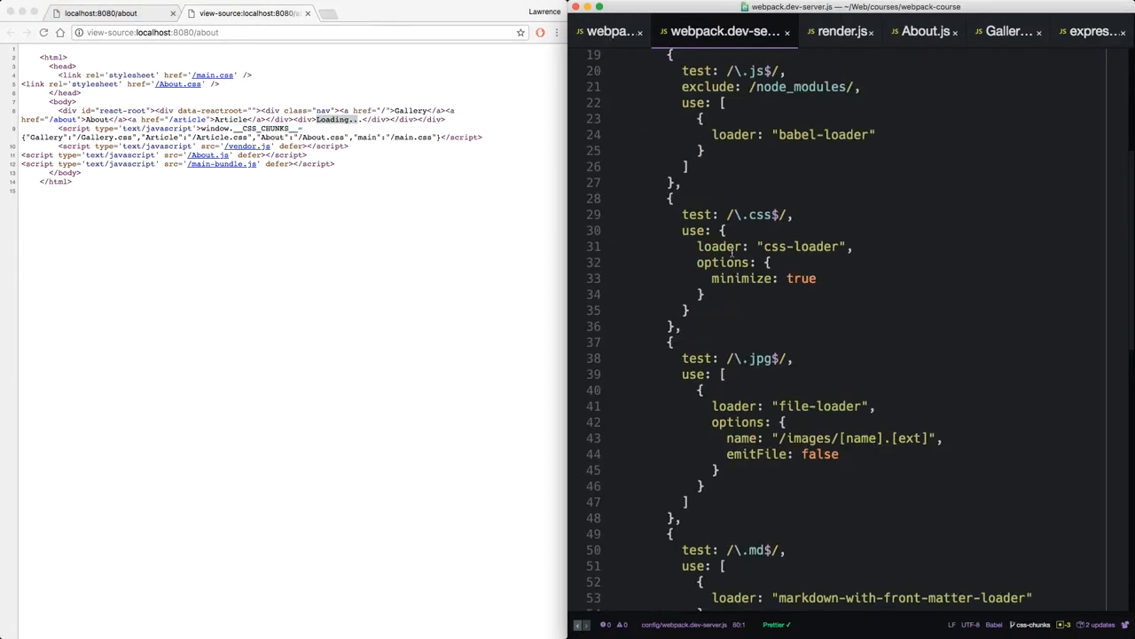
pyautogui.scroll(-3)
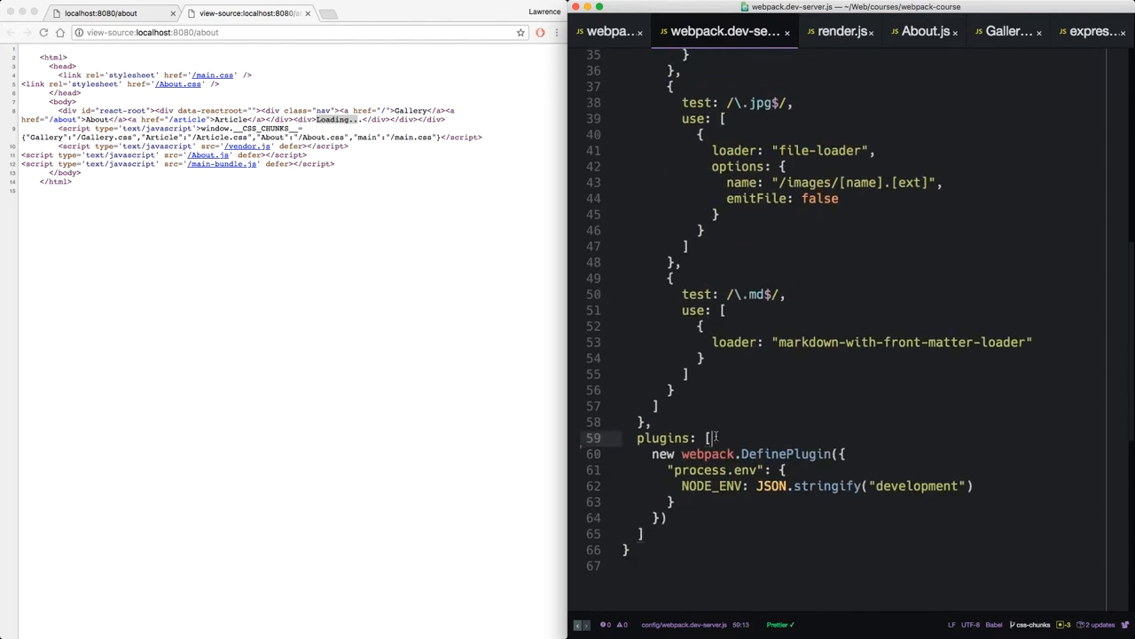
pyautogui.write('webpack.optimize.')
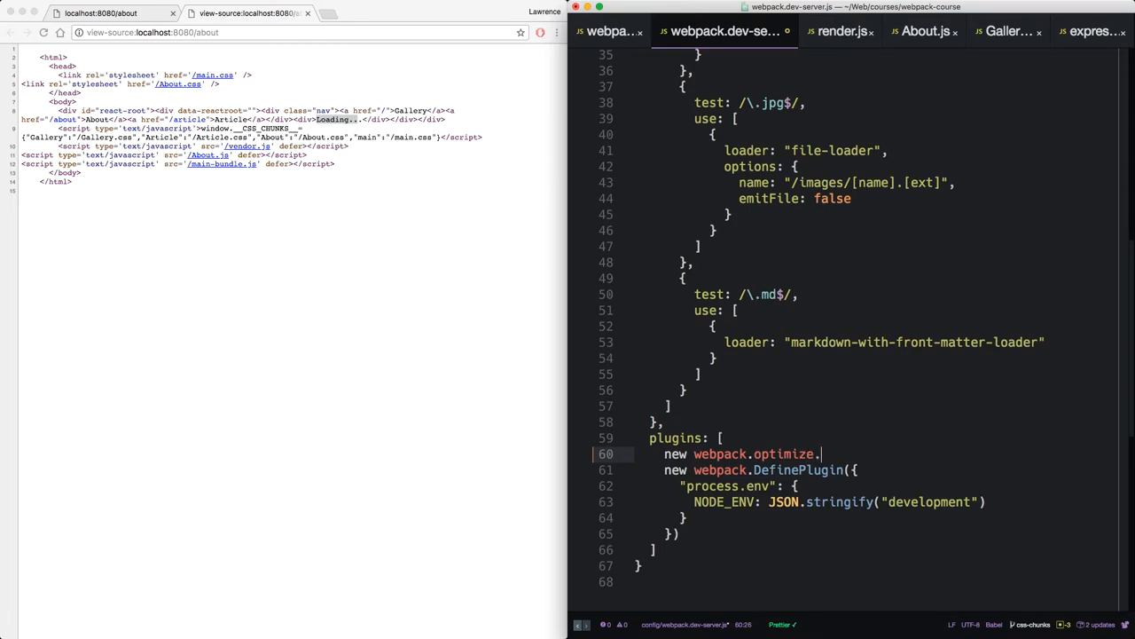
pyautogui.write('LimitChunk')
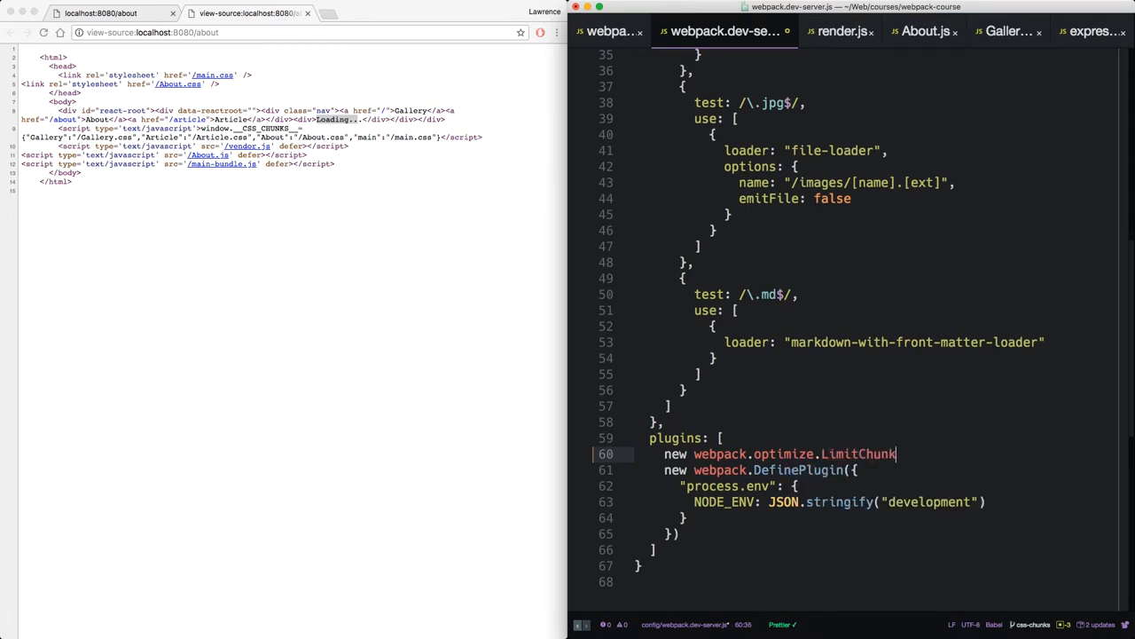
pyautogui.write('CountPlugin({')
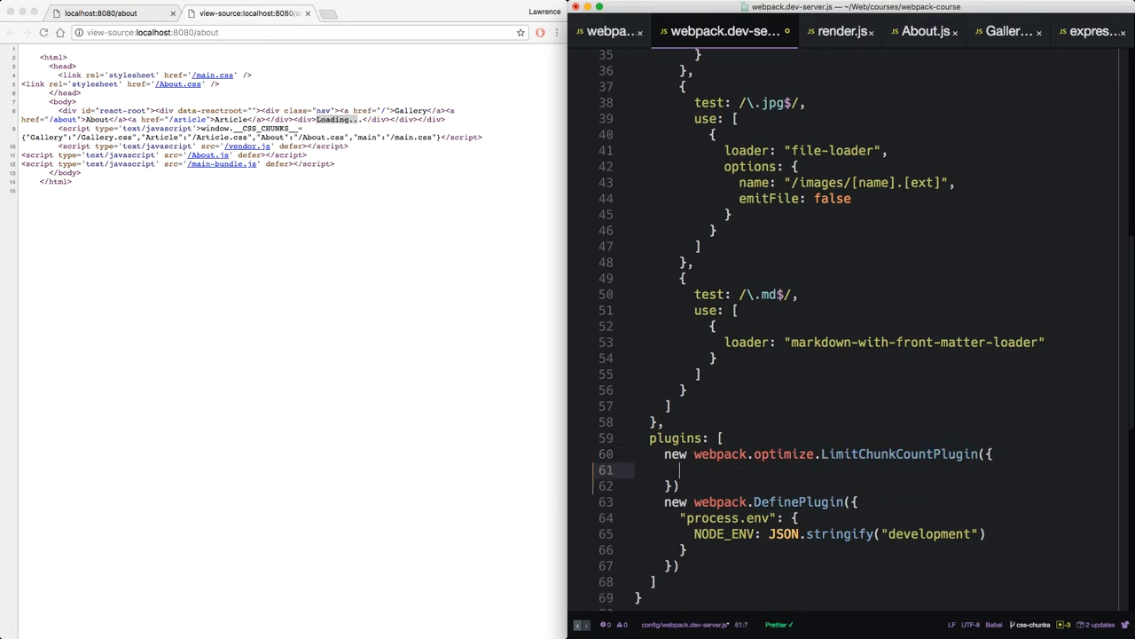
pyautogui.write('maxCh')
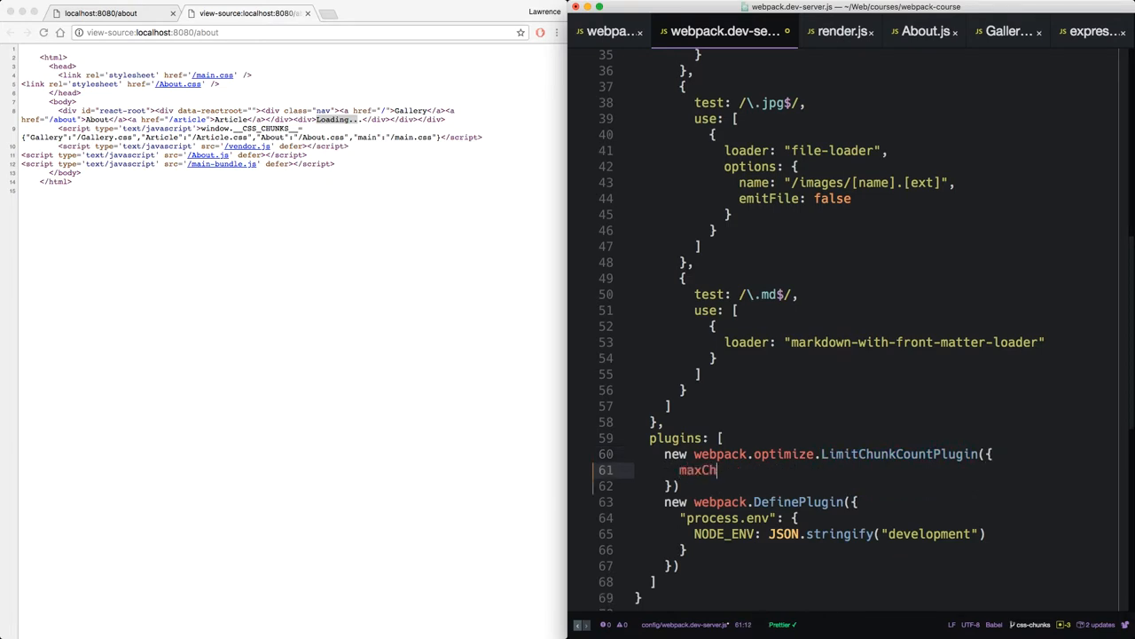
pyautogui.write('unks: 1')
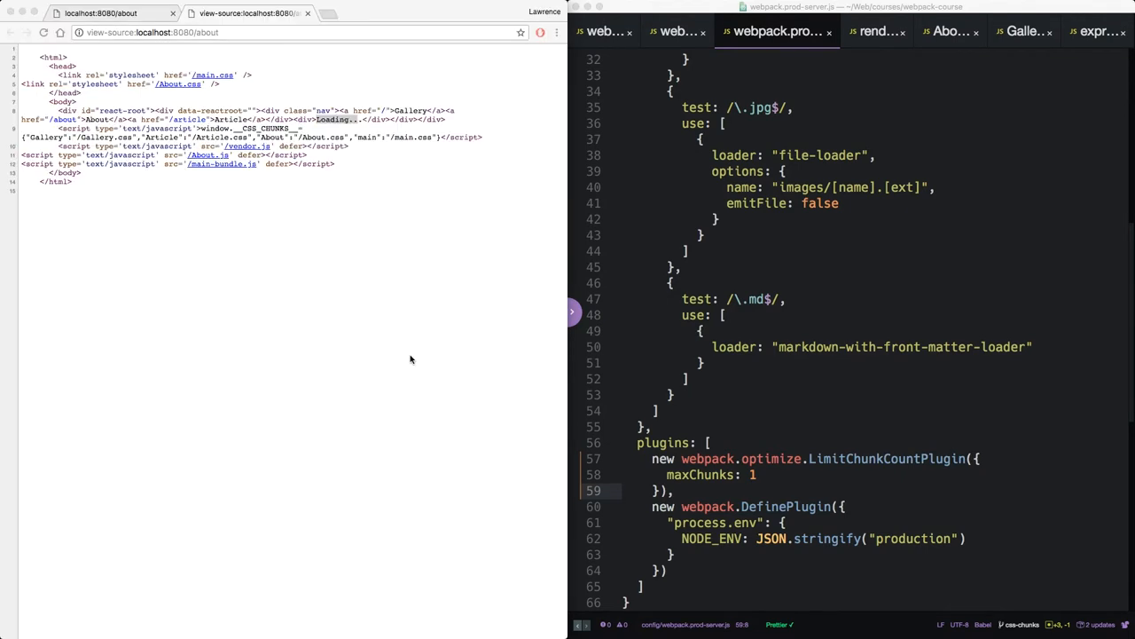
pyautogui.moveTo(282, 291)
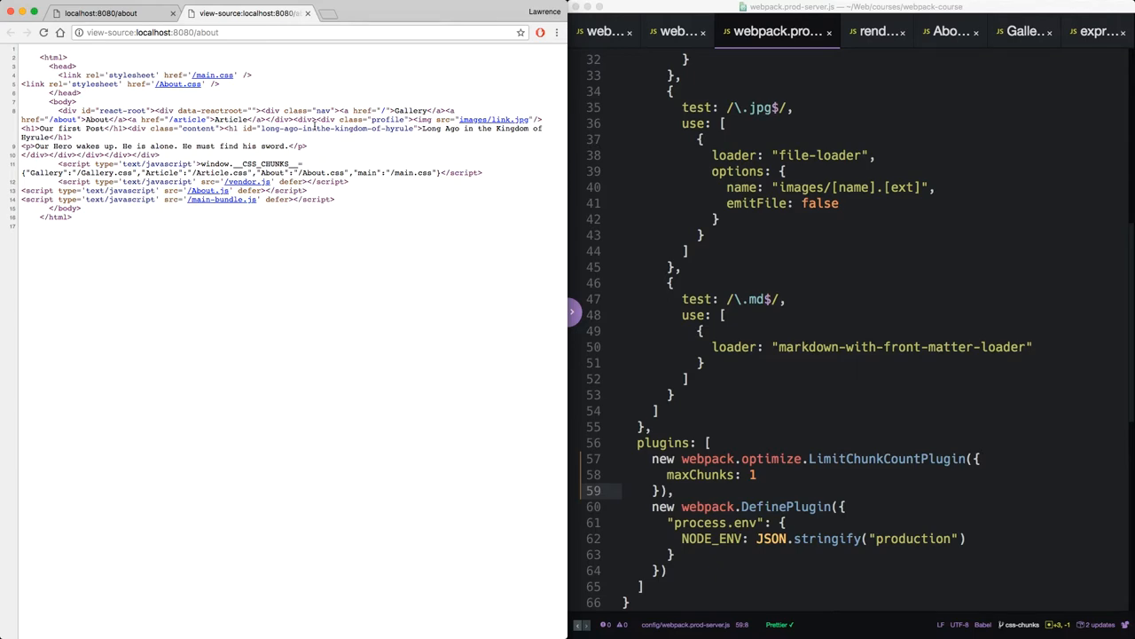
# Stop the running server with Ctrl+C to restart it in production and check the About source.
pyautogui.click(100, 13)
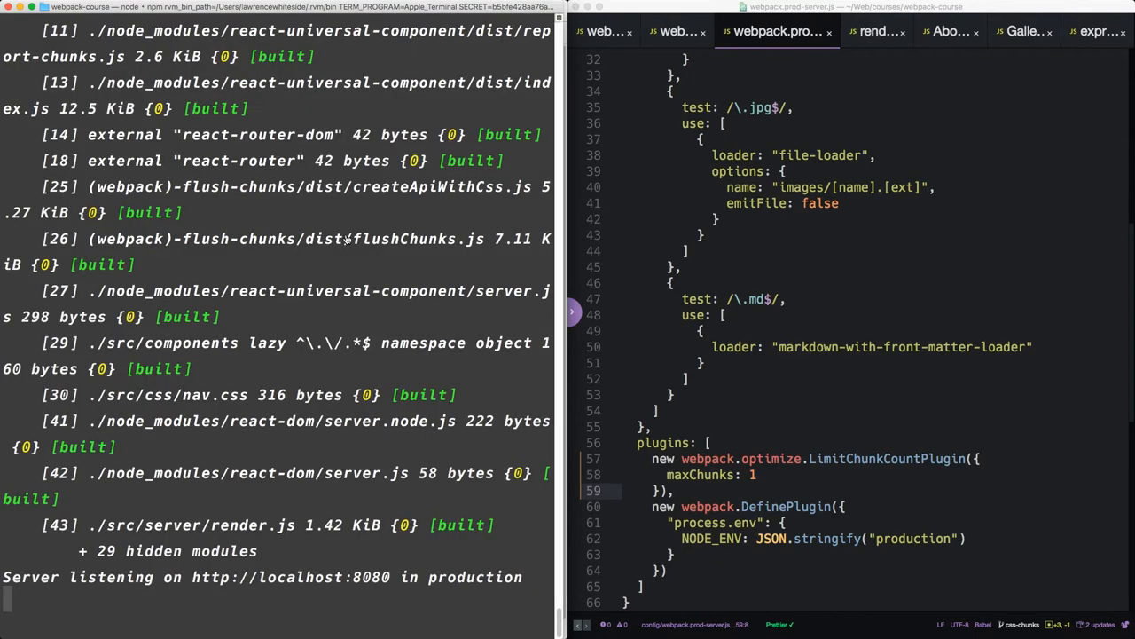
pyautogui.press('ctrl+c')
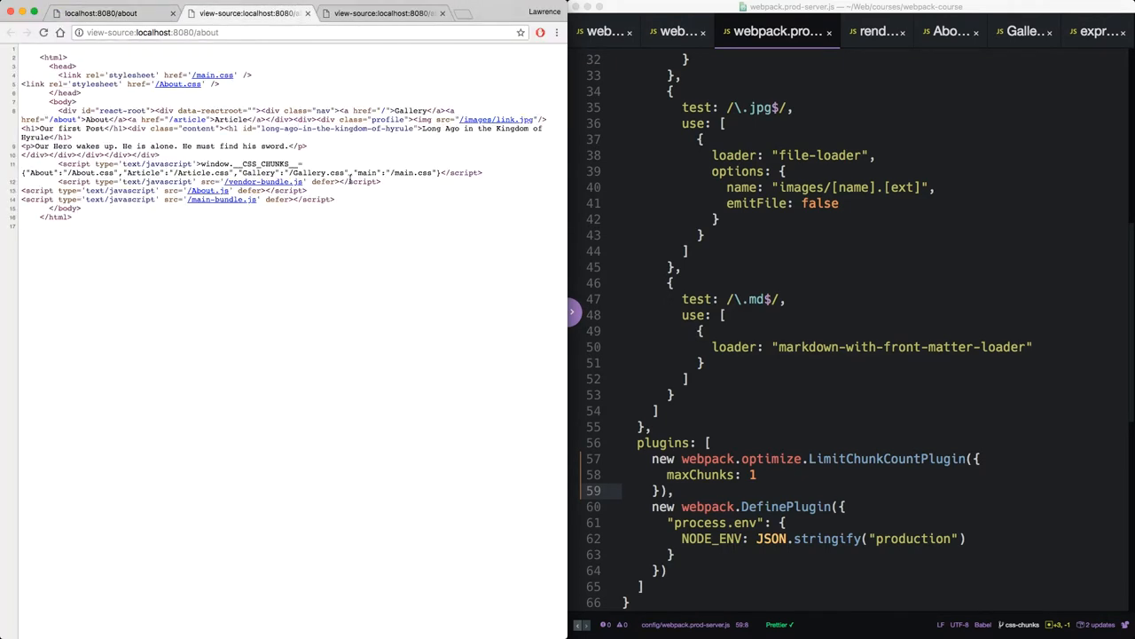
pyautogui.moveTo(374, 145)
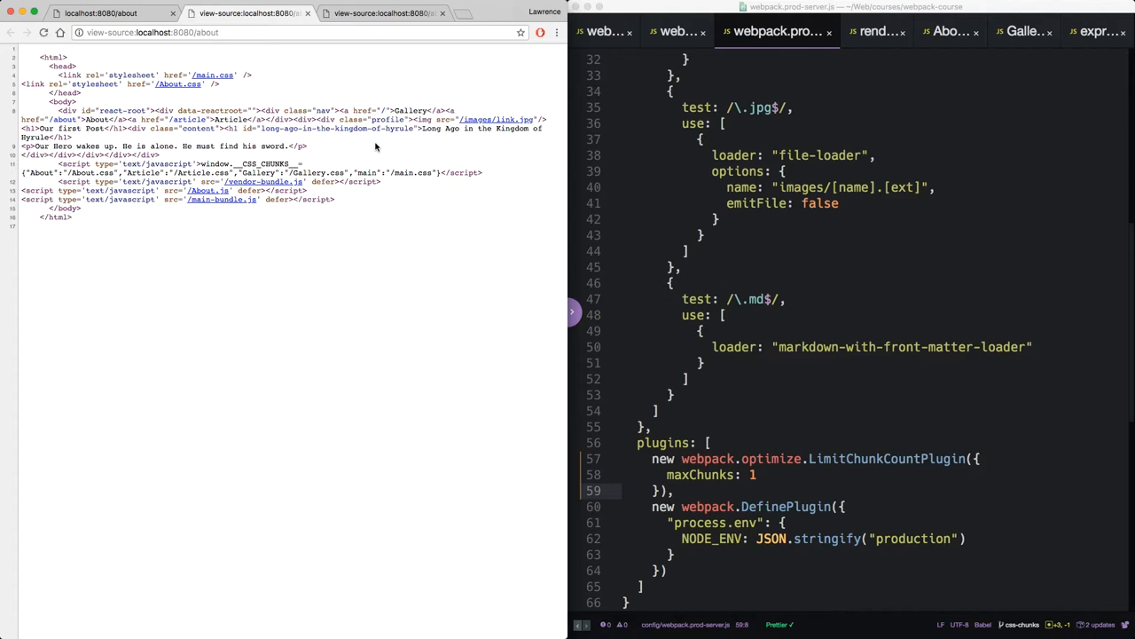
pyautogui.click(777, 457)
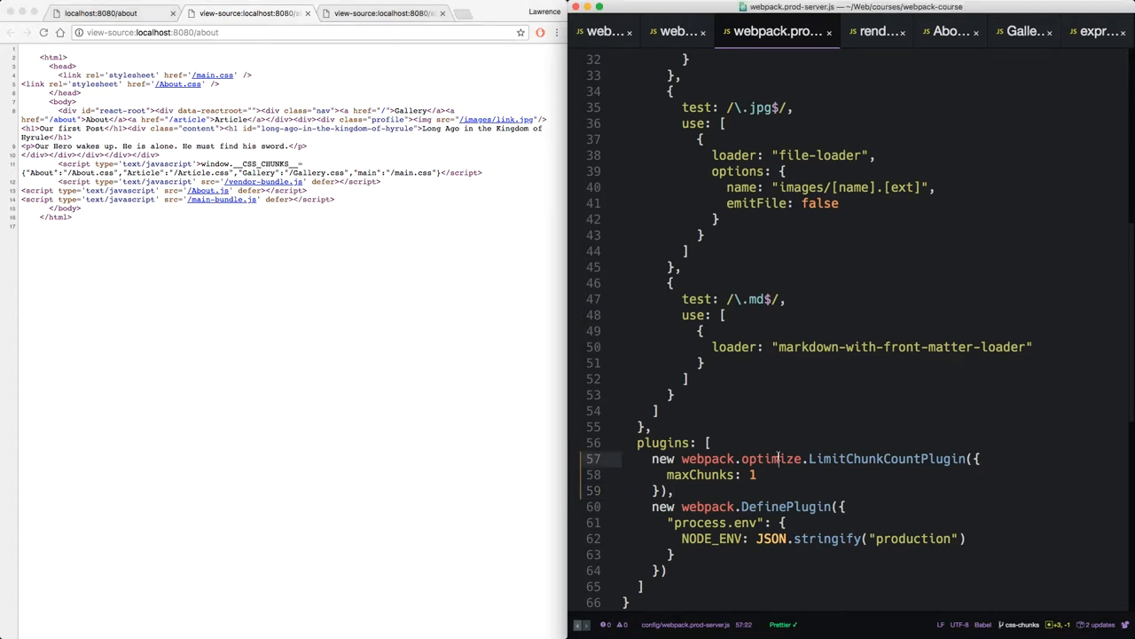
pyautogui.click(701, 32)
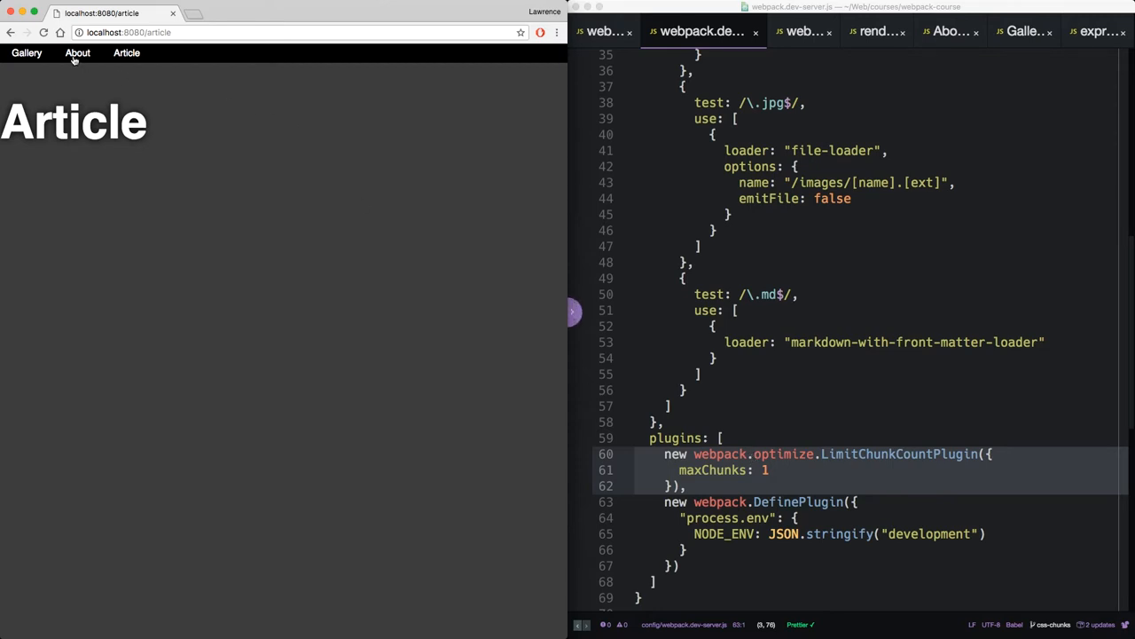
# Navigate to the About page showing the 'Our first Post' Hyrule story with its profile image.
pyautogui.click(78, 54)
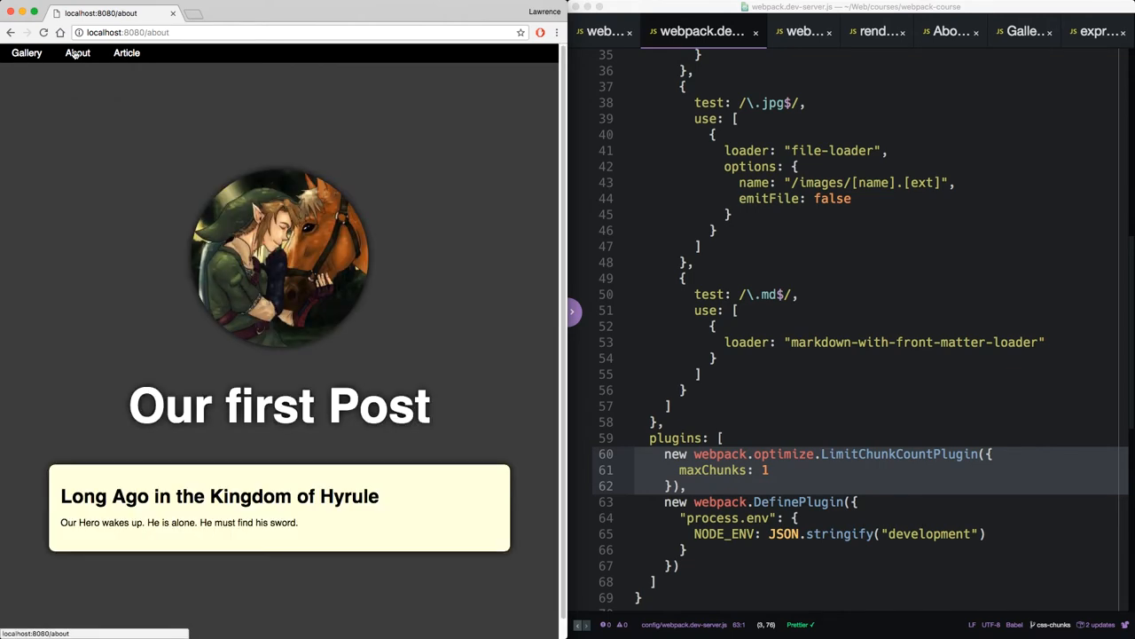
pyautogui.moveTo(406, 256)
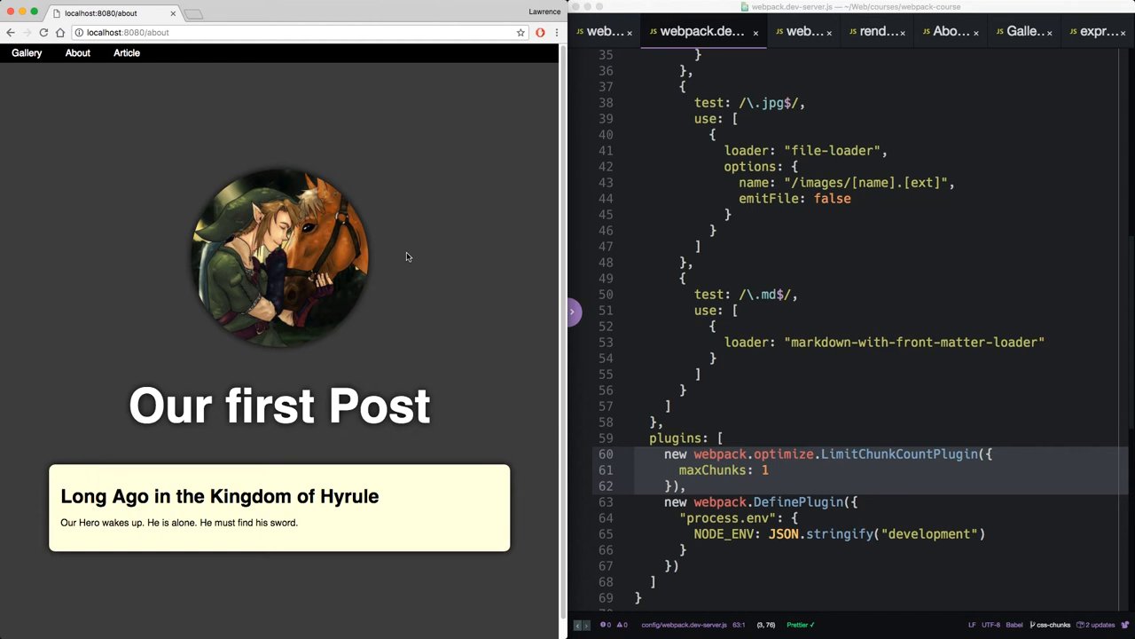
pyautogui.moveTo(397, 309)
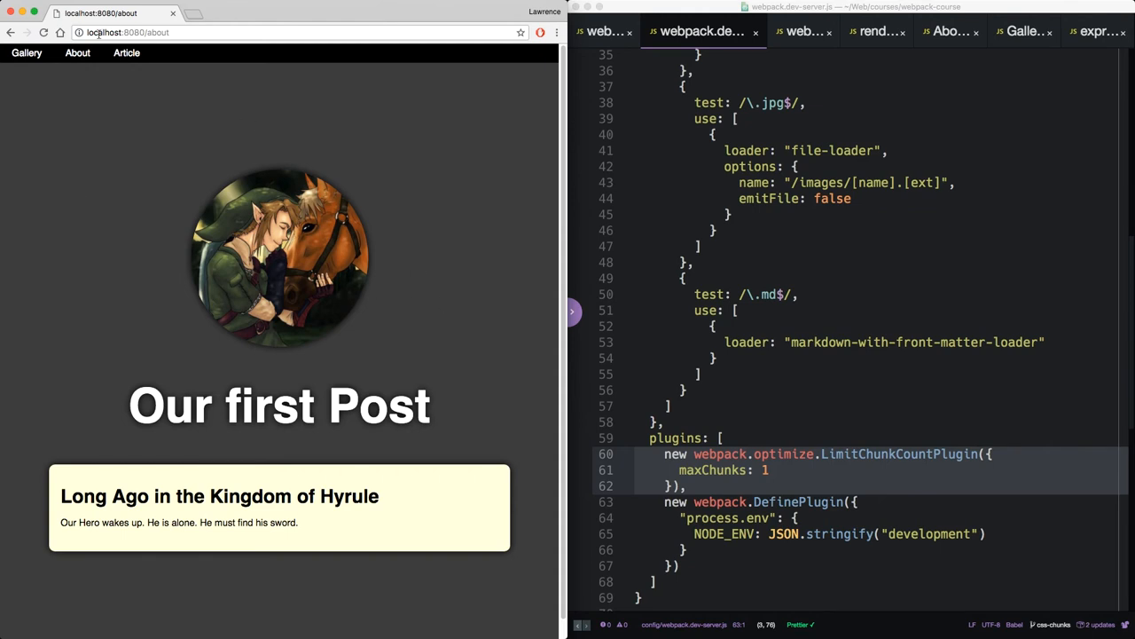
pyautogui.moveTo(199, 209)
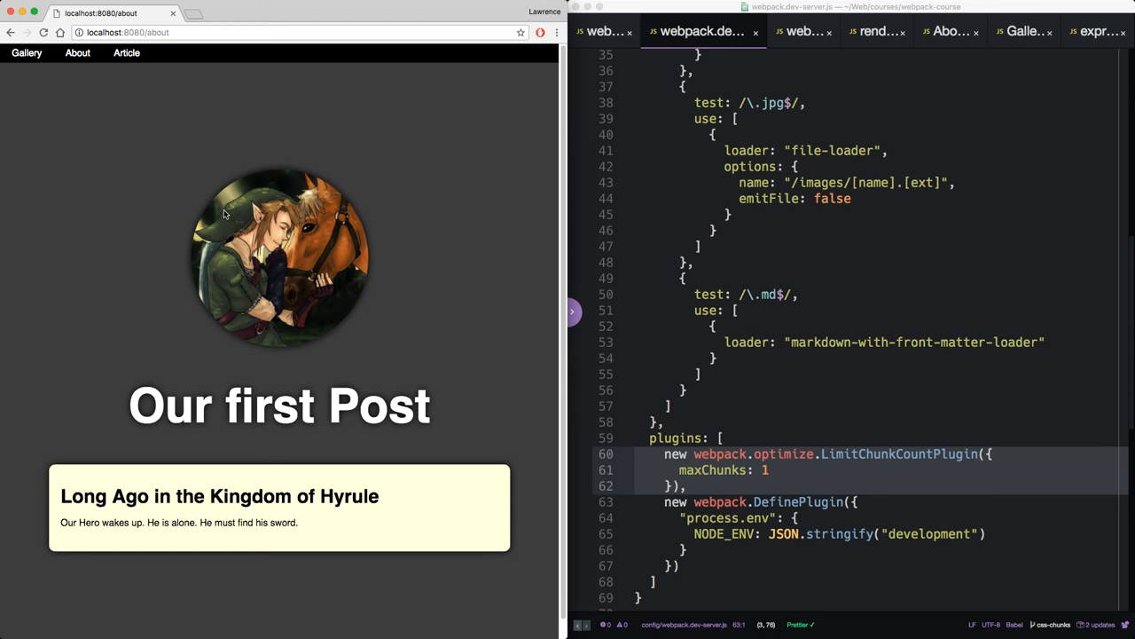
pyautogui.moveTo(1107, 205)
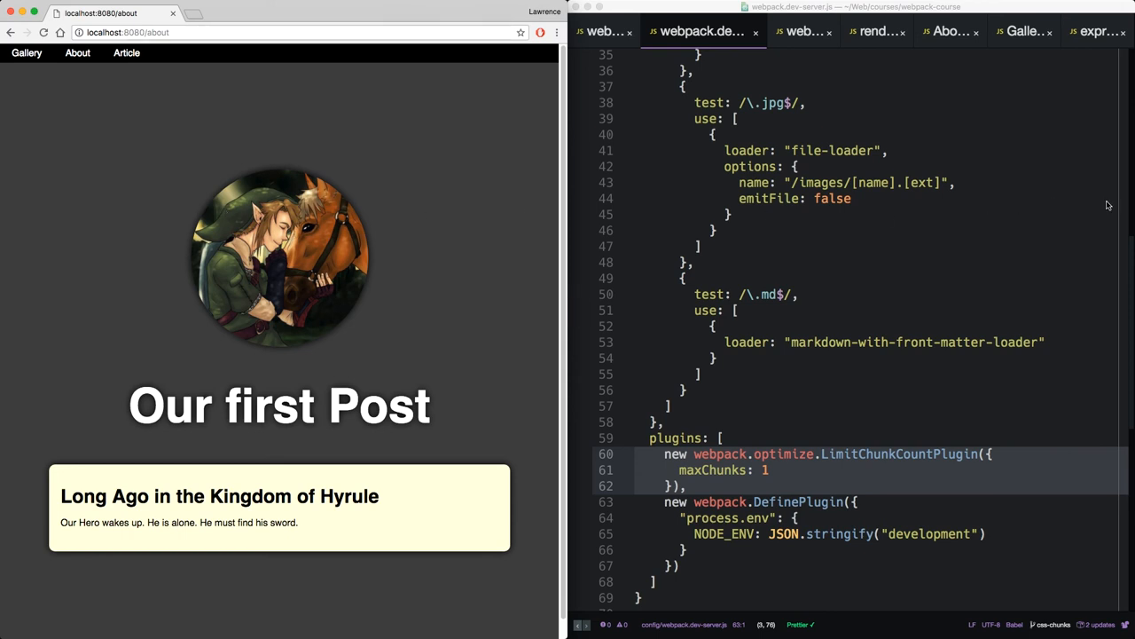